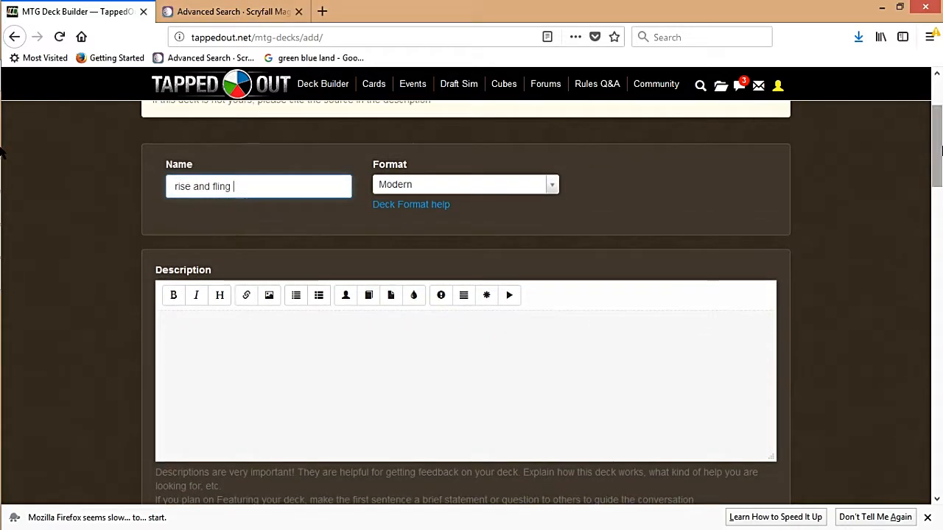
# Enter 'sacrafice' as Oracle Text and filter to black, red, colorless, partial matches and Modern.
pyautogui.click(233, 12)
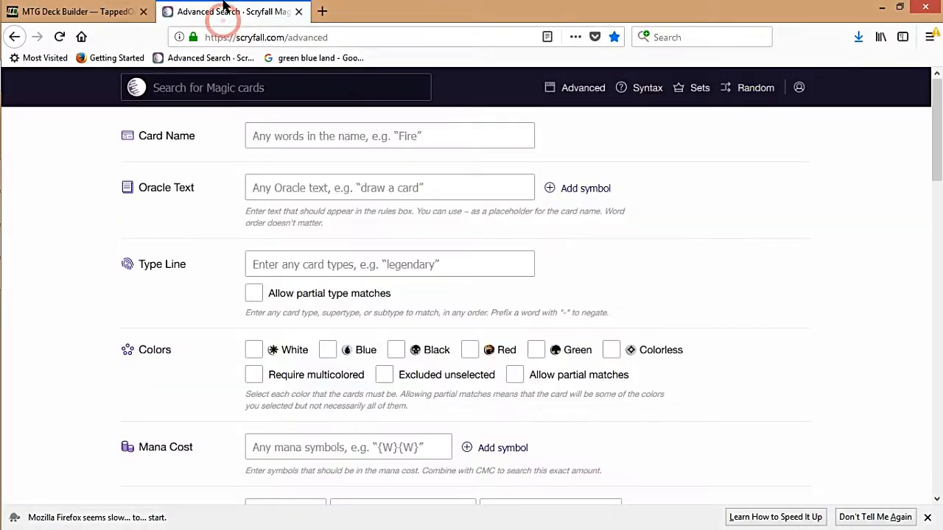
pyautogui.click(389, 187)
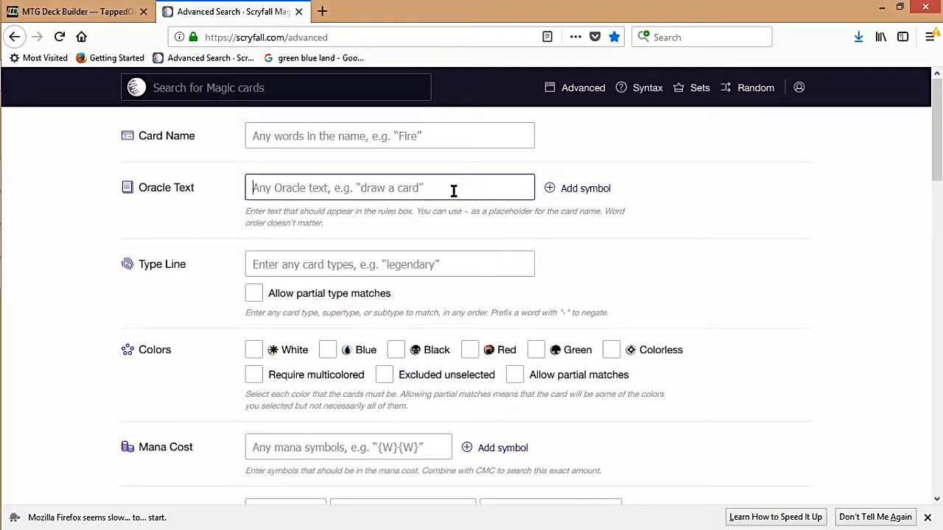
pyautogui.write('sacrafice')
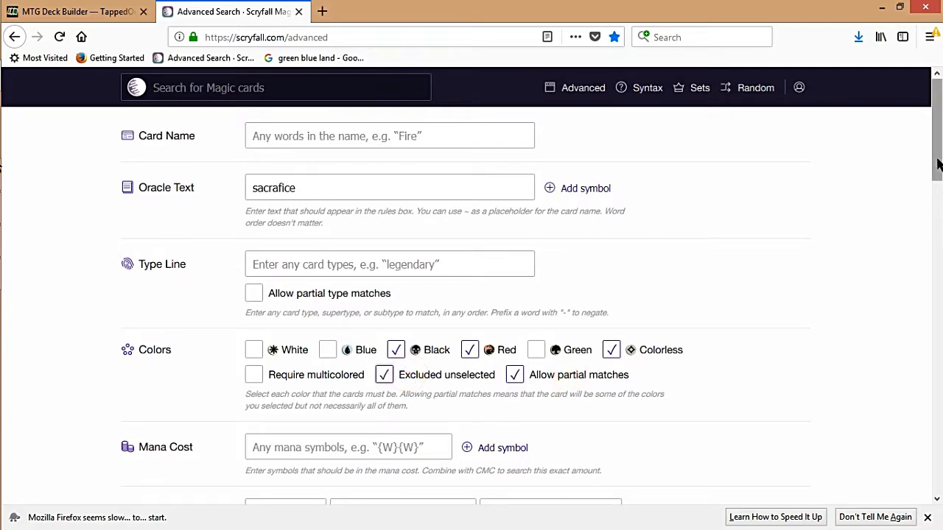
pyautogui.scroll(-3)
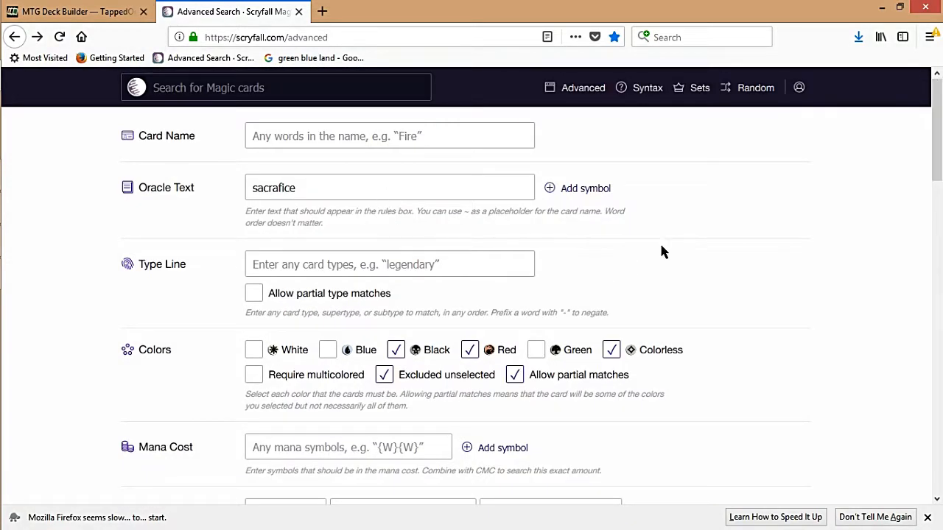
pyautogui.scroll(-3)
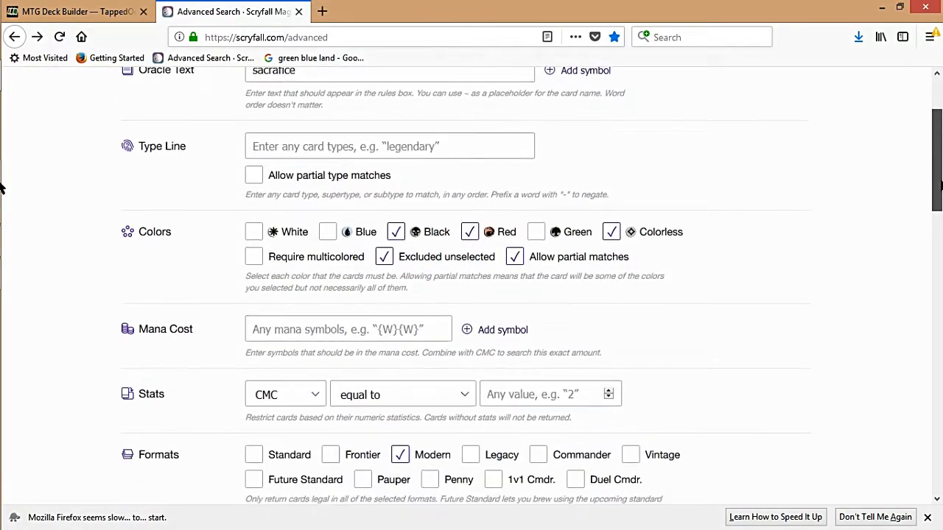
pyautogui.scroll(-3)
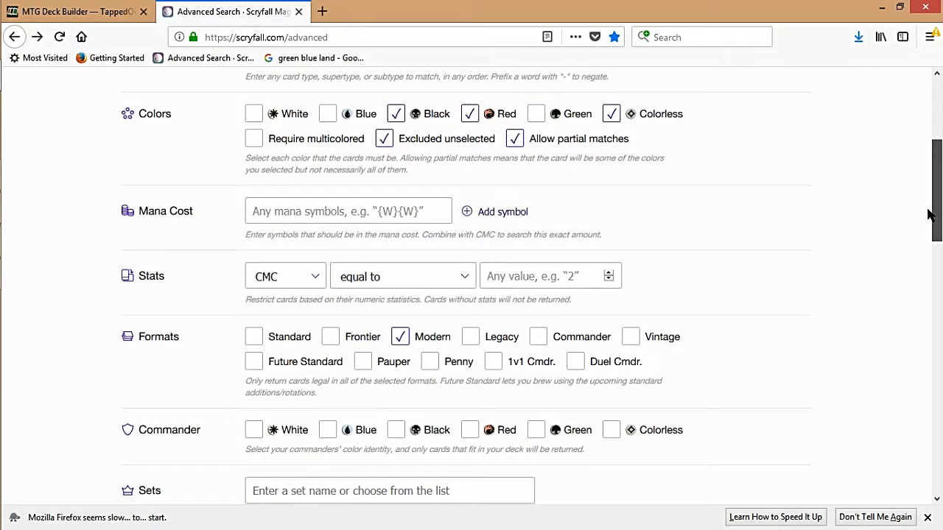
pyautogui.scroll(-3)
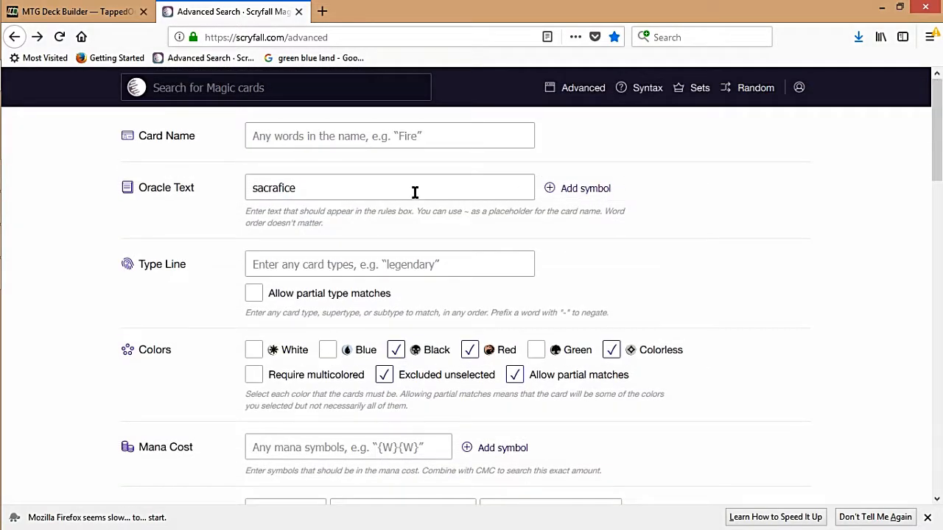
# Add 'creature' to the rules text and run the search, which finds no cards.
pyautogui.write('a')
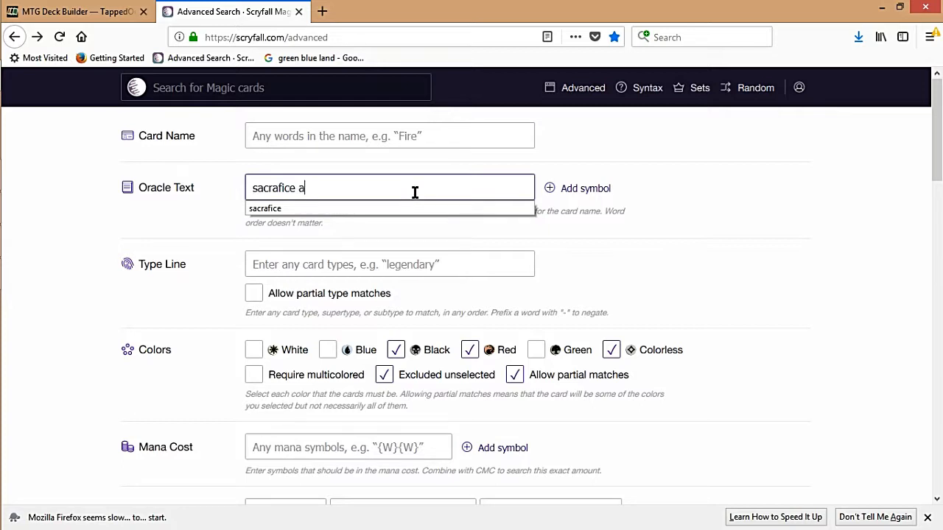
pyautogui.press('Backspace')
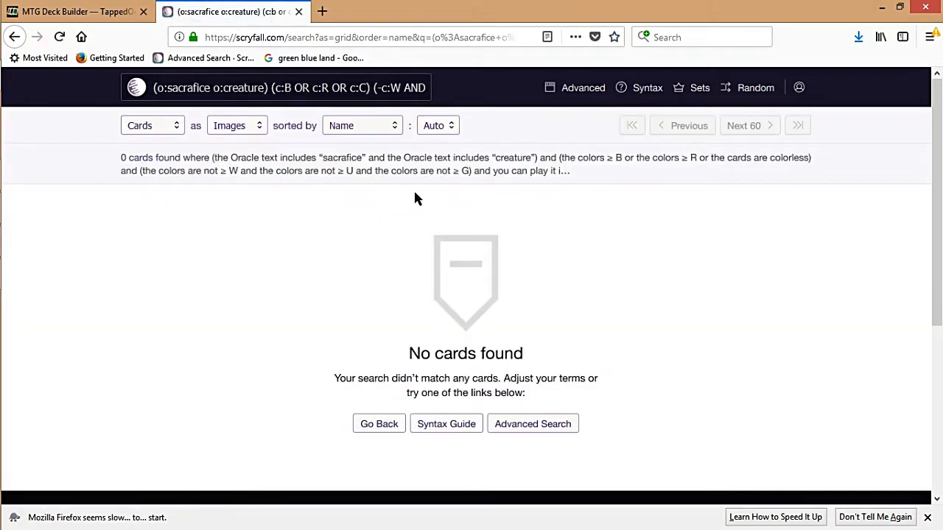
pyautogui.moveTo(609, 193)
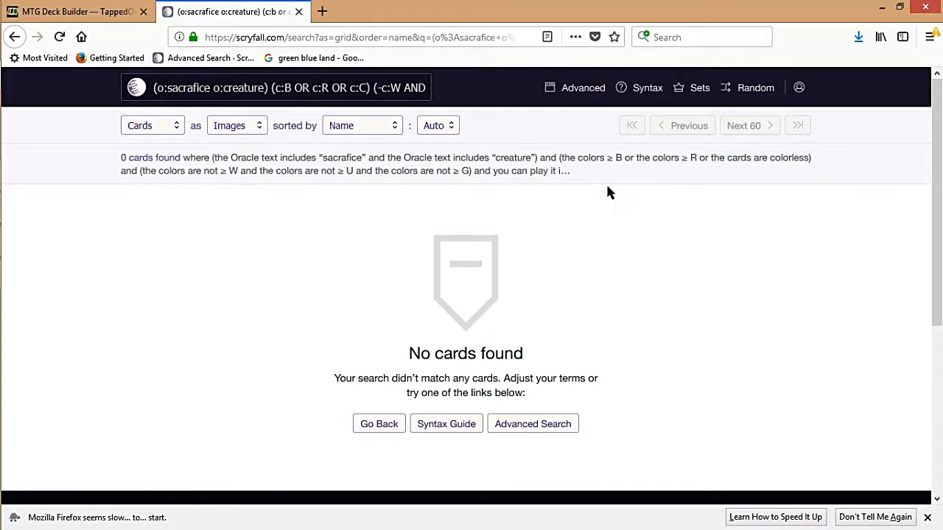
pyautogui.moveTo(548, 193)
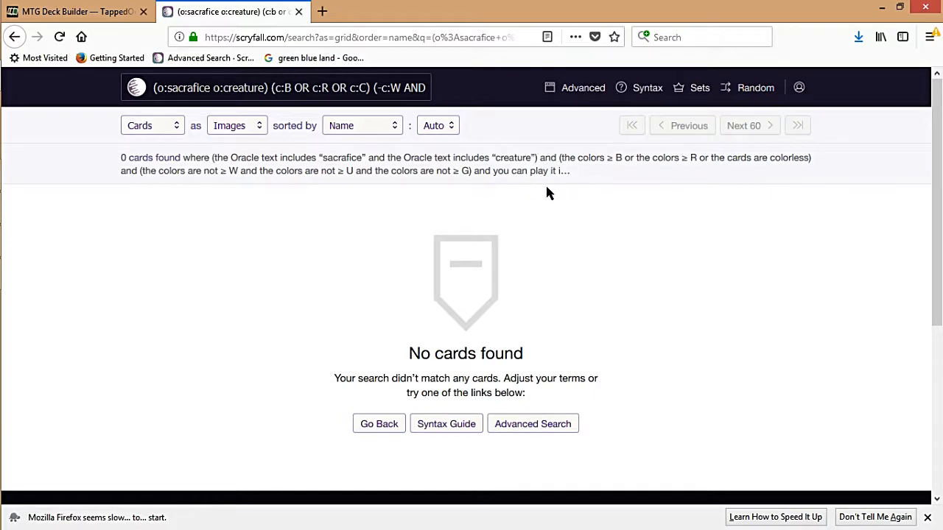
pyautogui.moveTo(57, 124)
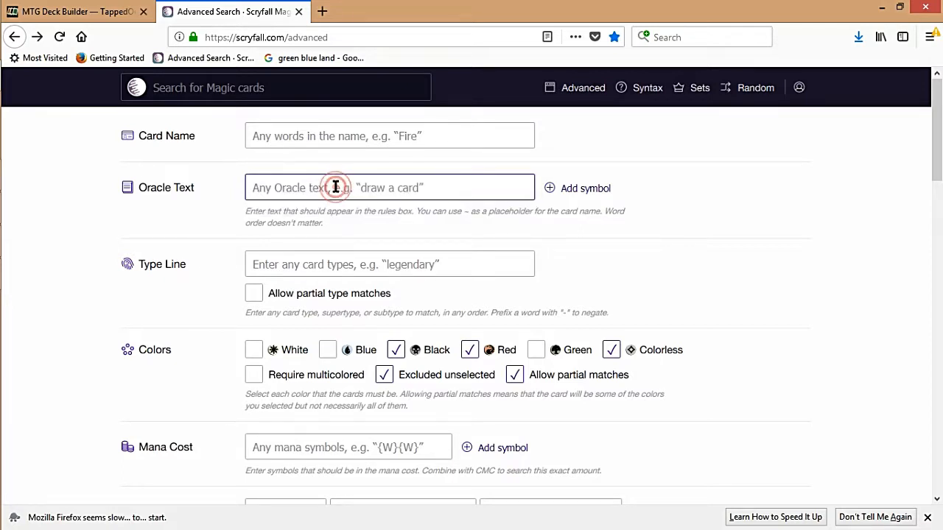
# Replace the rules text with 'return target', yielding 168 black, red or colorless cards.
pyautogui.write('s')
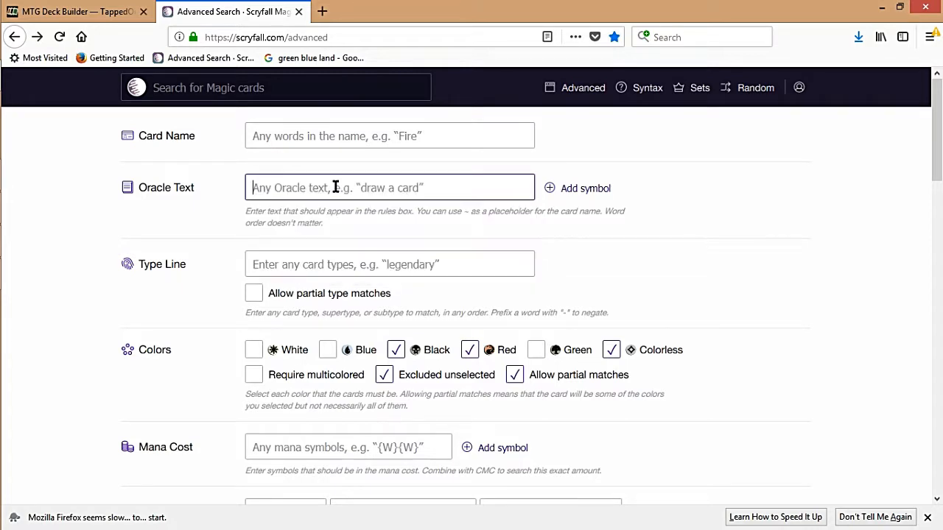
pyautogui.write('re')
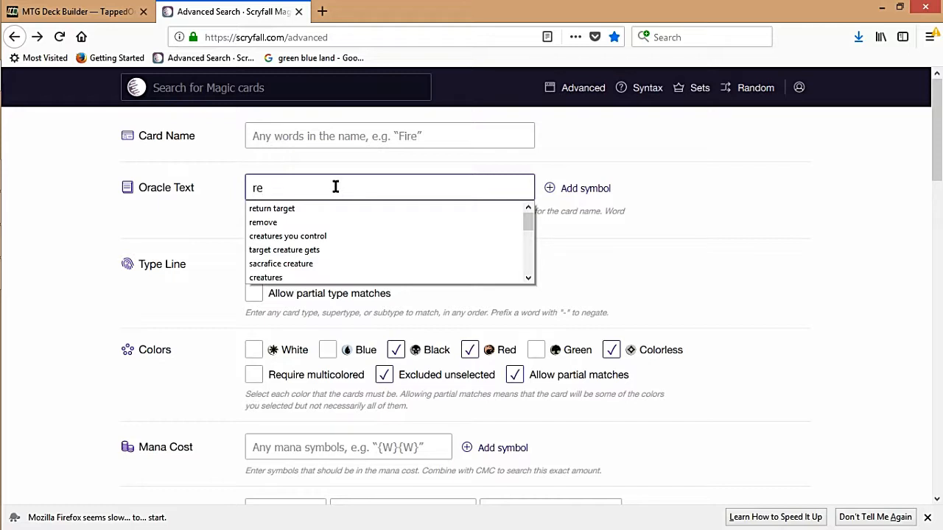
pyautogui.moveTo(330, 214)
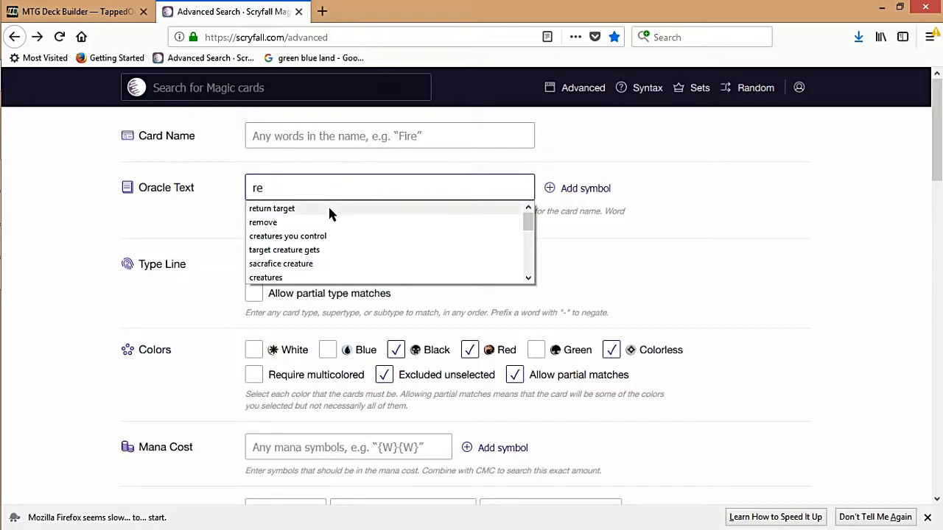
pyautogui.click(272, 209)
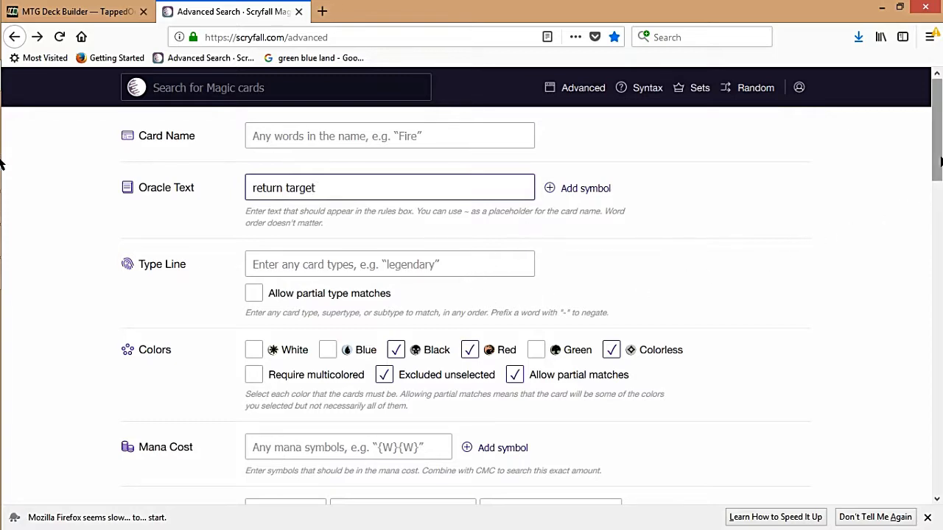
pyautogui.scroll(-3)
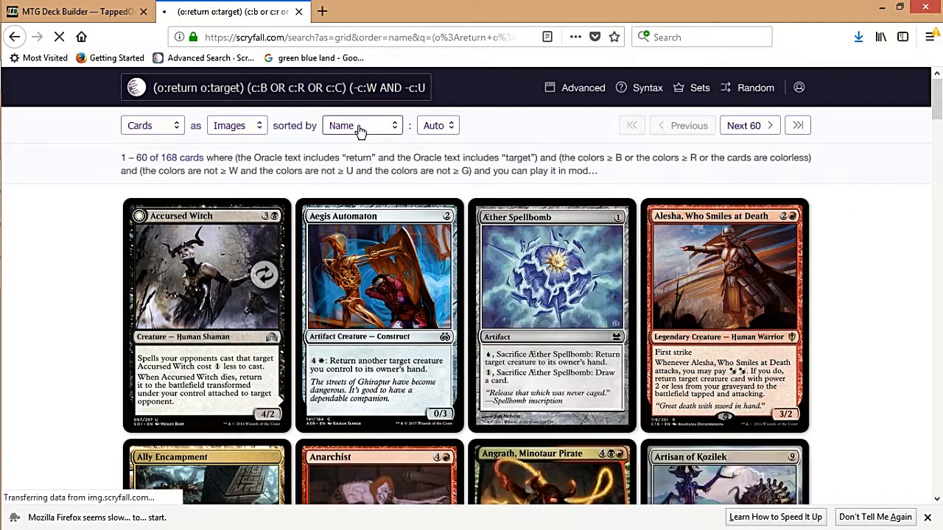
# Sort the 168 return-target results by CMC.
pyautogui.click(361, 125)
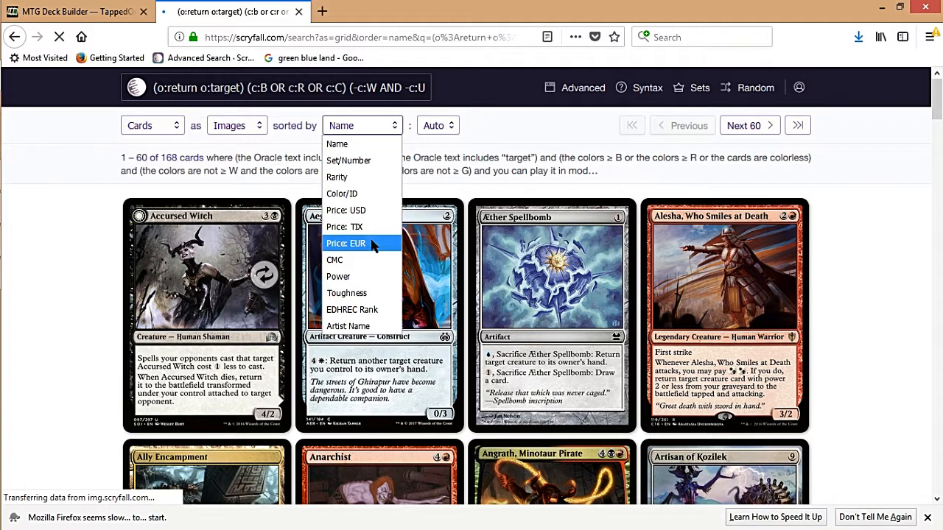
pyautogui.moveTo(334, 259)
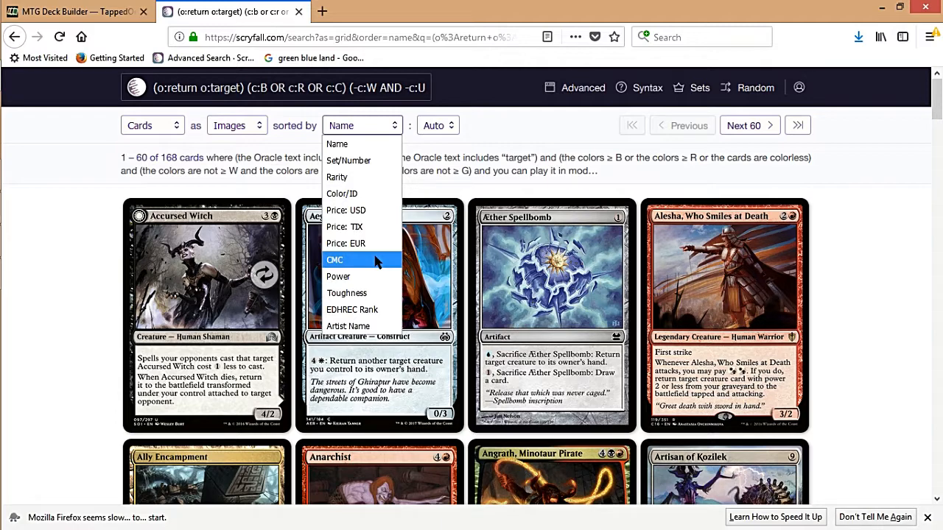
pyautogui.click(334, 259)
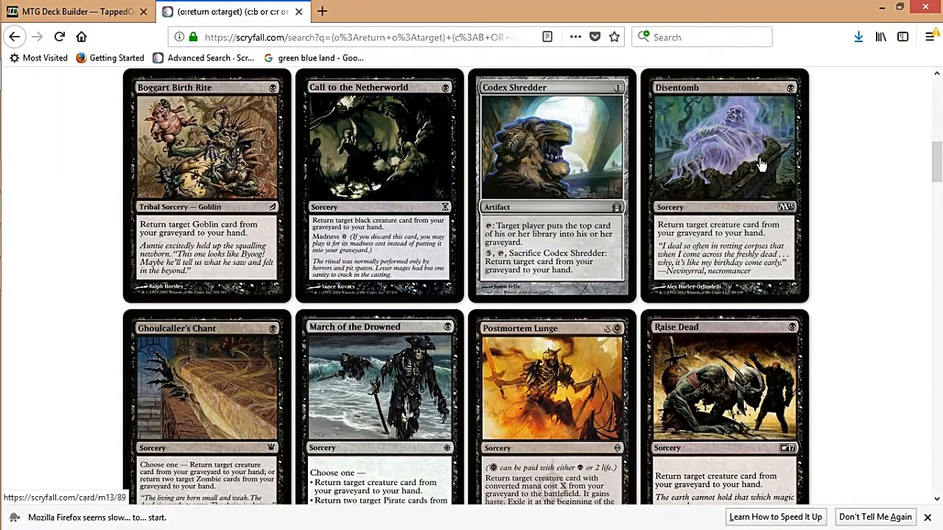
pyautogui.moveTo(760, 163)
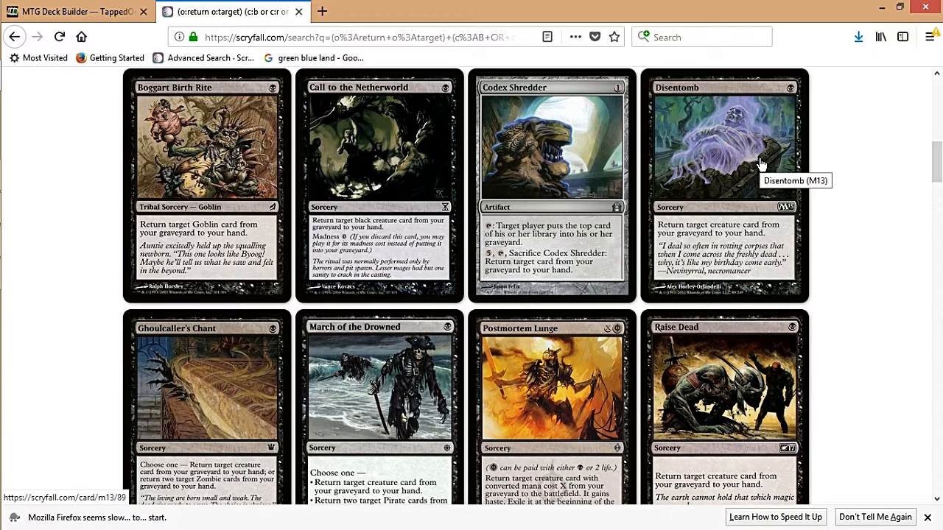
pyautogui.moveTo(748, 146)
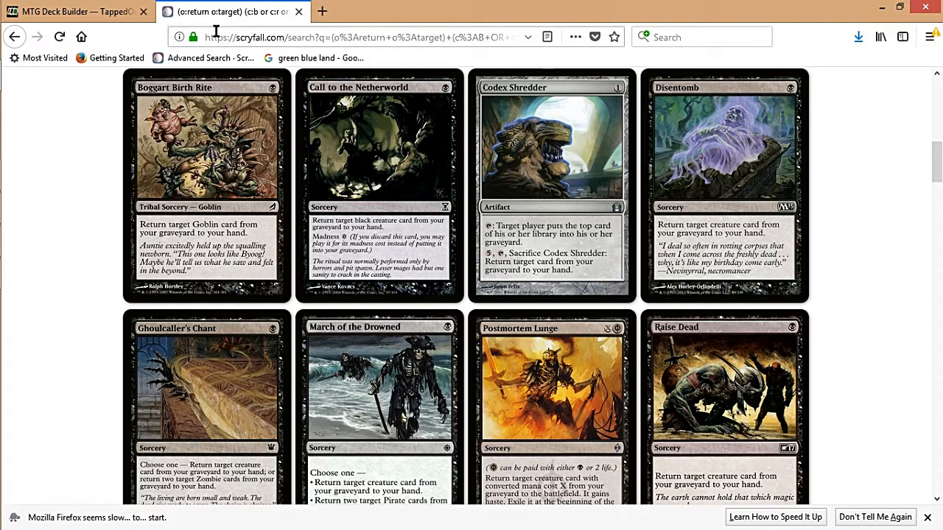
pyautogui.moveTo(380, 336)
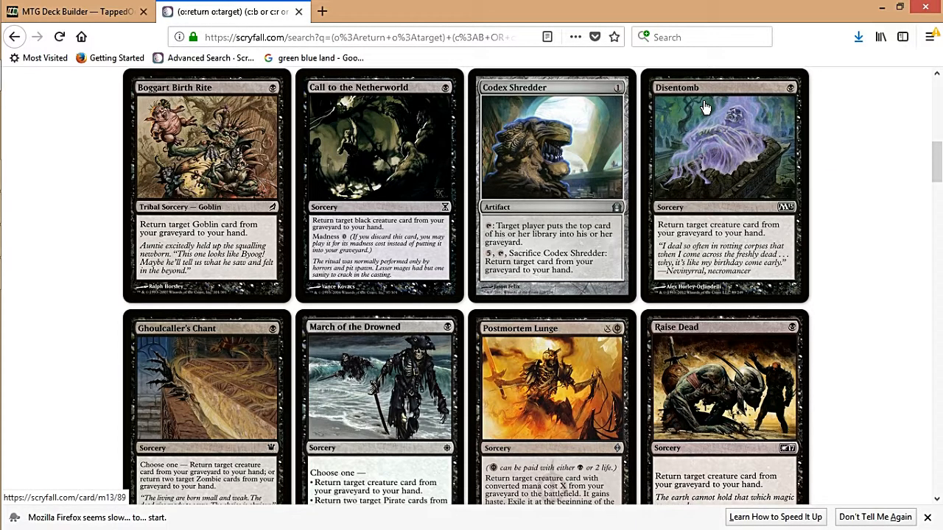
pyautogui.moveTo(383, 371)
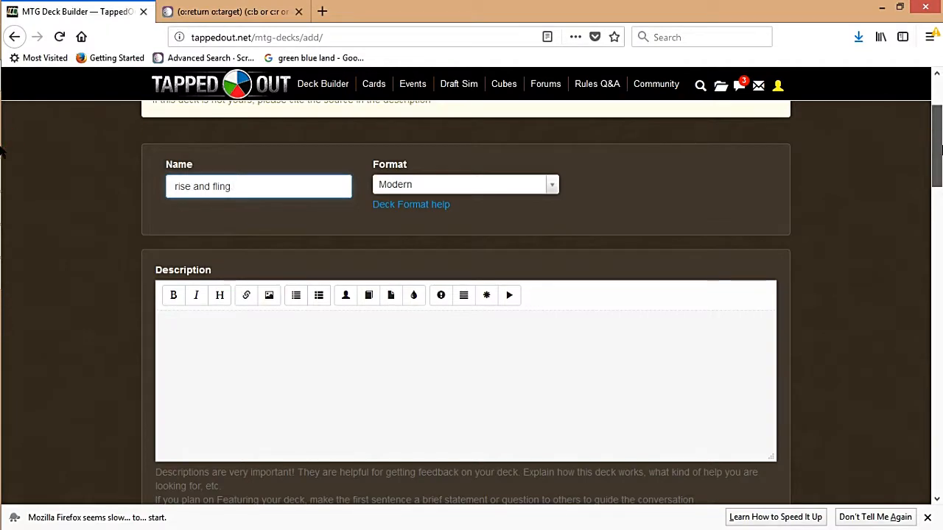
# Start a Quick add card name, correcting mistyped letters in the field.
pyautogui.scroll(-3)
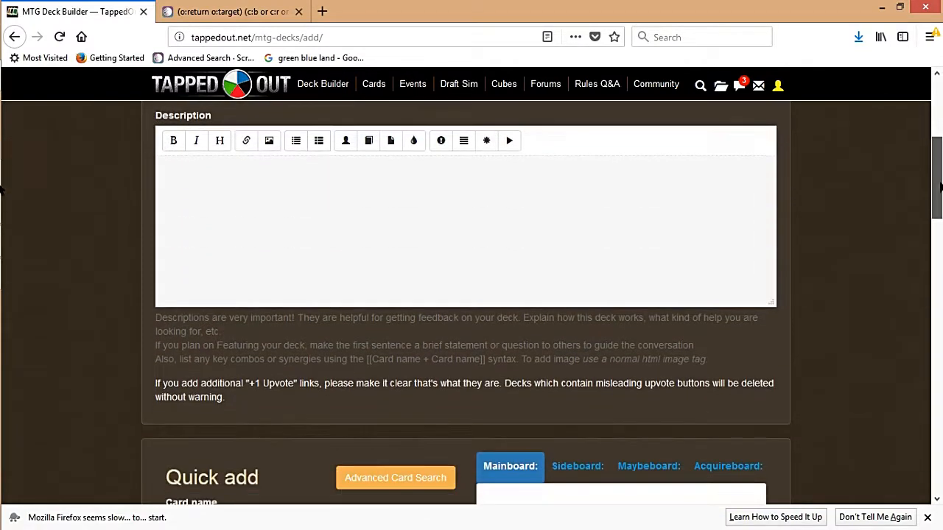
pyautogui.scroll(-3)
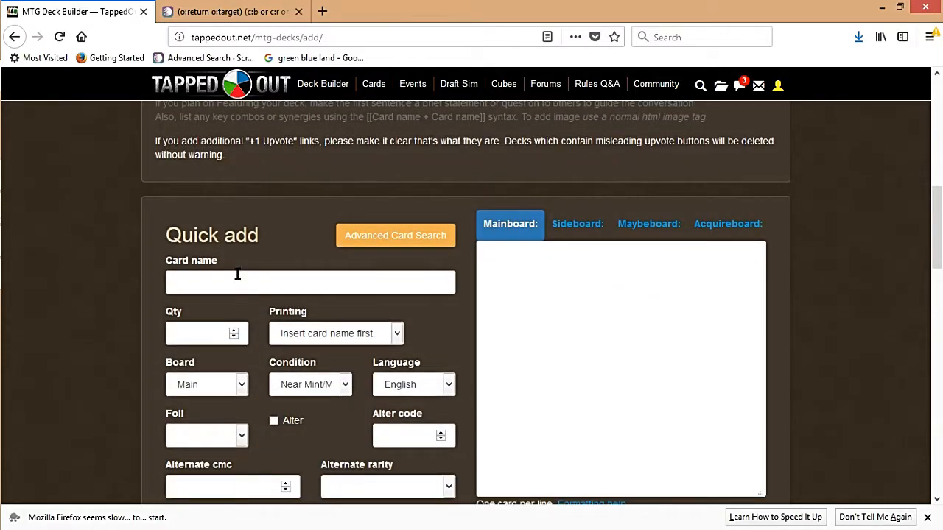
pyautogui.write('d')
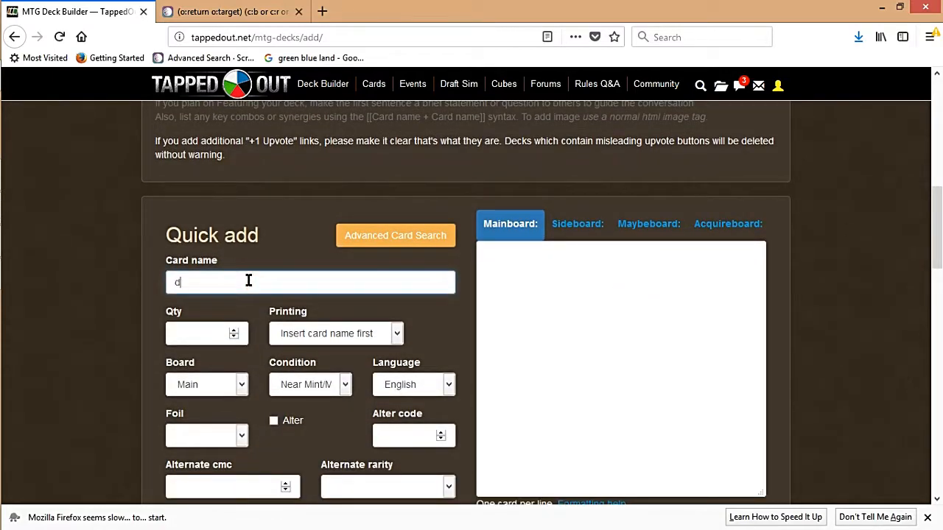
pyautogui.write('ist')
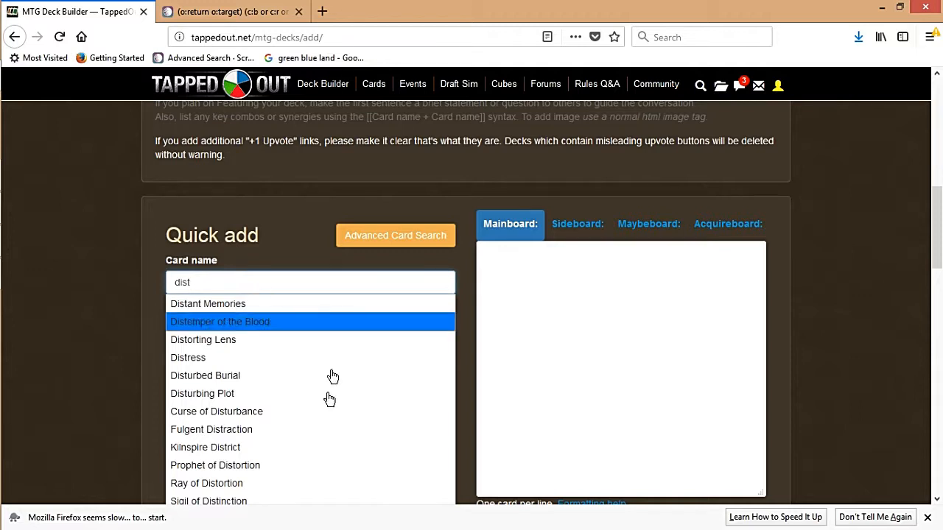
pyautogui.write('u')
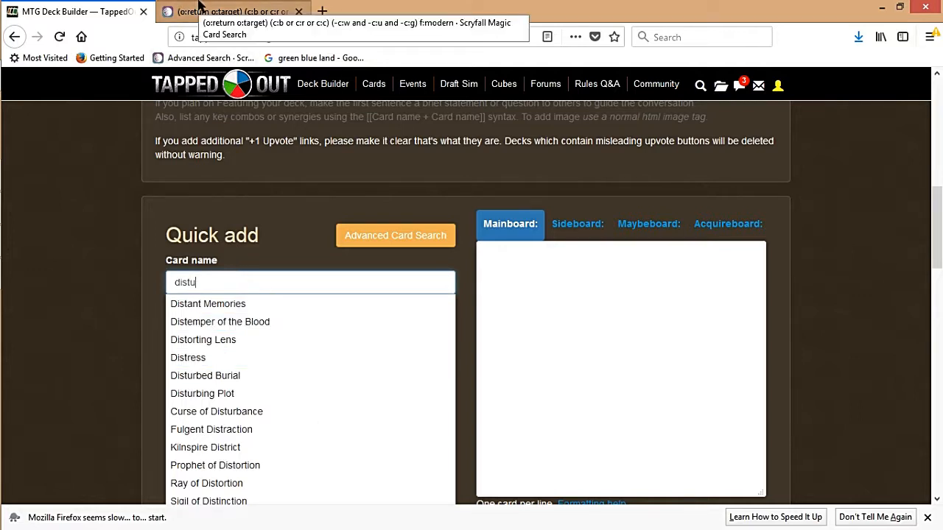
pyautogui.write('m')
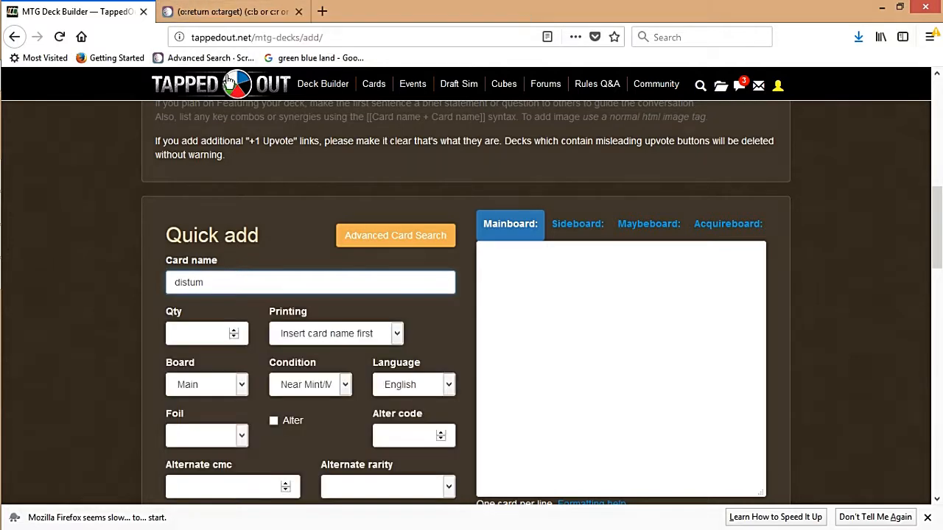
pyautogui.press('Backspace')
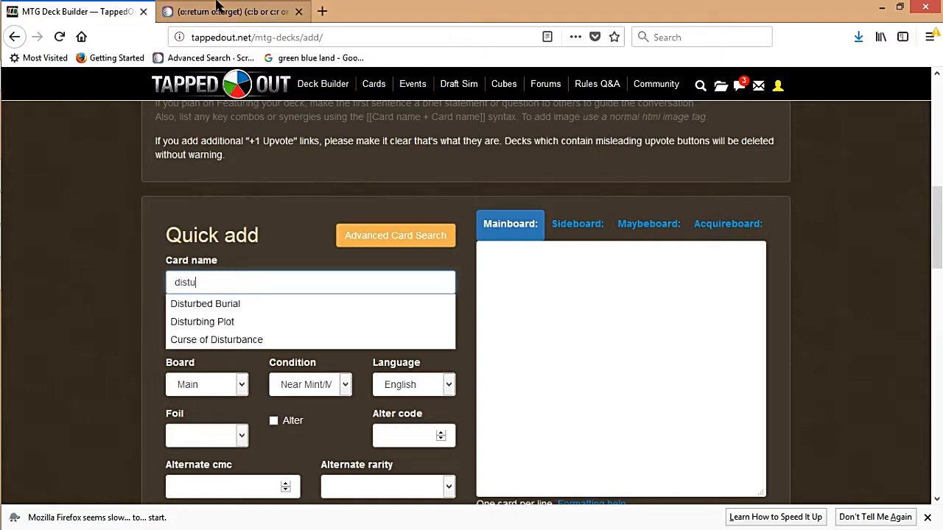
pyautogui.click(229, 12)
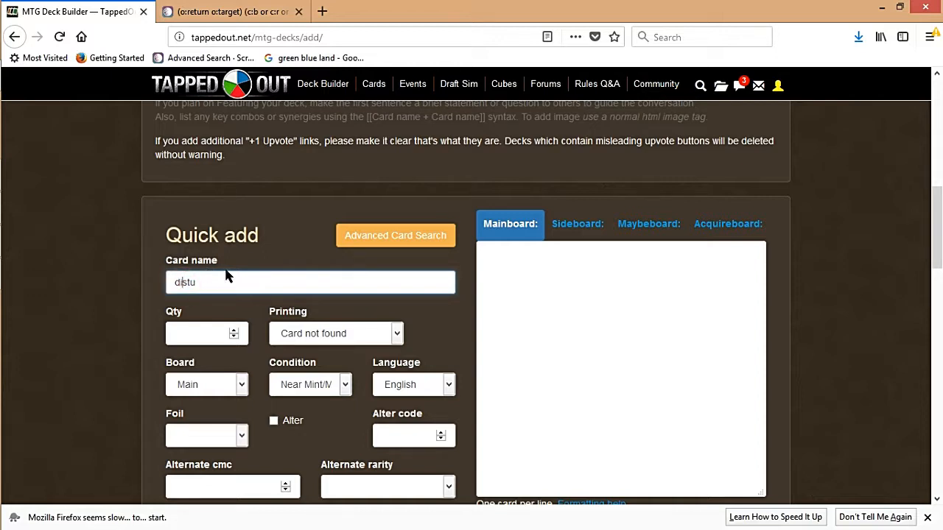
pyautogui.write('u')
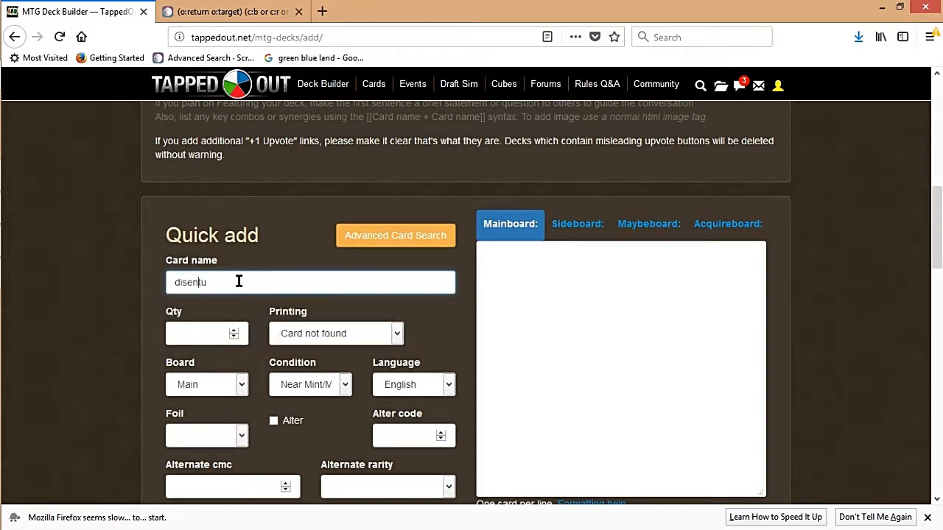
pyautogui.press('Backspace')
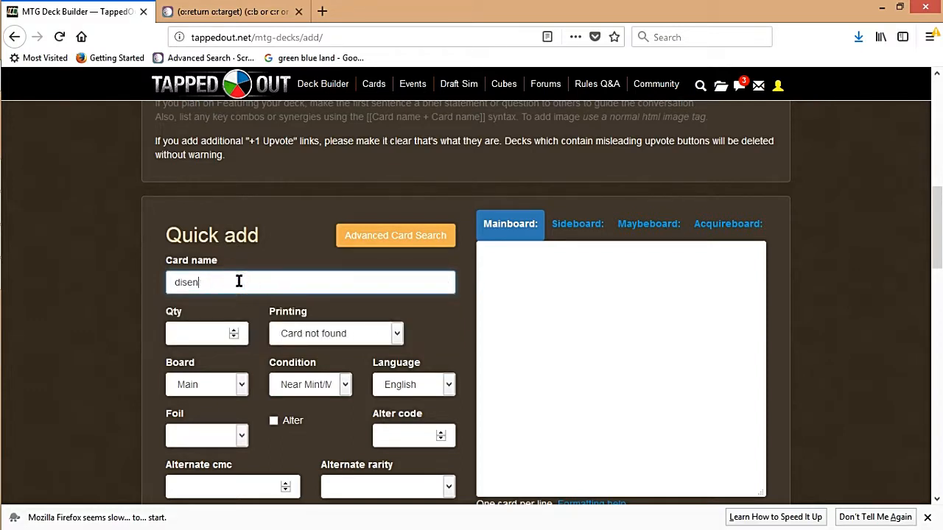
# Add 4x Disentomb to the mainboard via Quick add.
pyautogui.write('disen')
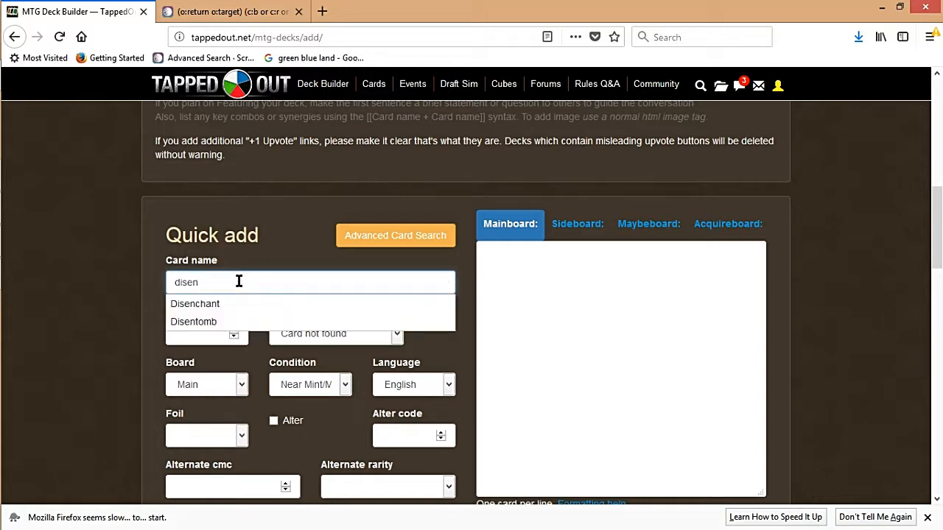
pyautogui.moveTo(236, 321)
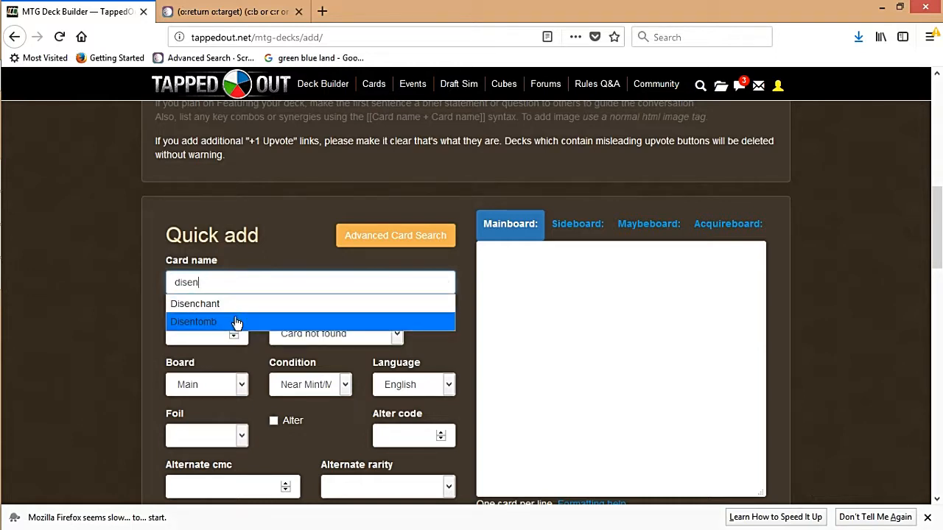
pyautogui.click(193, 322)
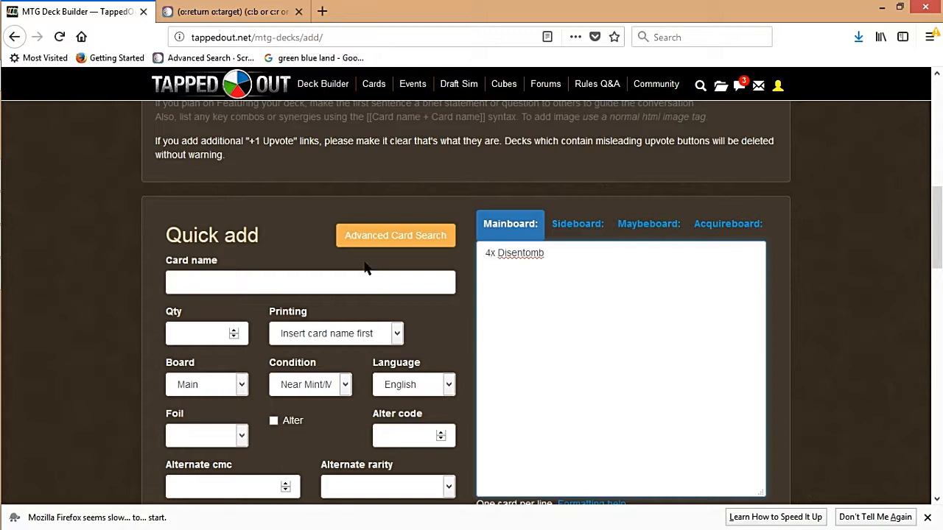
# Add 4x Raise Dead to the mainboard via Quick add.
pyautogui.click(310, 282)
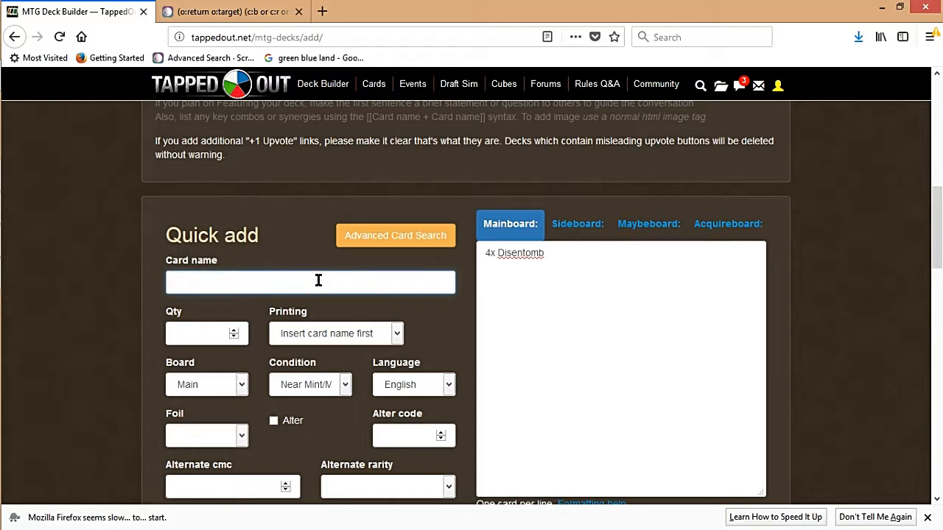
pyautogui.write('r')
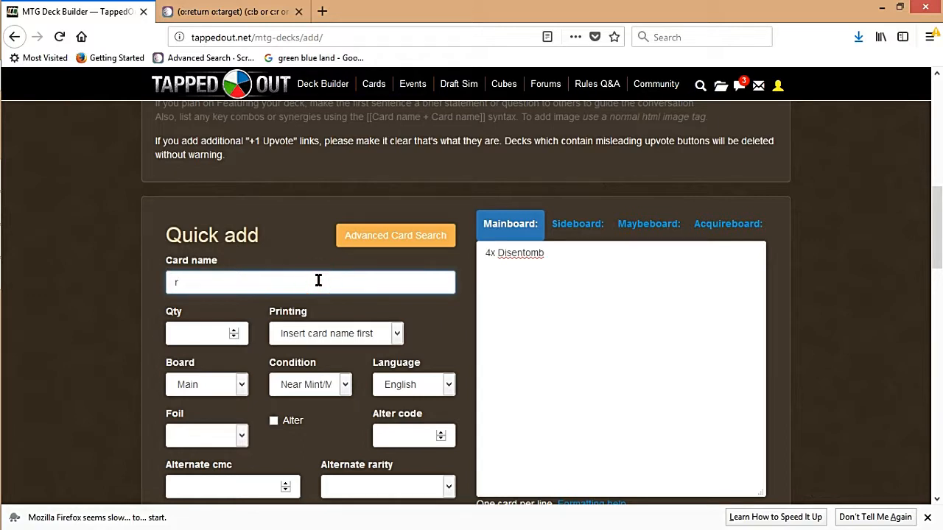
pyautogui.write('ise')
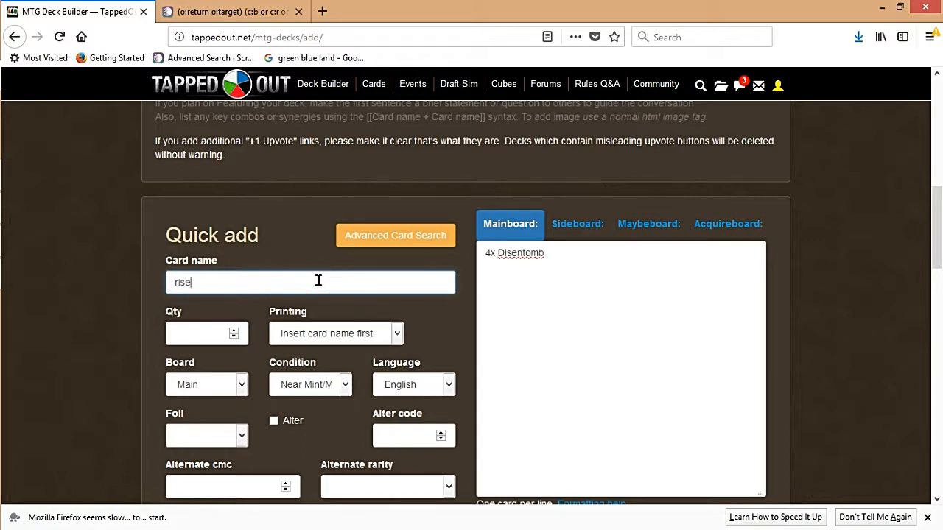
pyautogui.write('rise')
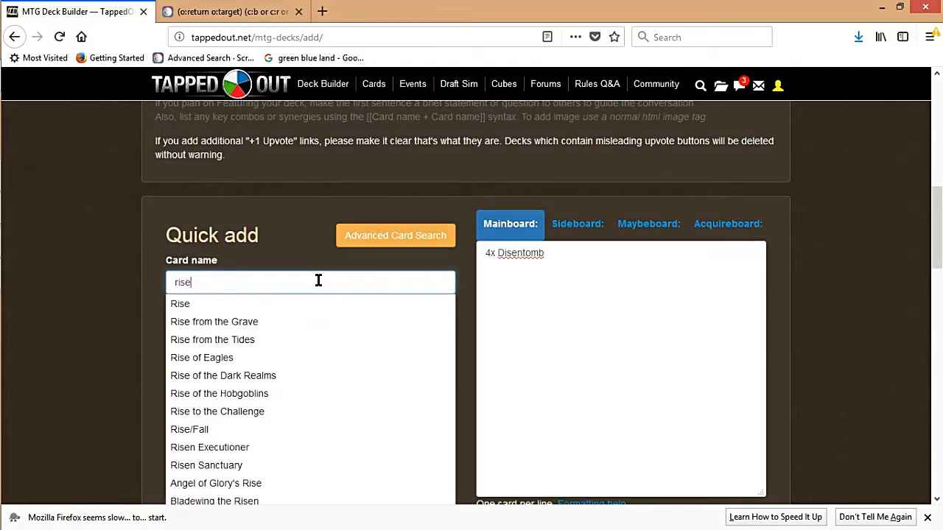
pyautogui.write('dead')
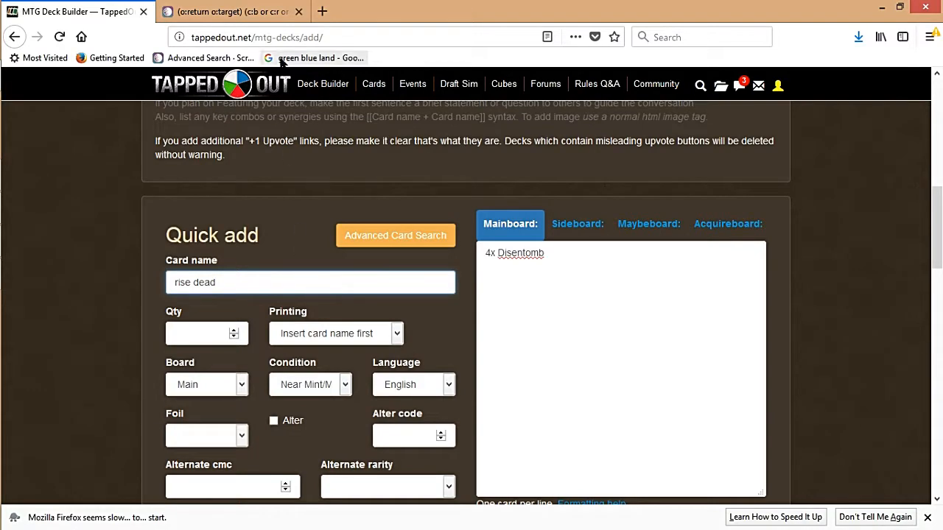
pyautogui.click(229, 11)
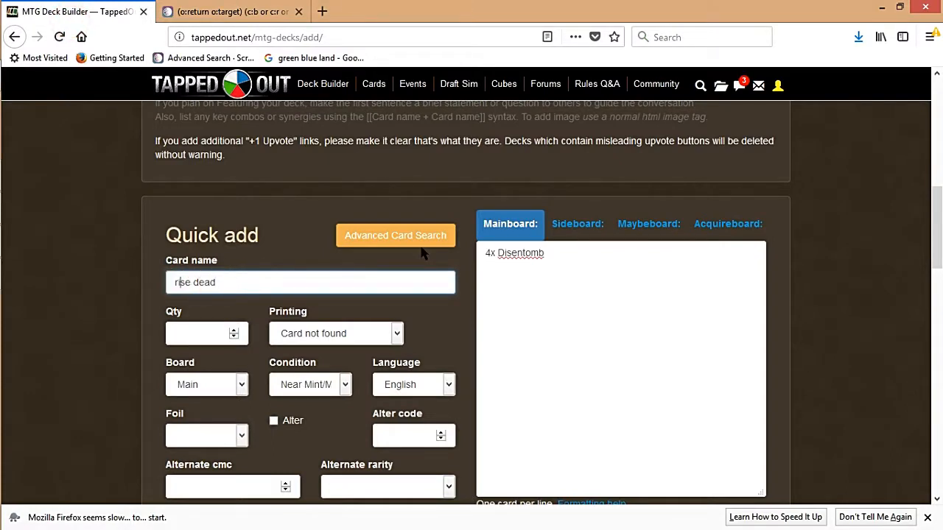
pyautogui.write('raise dead')
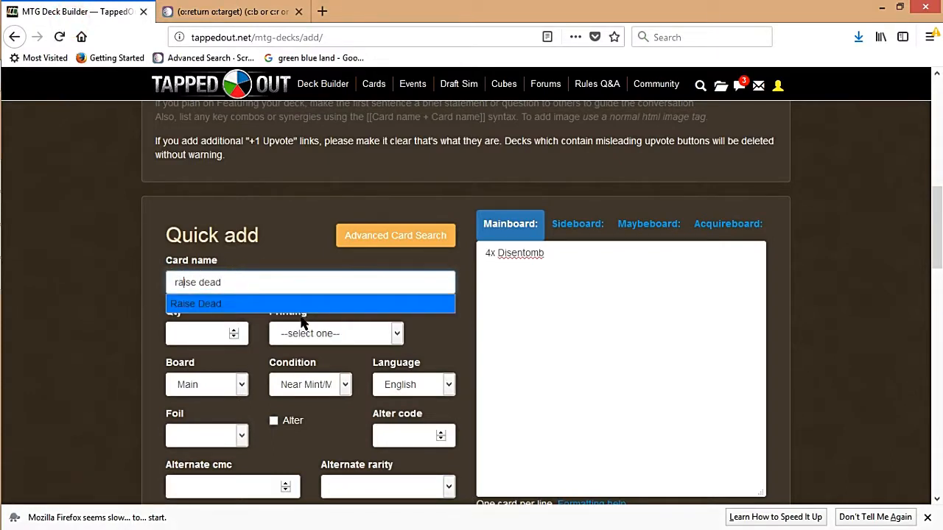
pyautogui.click(195, 304)
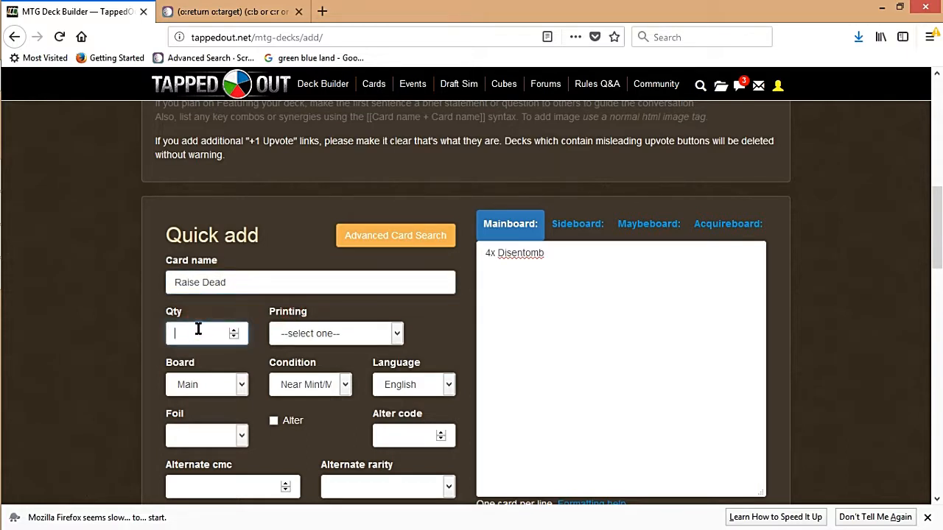
pyautogui.write('4')
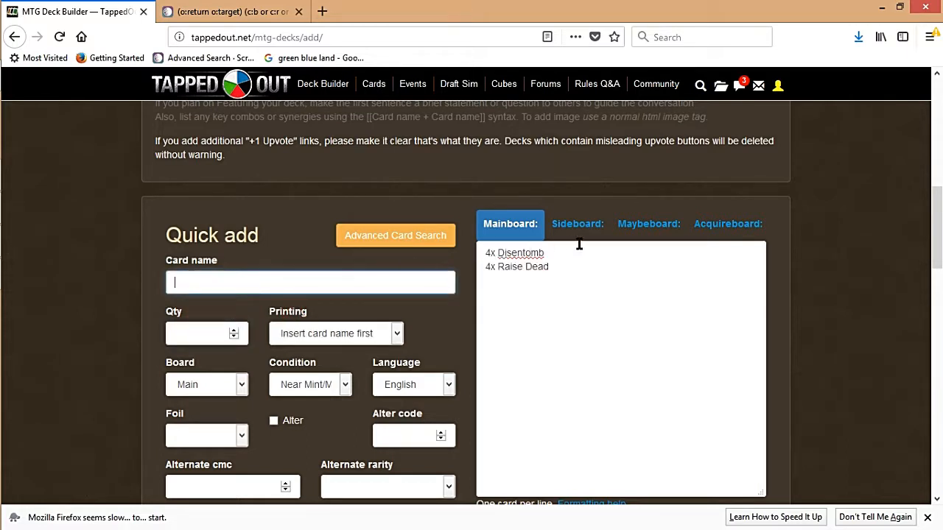
# Add 2x March of the Drowned to the sideboard and return to the mainboard list.
pyautogui.click(578, 224)
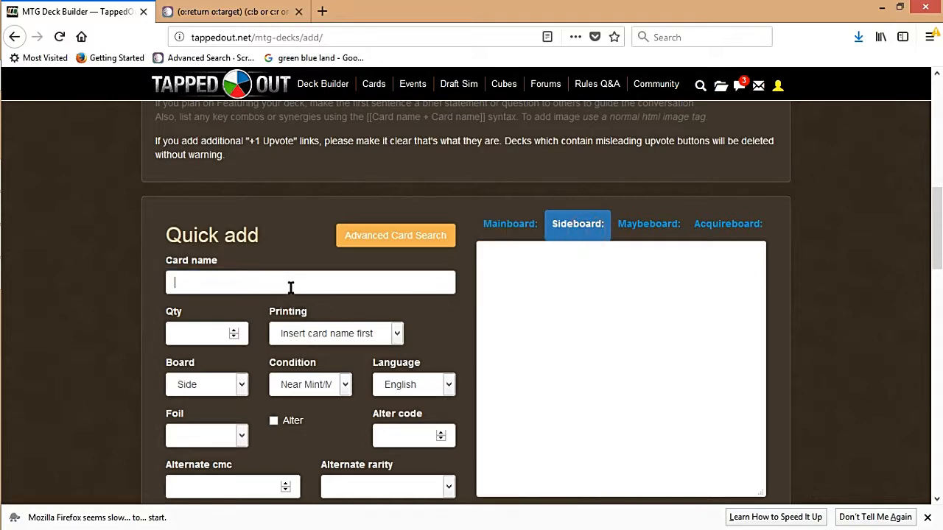
pyautogui.click(228, 12)
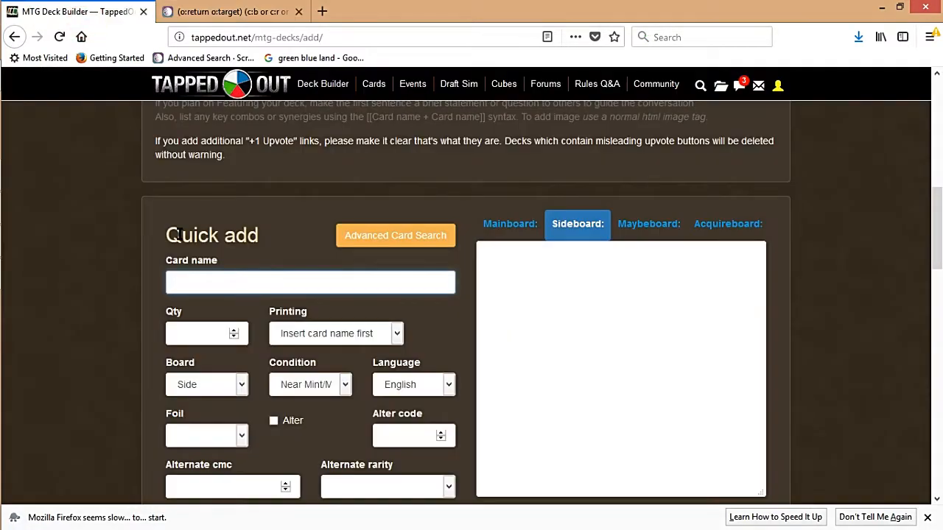
pyautogui.write('ma')
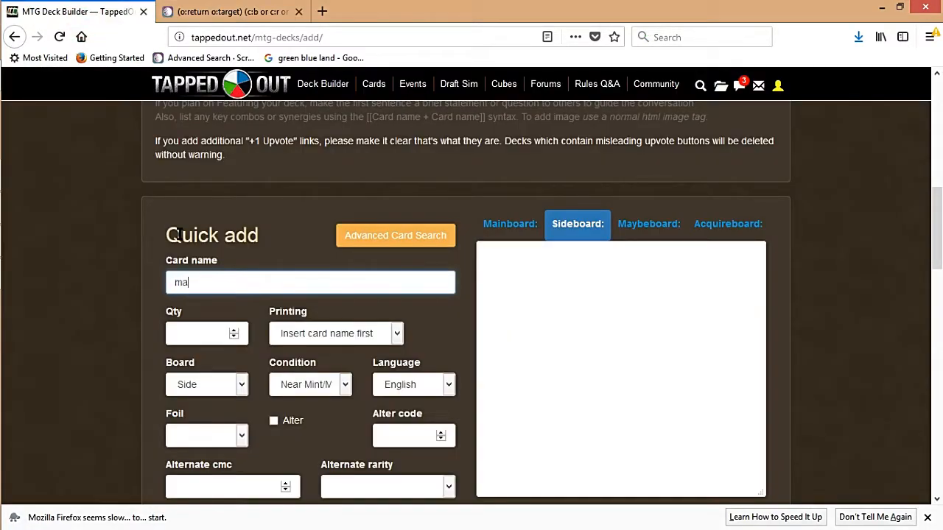
pyautogui.write('rch')
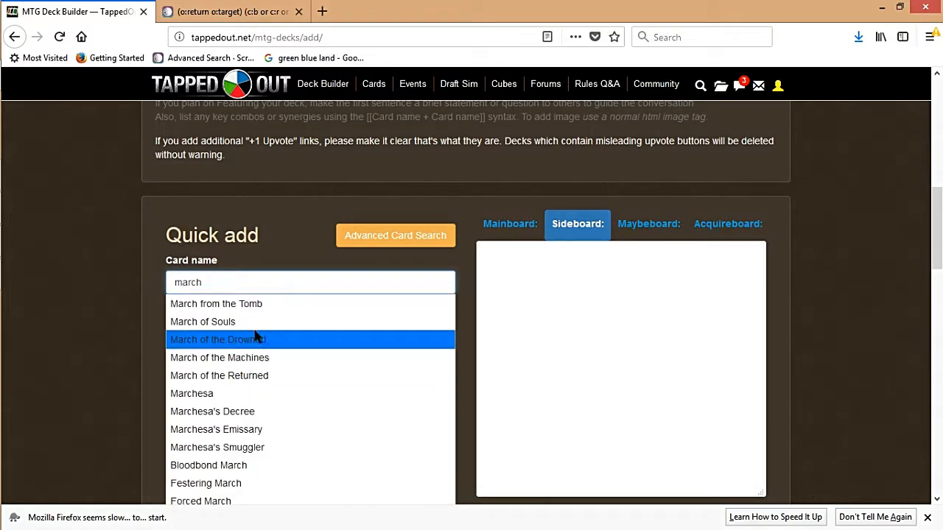
pyautogui.click(217, 339)
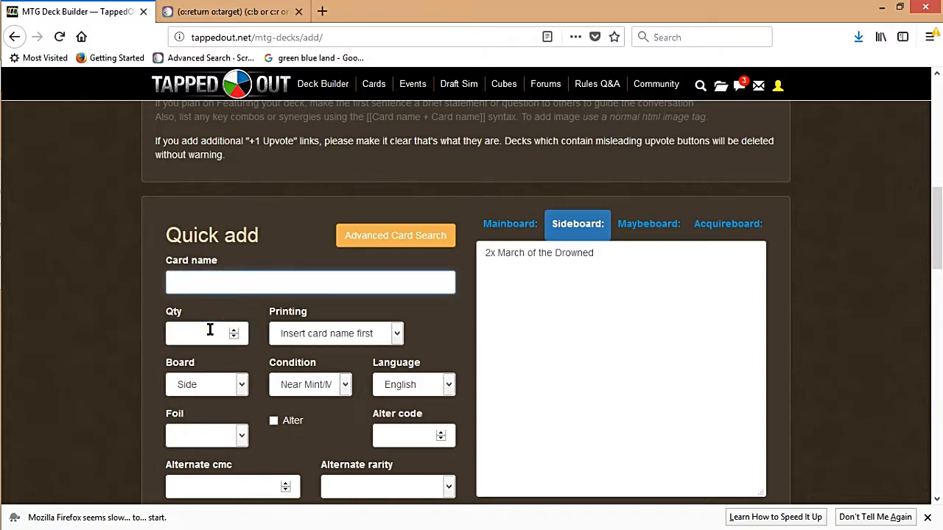
pyautogui.click(509, 224)
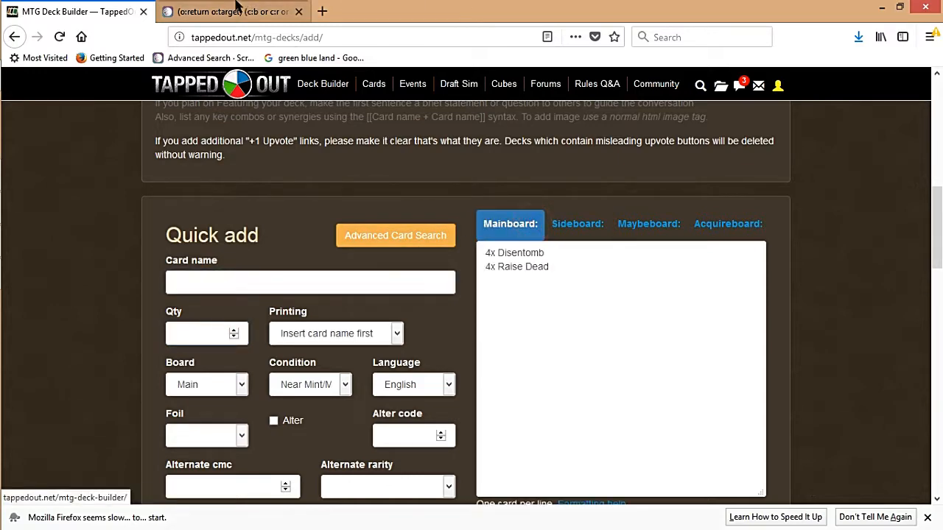
# Search Scryfall for 'sacrifice' in rules text, returning 703 black, red or colorless Modern cards.
pyautogui.click(233, 11)
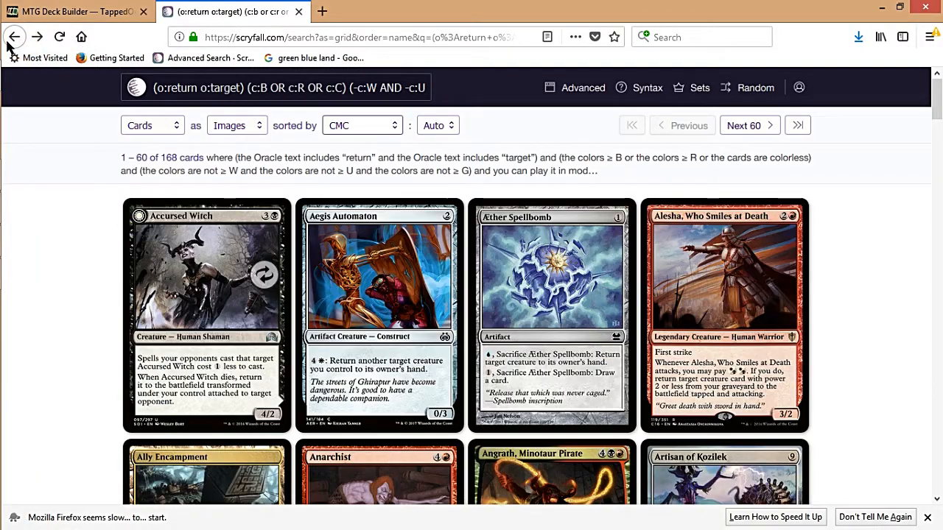
pyautogui.click(583, 87)
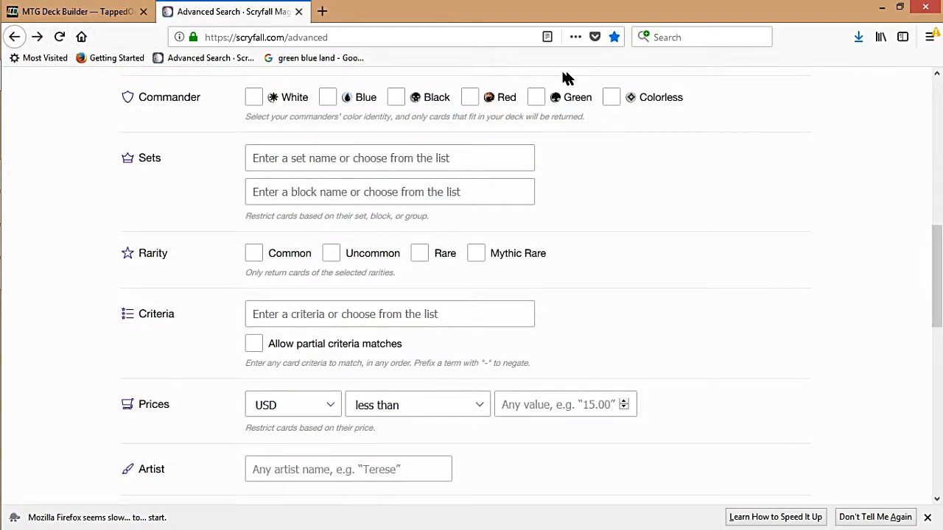
pyautogui.scroll(3)
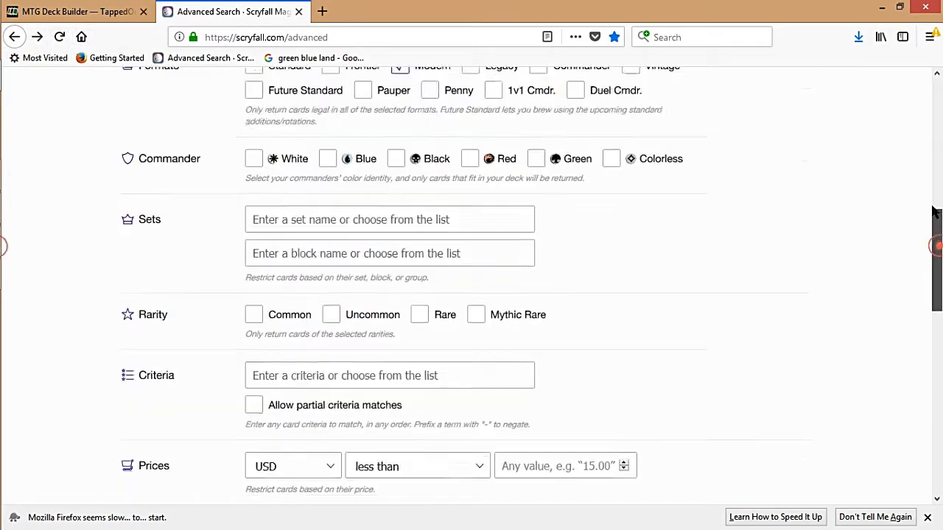
pyautogui.scroll(3)
pyautogui.write('s')
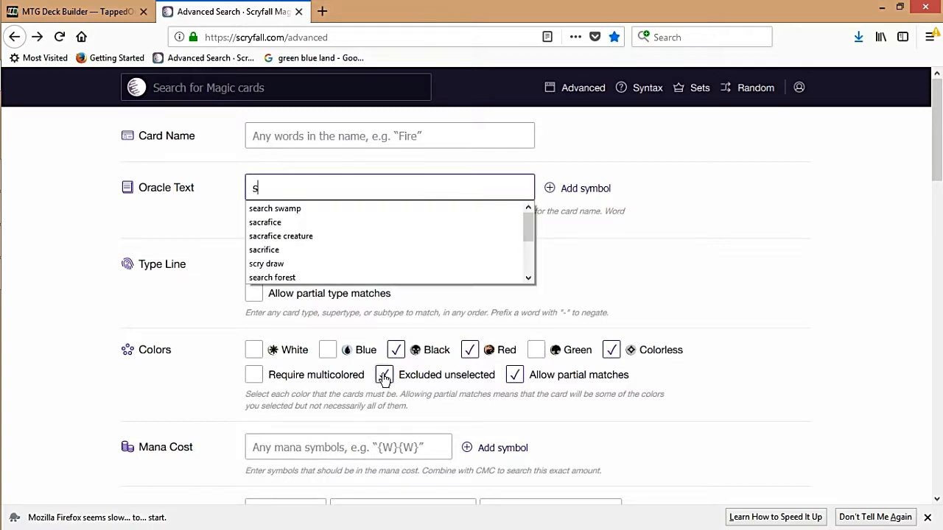
pyautogui.click(280, 236)
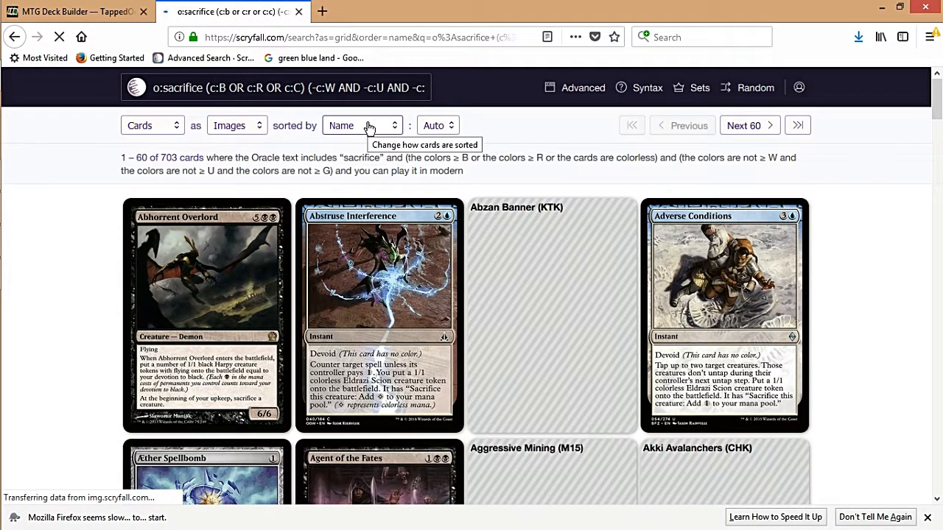
# Sort the 703 sacrifice results by CMC and browse them.
pyautogui.click(361, 125)
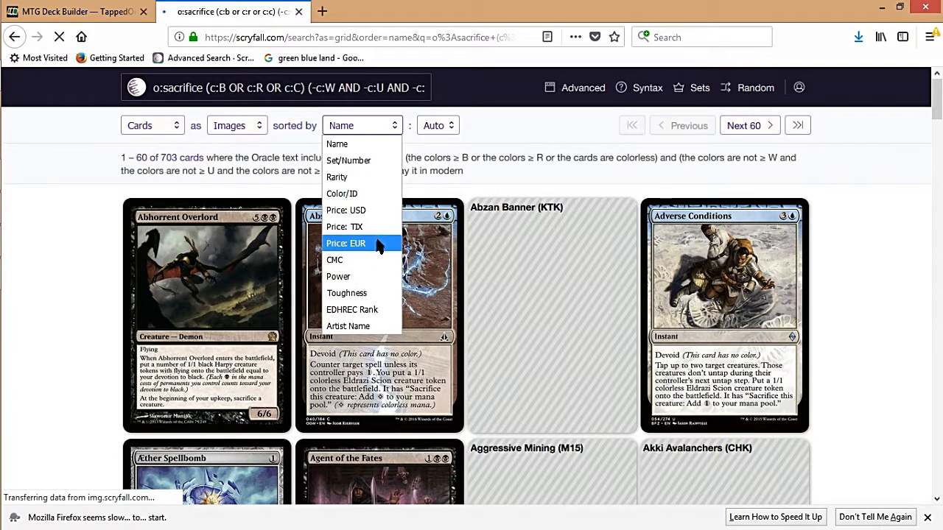
pyautogui.click(335, 259)
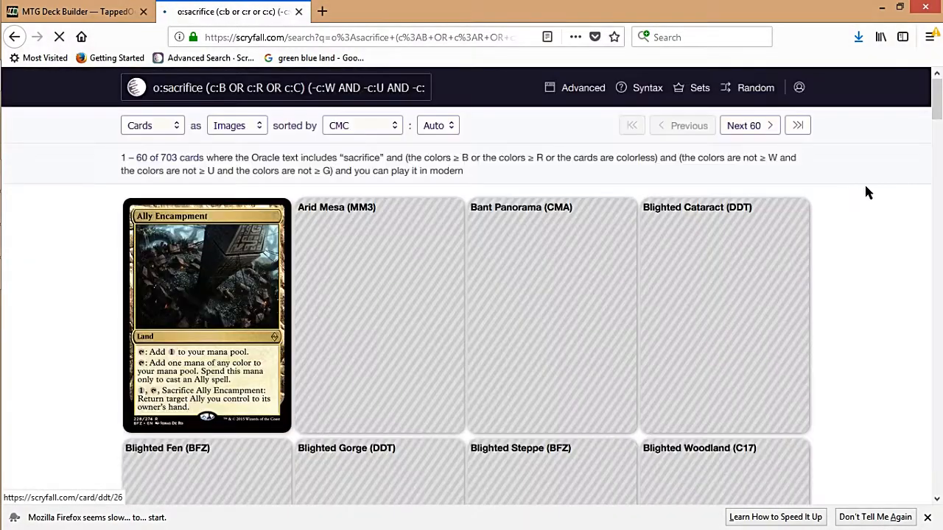
pyautogui.scroll(-3)
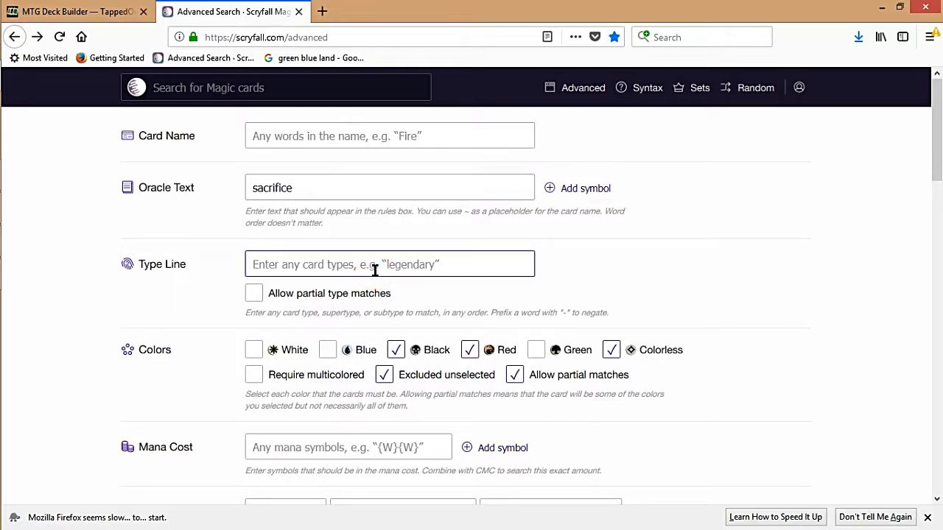
# Narrow the sacrifice search to creatures (337 cards) and sort them by CMC.
pyautogui.write('c')
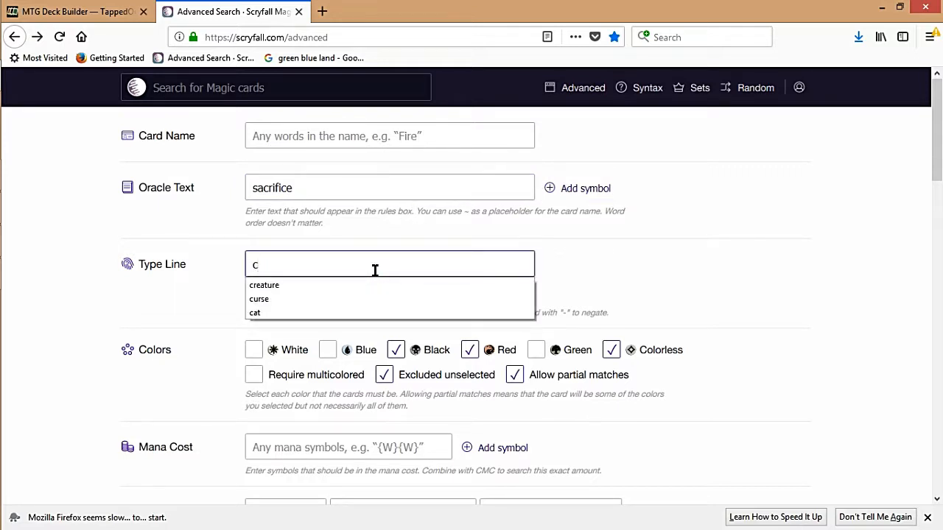
pyautogui.click(264, 286)
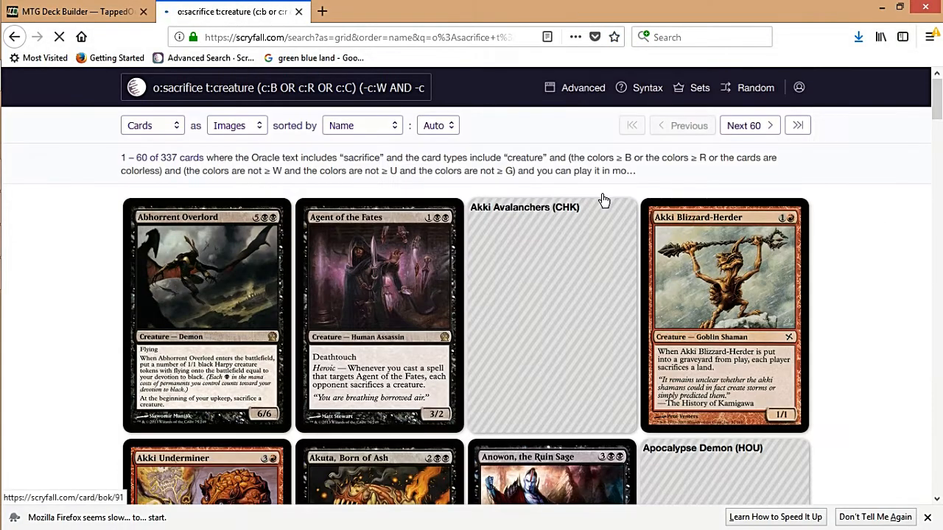
pyautogui.click(361, 125)
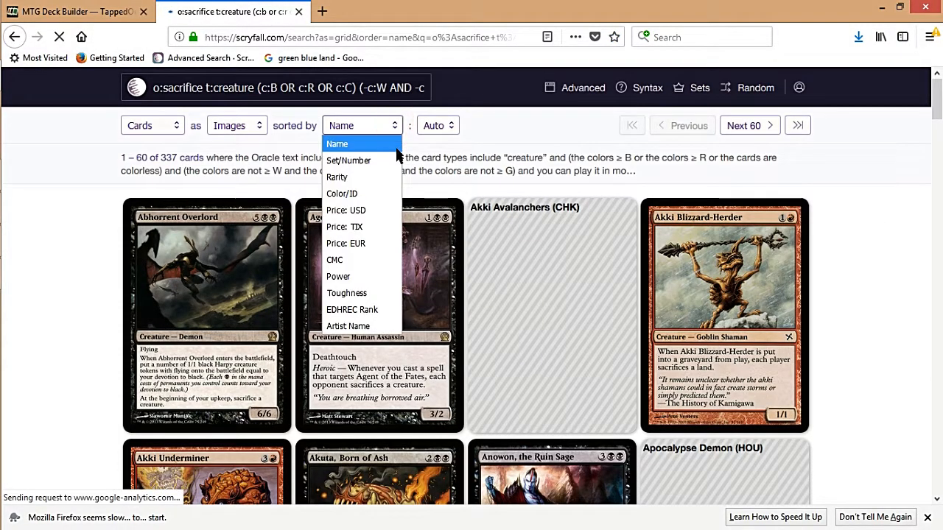
pyautogui.click(334, 259)
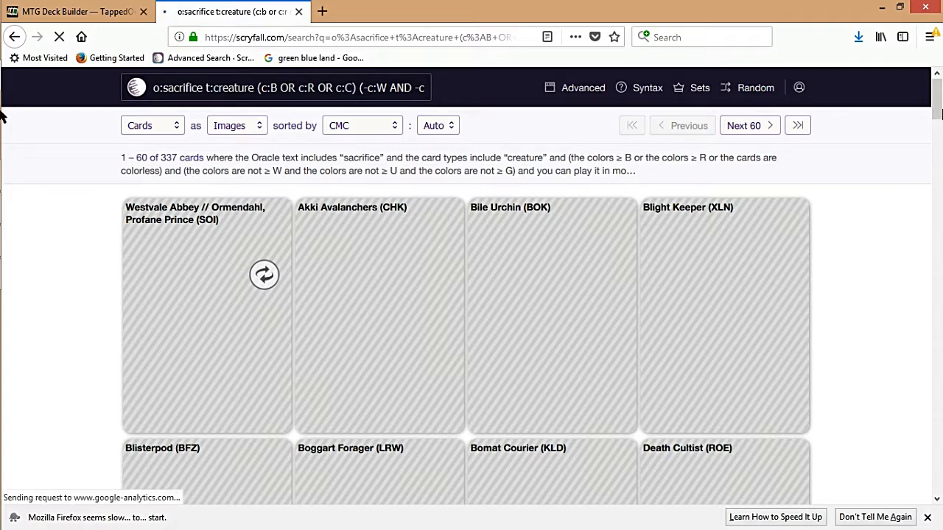
pyautogui.scroll(-3)
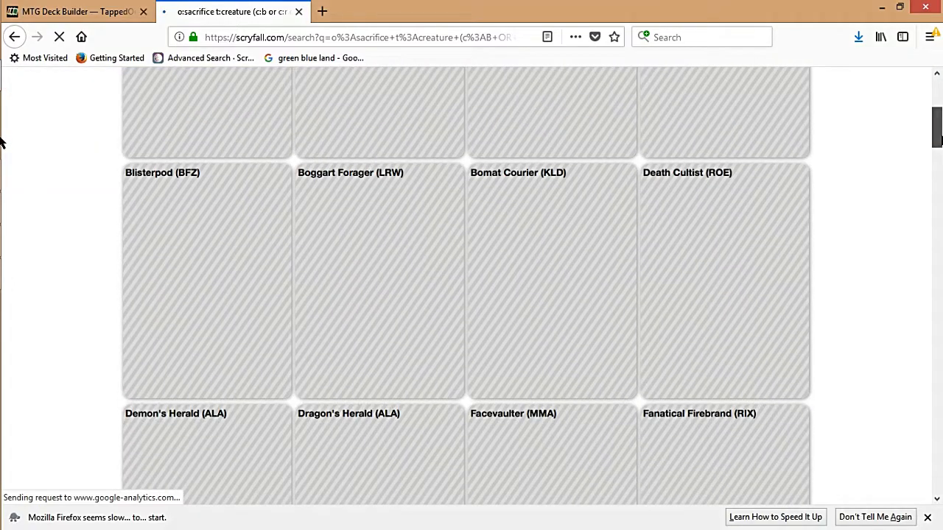
pyautogui.scroll(-3)
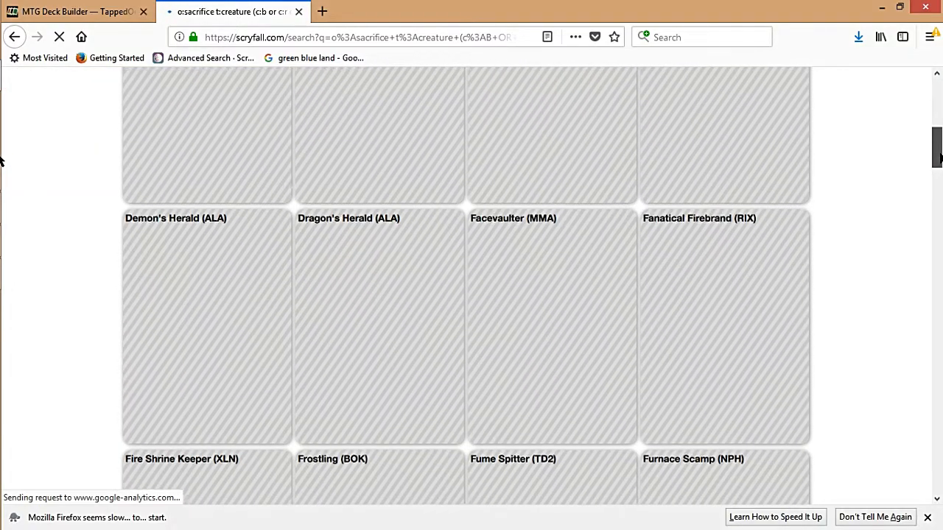
pyautogui.scroll(-3)
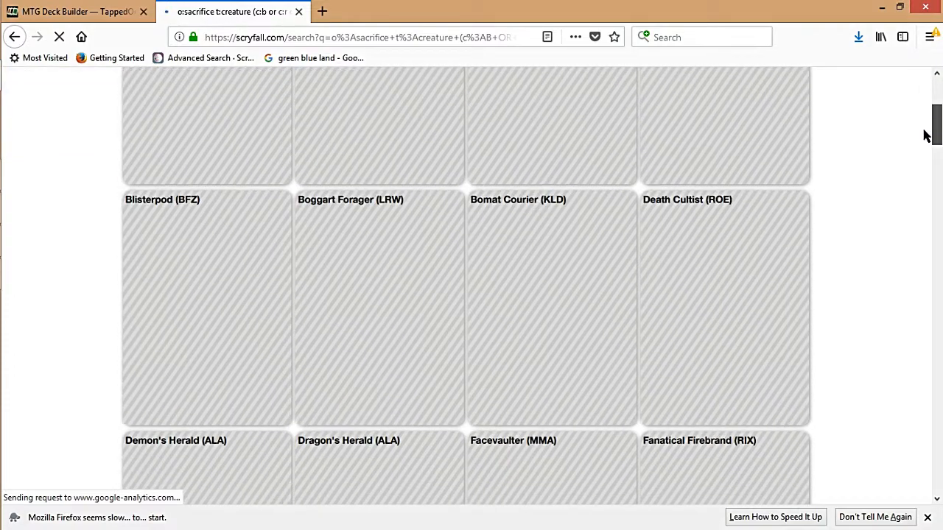
pyautogui.scroll(-3)
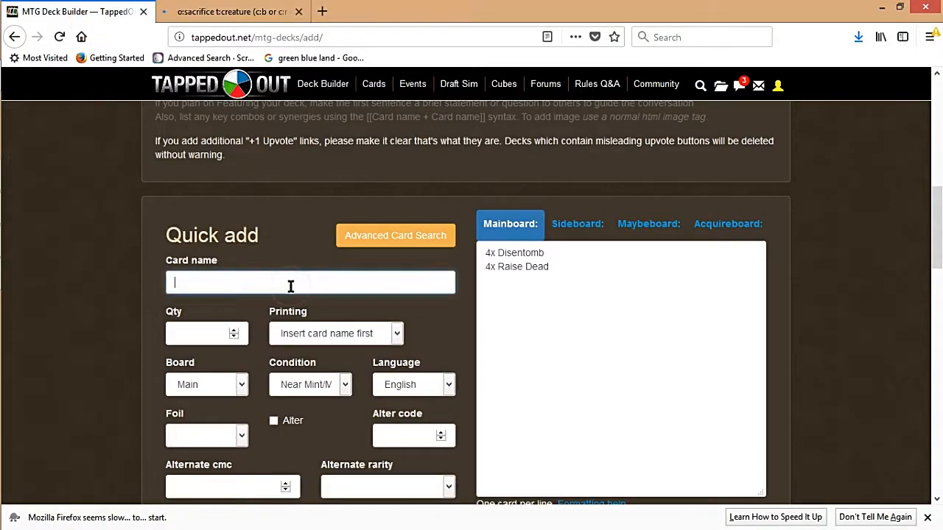
# Add 4x Fling to the mainboard via Quick add.
pyautogui.write('f')
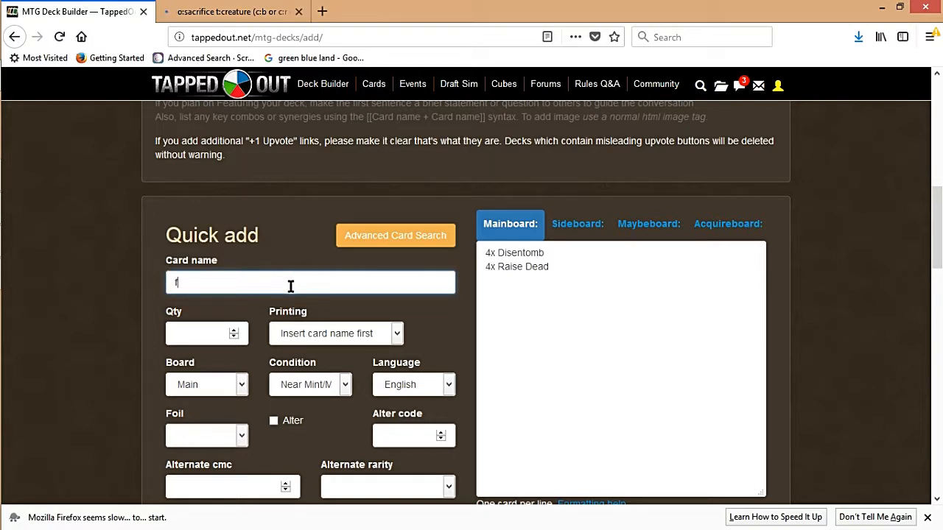
pyautogui.write('ling')
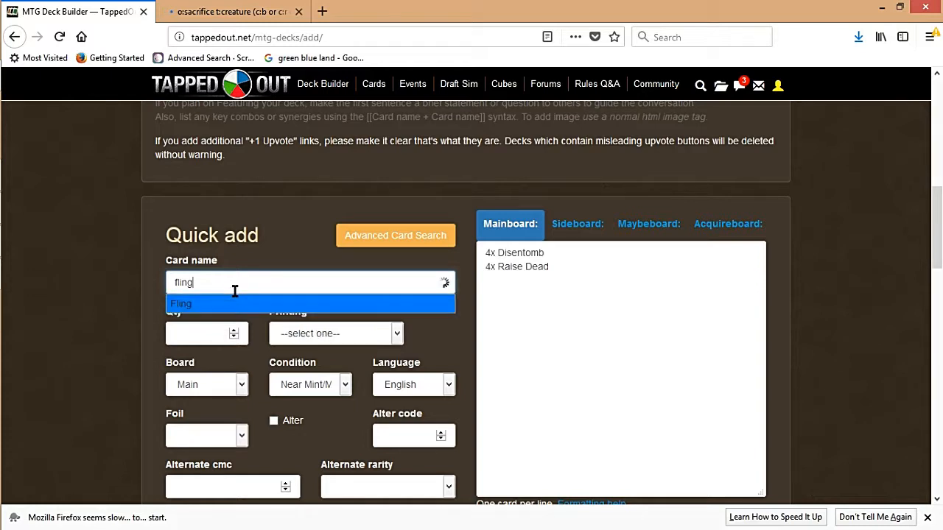
pyautogui.click(180, 303)
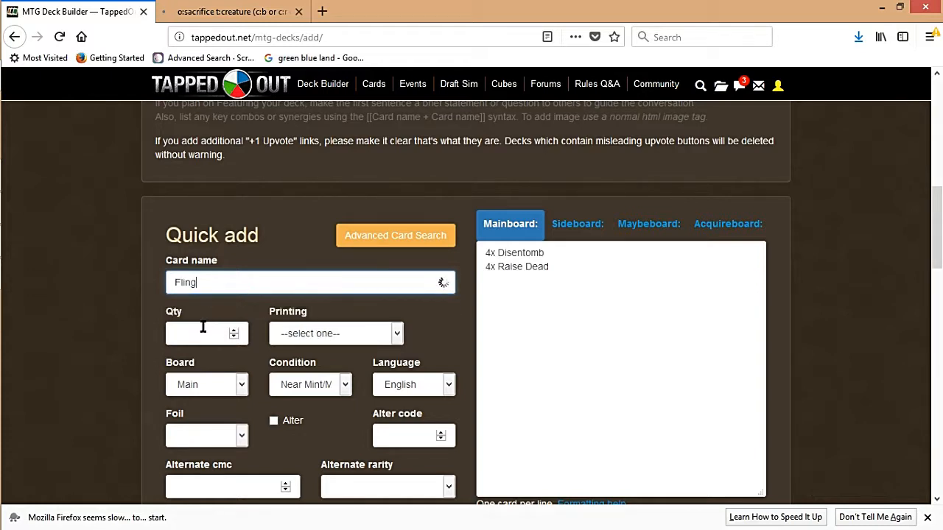
pyautogui.click(207, 333)
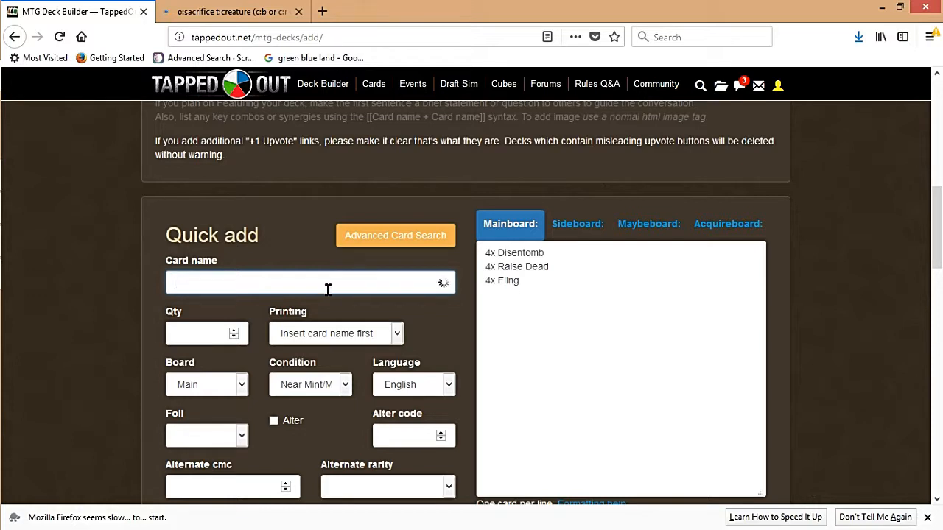
# Add 4x Arc Runner and 4x Vexing Devil to the mainboard.
pyautogui.write('arc ru')
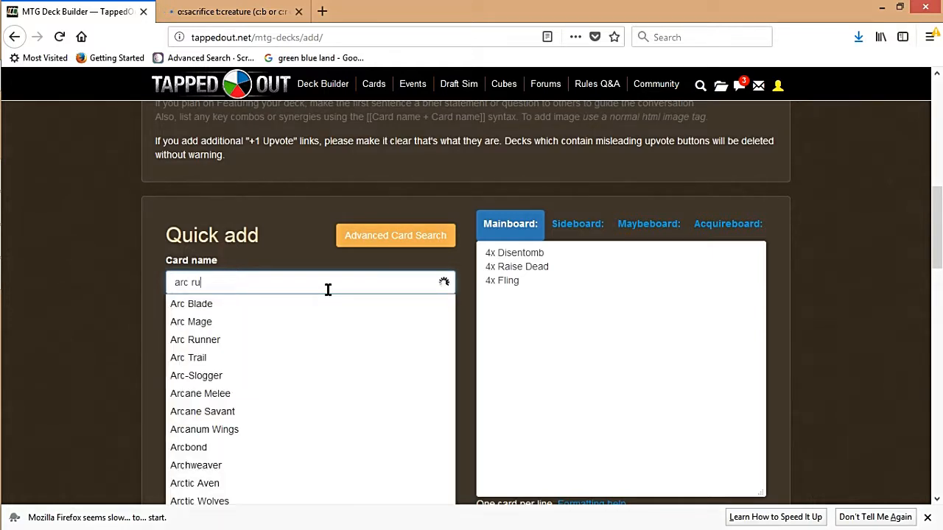
pyautogui.click(194, 339)
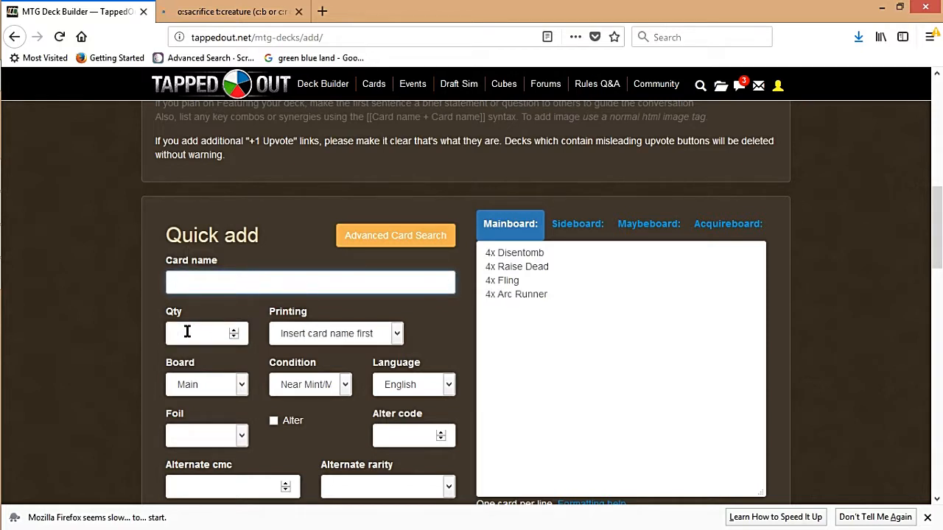
pyautogui.write('vex')
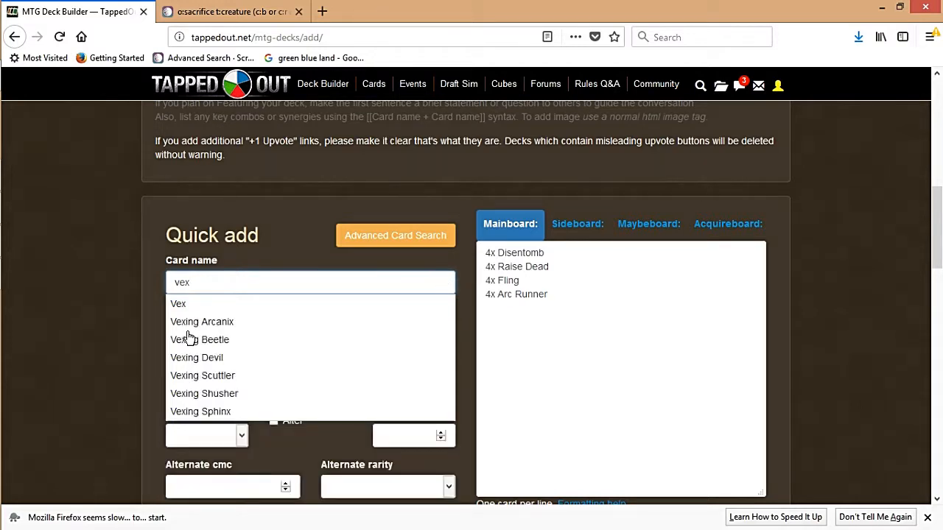
pyautogui.click(197, 358)
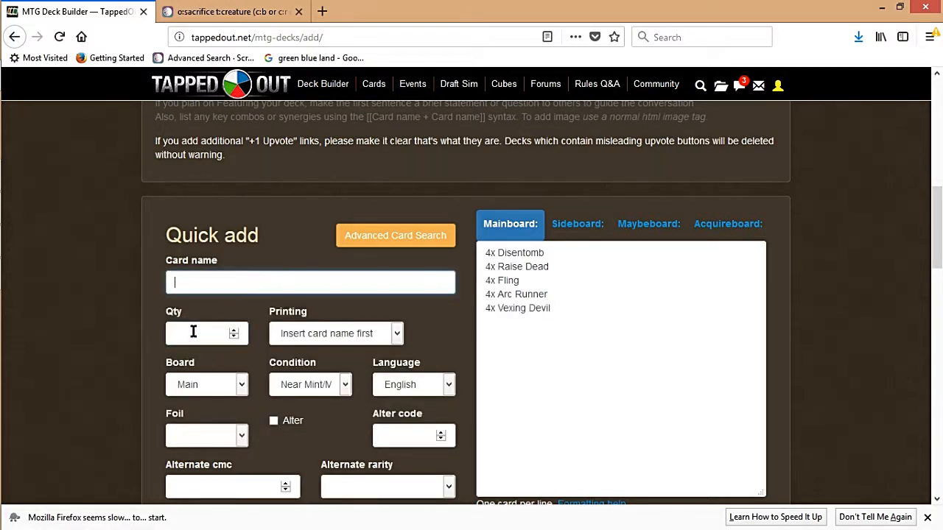
pyautogui.click(233, 12)
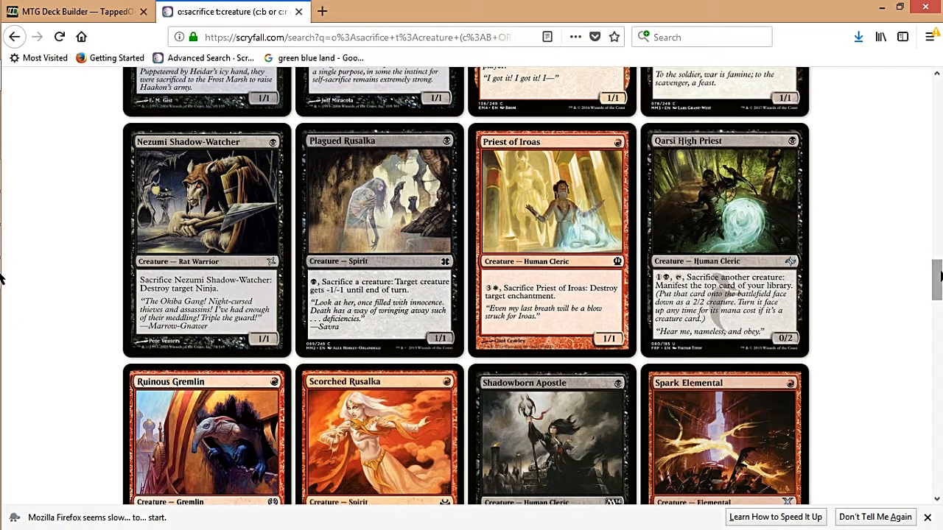
# Add 4x Spark Elemental to the mainboard via Quick add, then return to Scryfall.
pyautogui.scroll(-3)
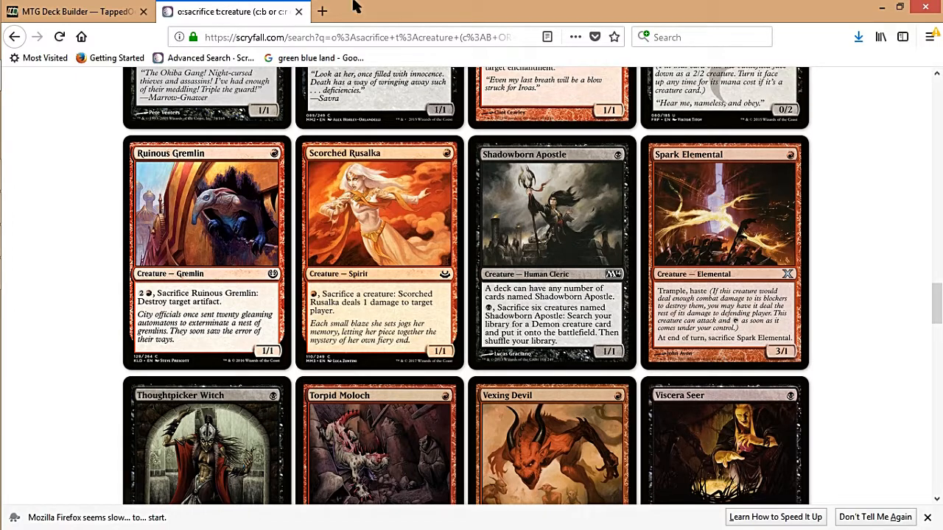
pyautogui.click(76, 12)
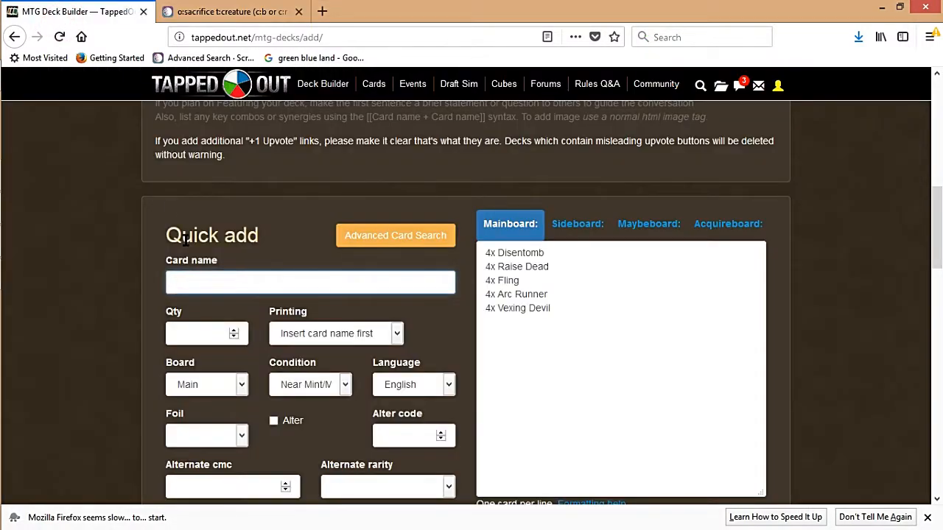
pyautogui.write('spark el')
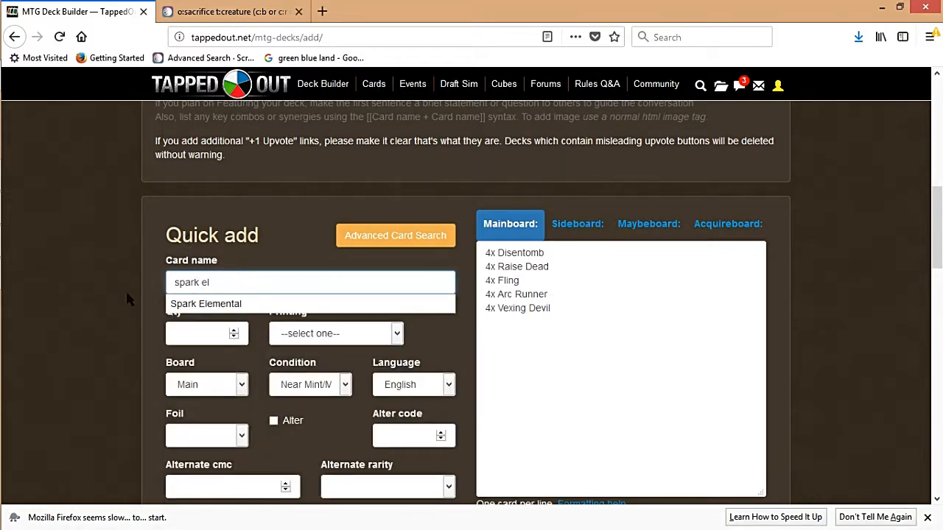
pyautogui.click(206, 303)
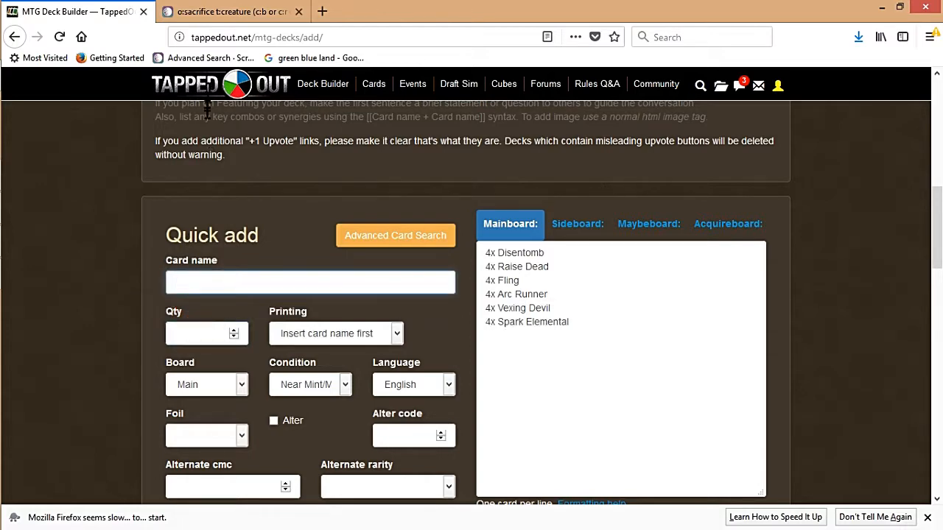
pyautogui.click(233, 12)
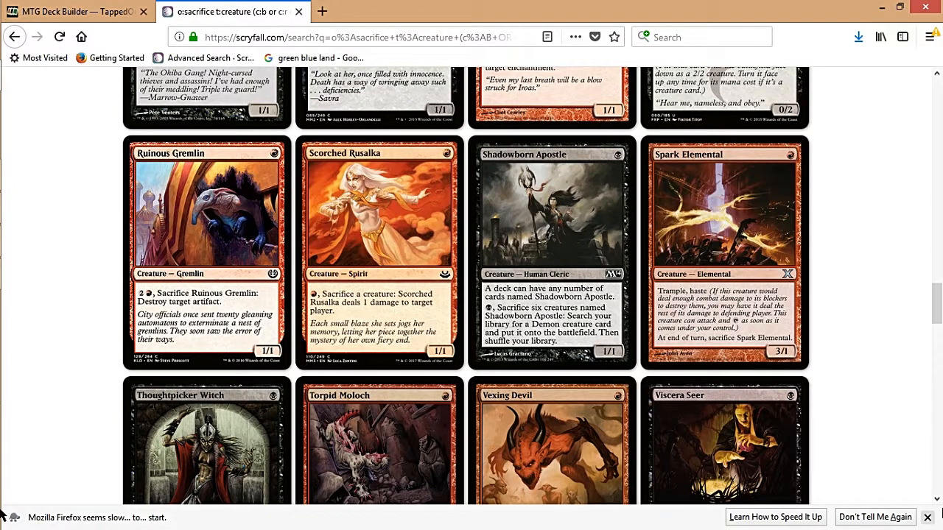
pyautogui.scroll(-3)
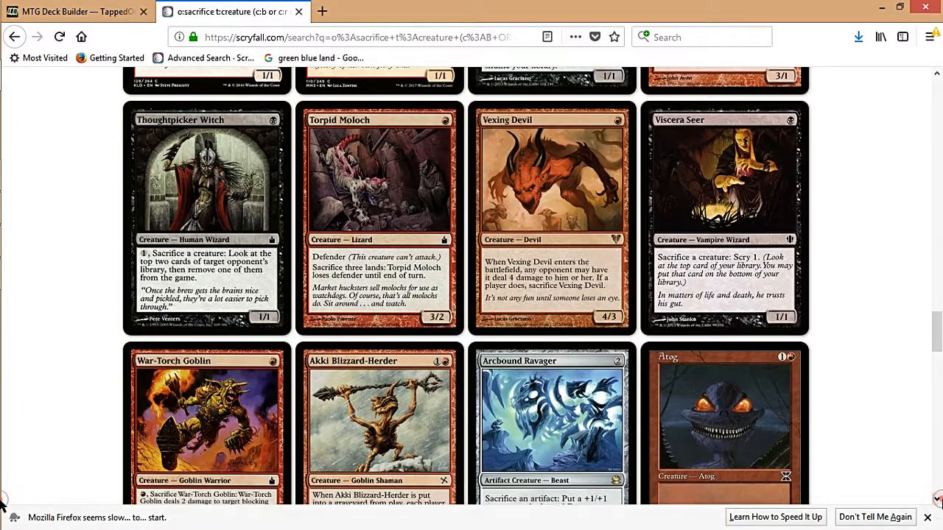
pyautogui.scroll(-3)
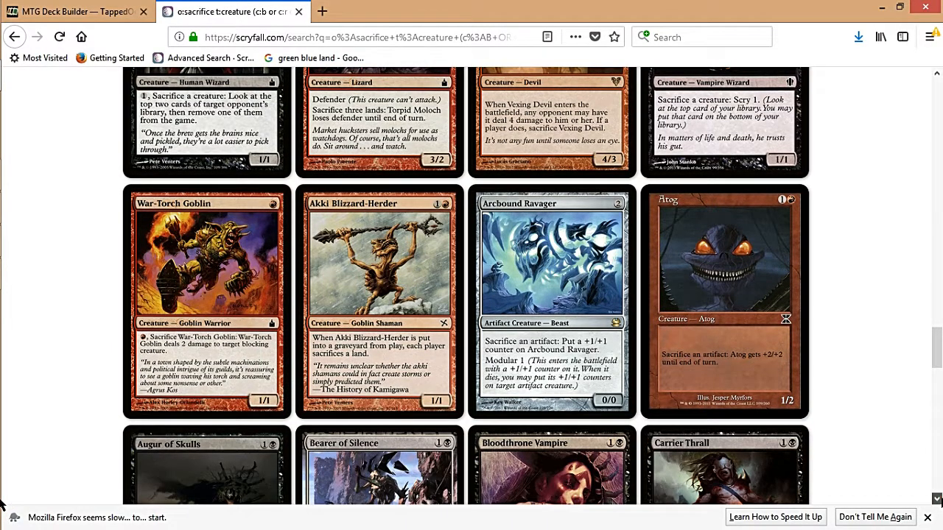
pyautogui.scroll(-3)
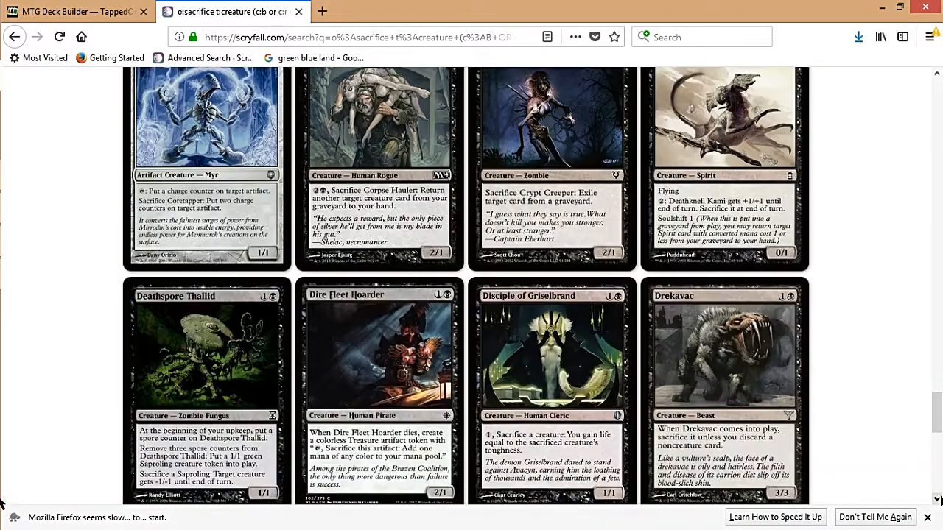
pyautogui.scroll(-3)
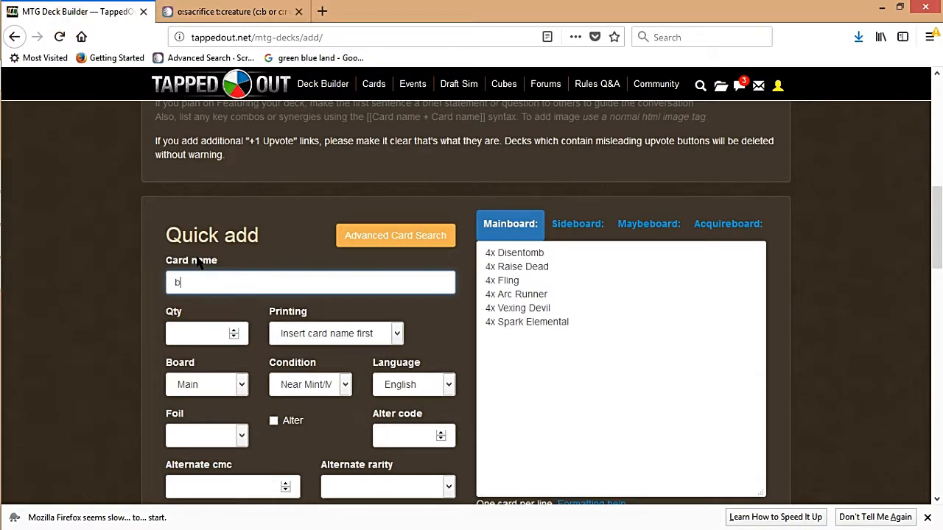
# Add 2x Ball Lightning to the mainboard from the 'ball li' autocomplete.
pyautogui.write('all')
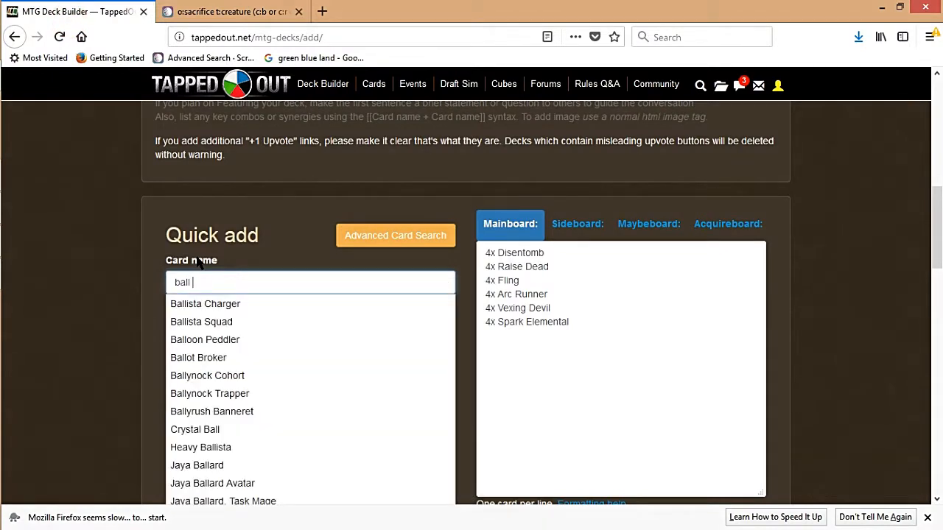
pyautogui.write('li')
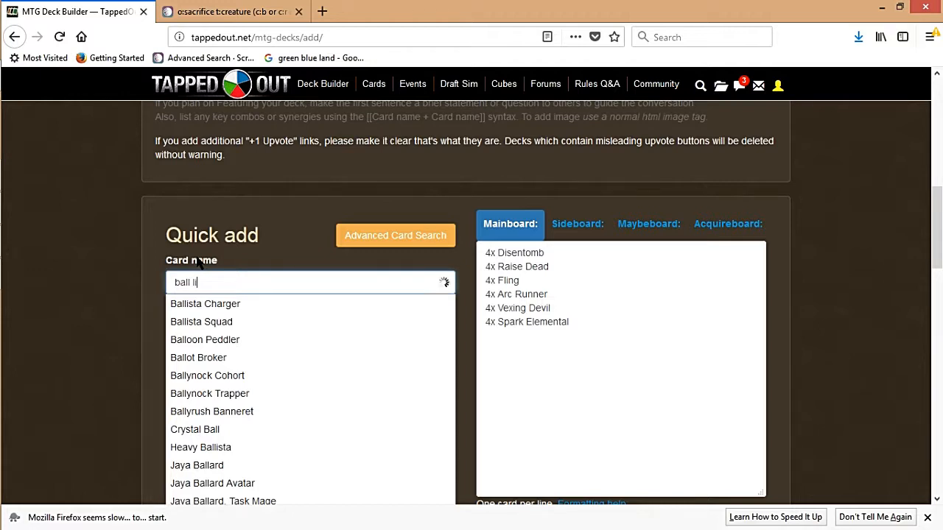
pyautogui.click(198, 304)
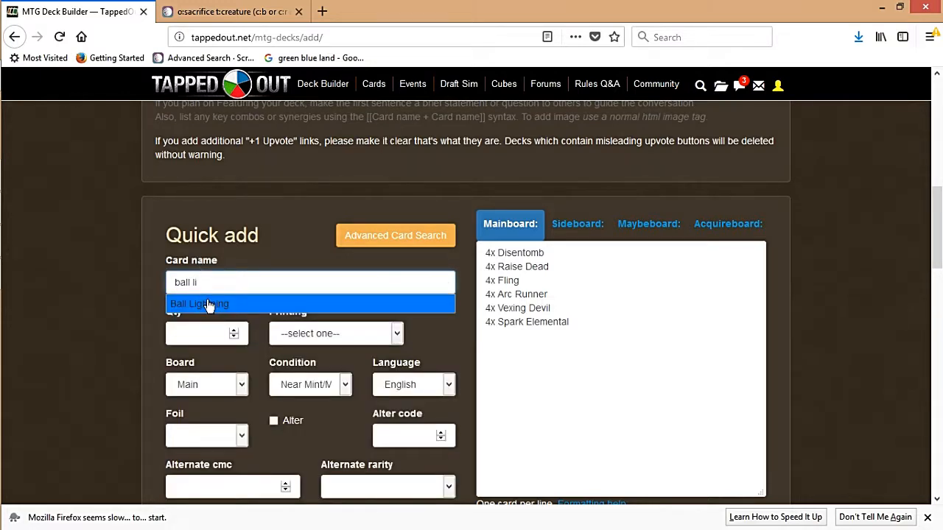
pyautogui.click(199, 304)
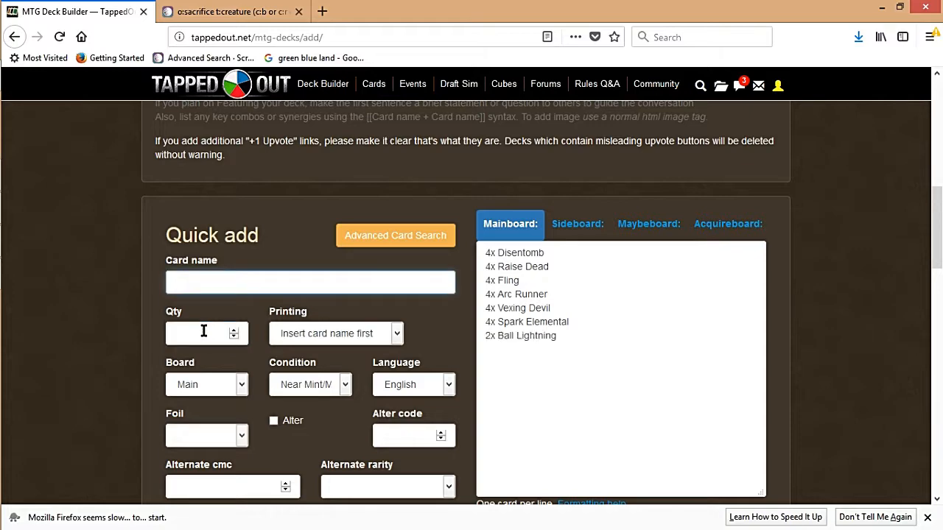
pyautogui.click(322, 12)
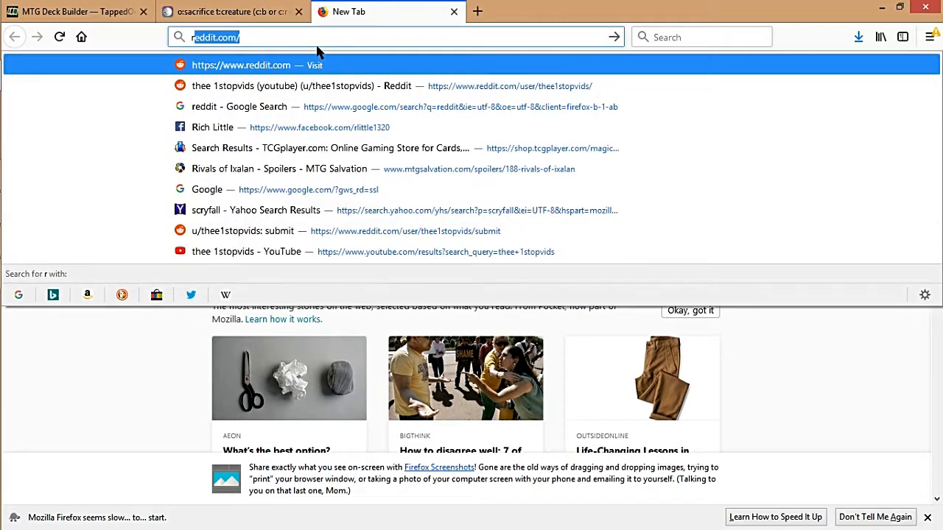
# Search Google images for 'mtg black fling', then return to the deck builder.
pyautogui.write('r')
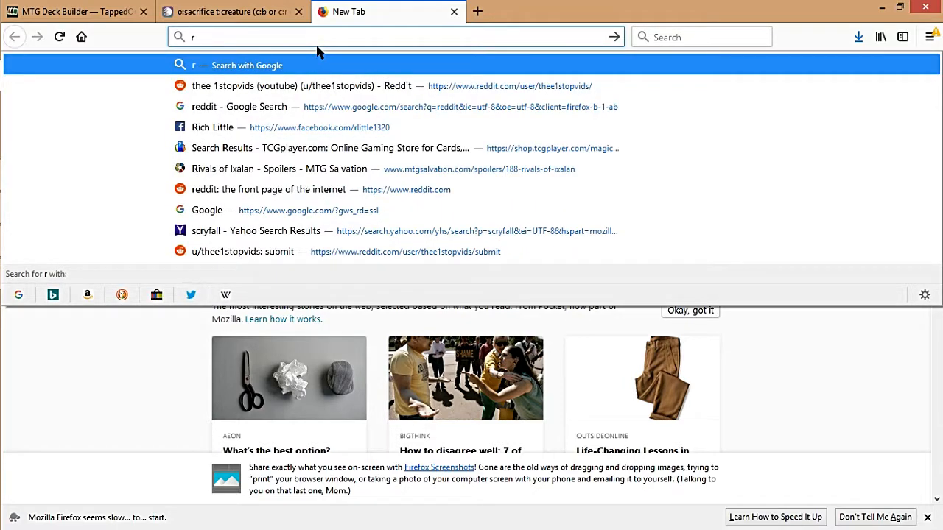
pyautogui.write('mtg+black+fling+&ie=utf-8&oe')
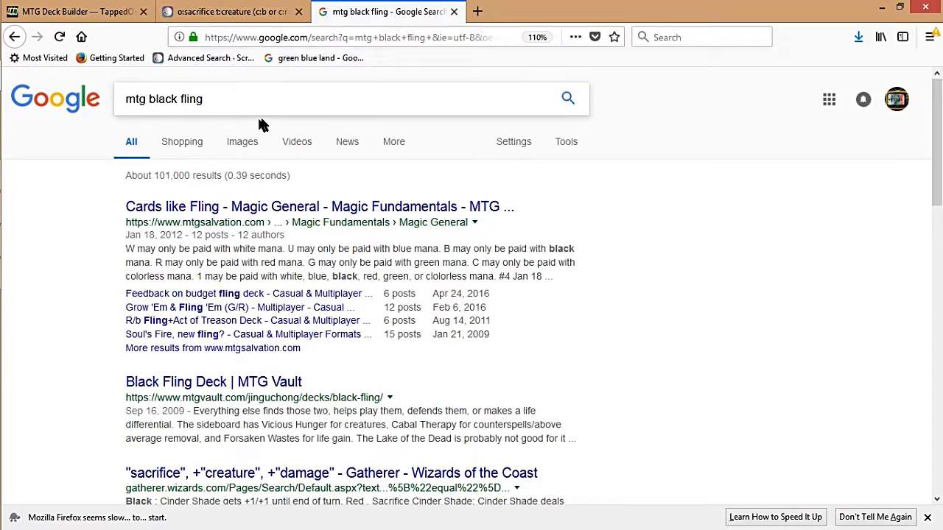
pyautogui.moveTo(201, 164)
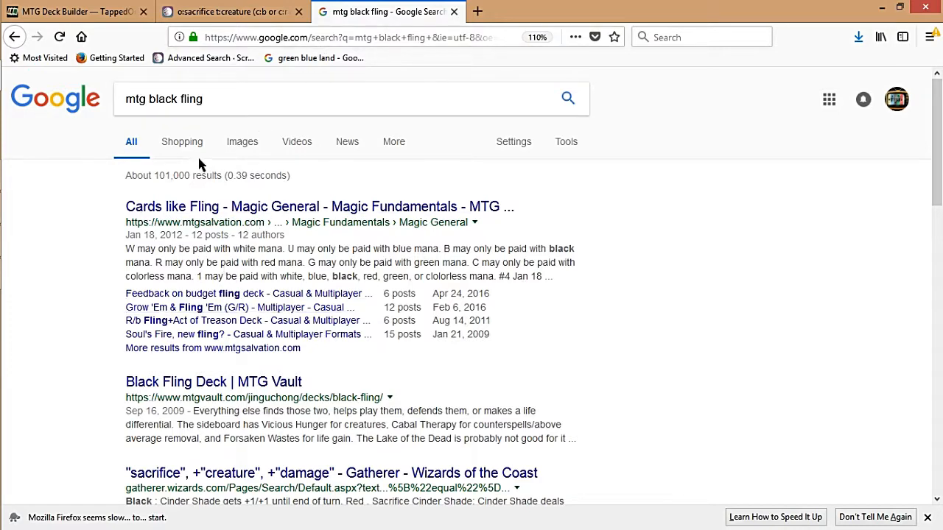
pyautogui.click(242, 141)
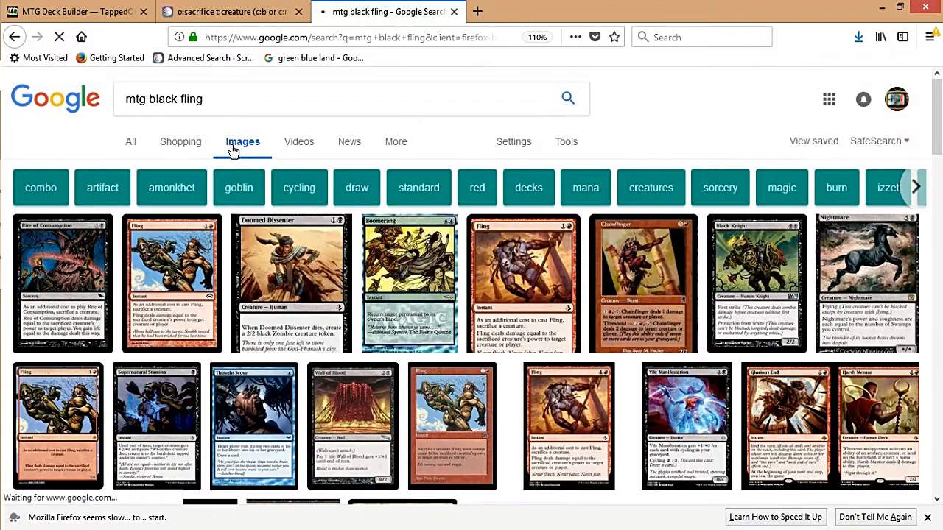
pyautogui.click(74, 12)
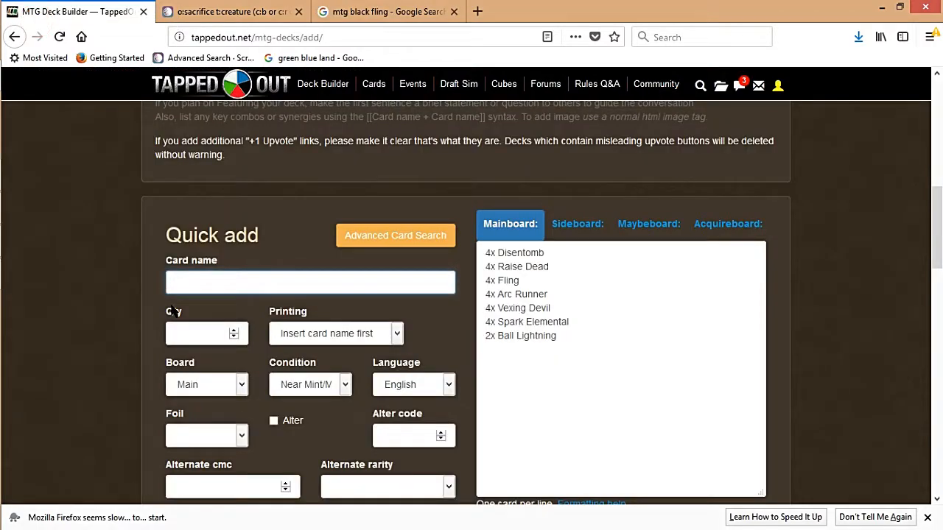
# Add 4x Rite of Consumption and 4x Bump in the Night to the mainboard.
pyautogui.write('rite')
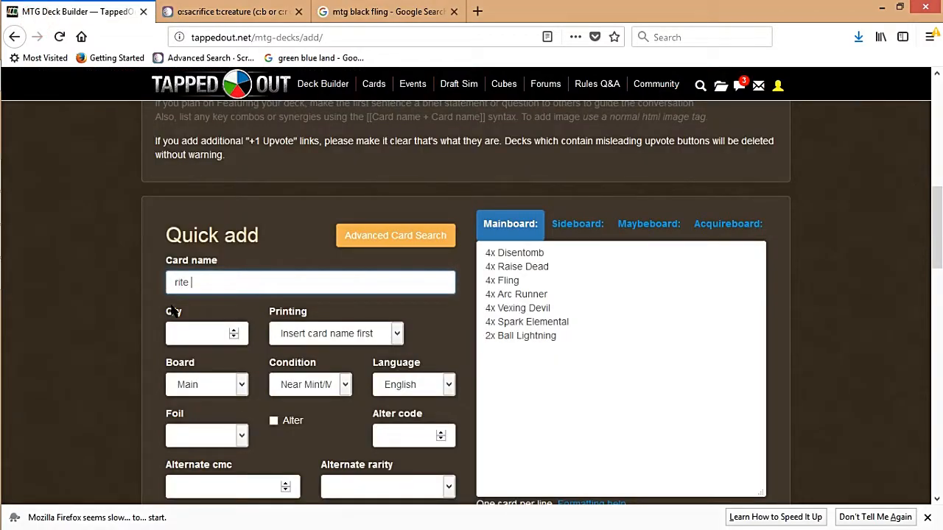
pyautogui.write('of co')
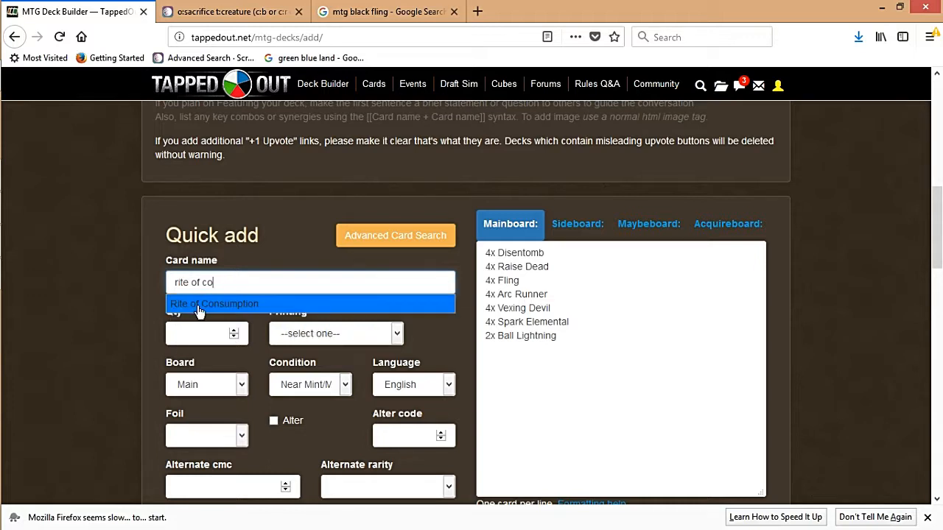
pyautogui.click(214, 303)
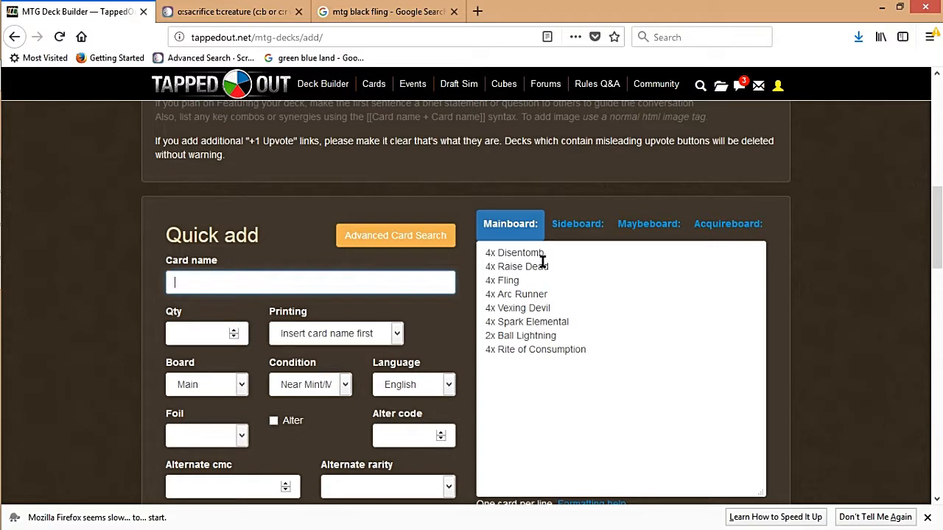
pyautogui.moveTo(339, 270)
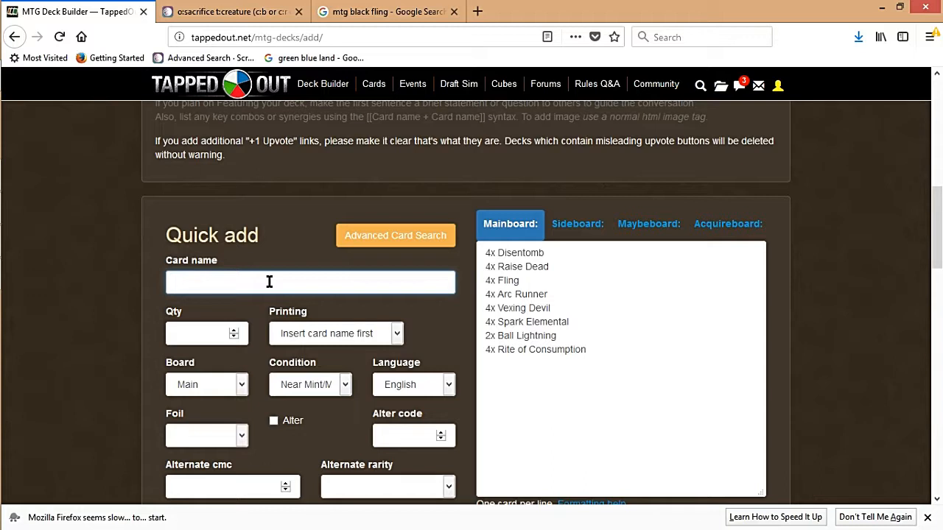
pyautogui.write('dump')
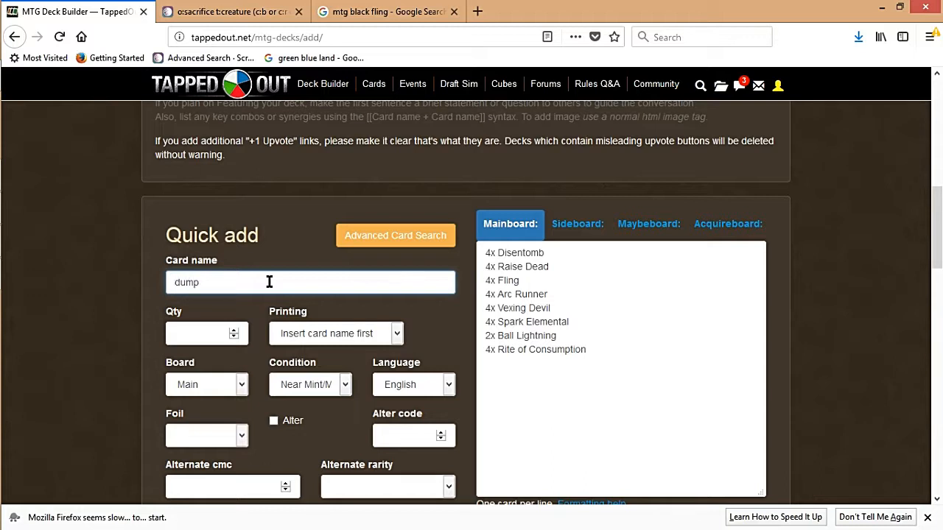
pyautogui.press('ctrl+a')
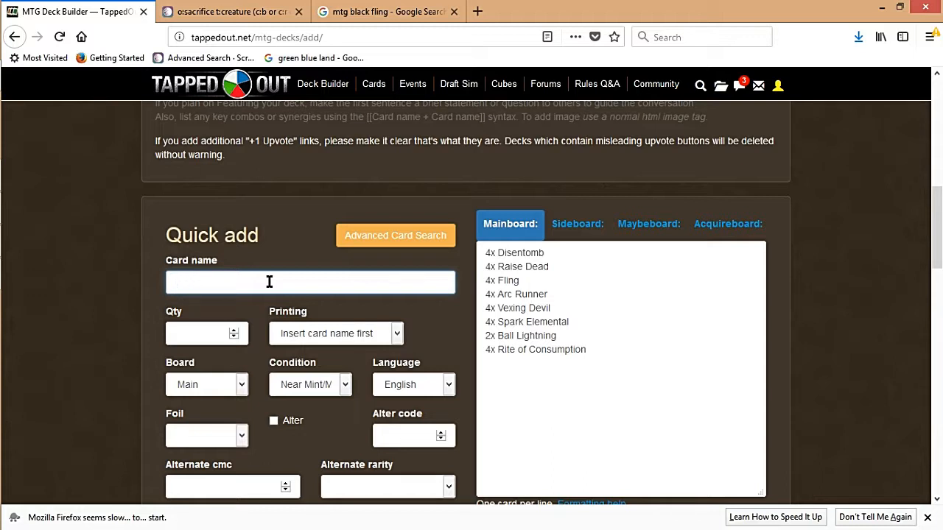
pyautogui.write('bump')
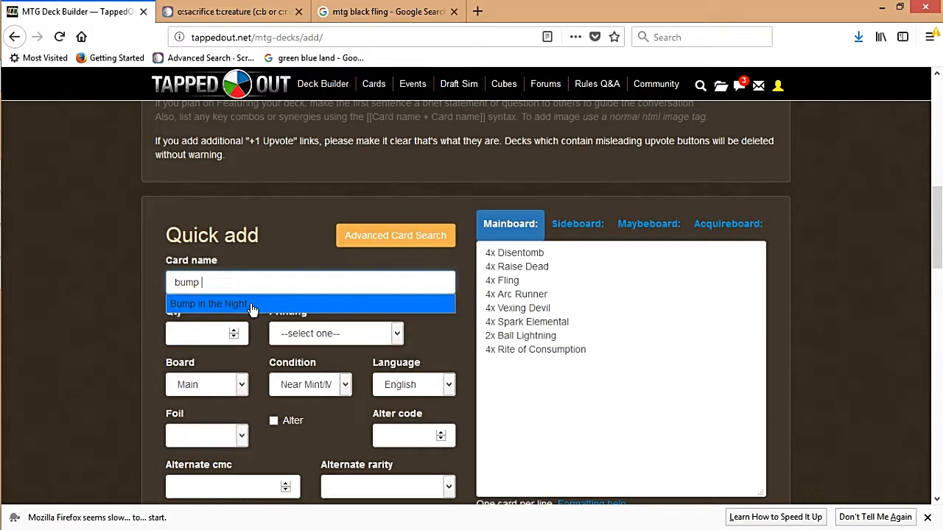
pyautogui.click(206, 333)
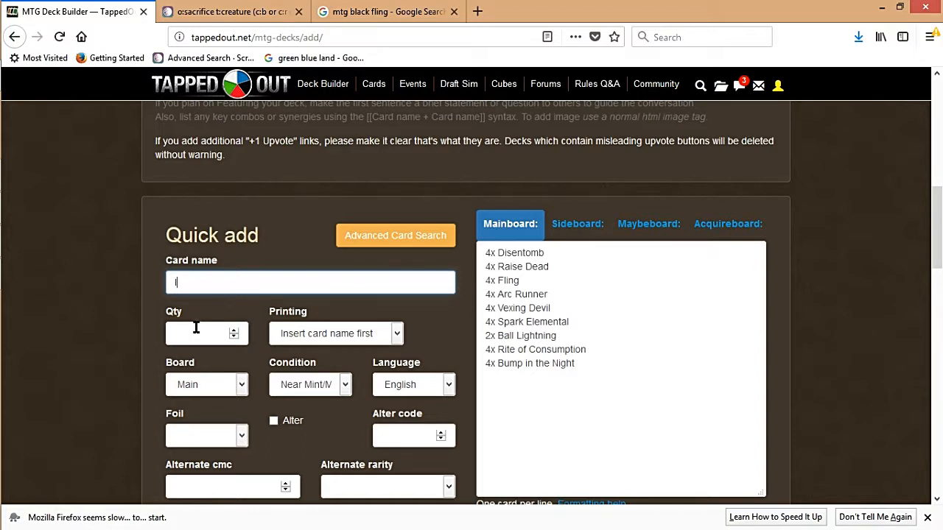
# Add 4x Lightning Bolt to the mainboard, bringing it to ten entries.
pyautogui.write('lightn')
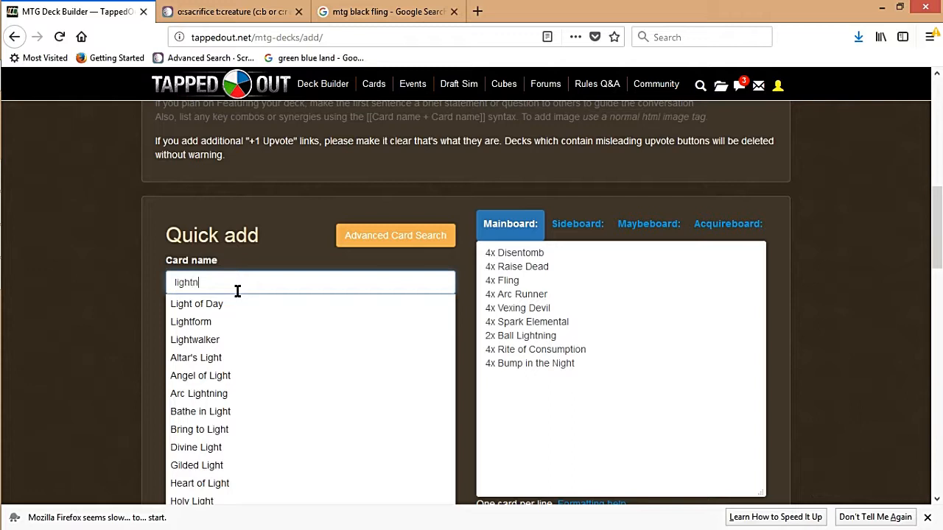
pyautogui.write('ing')
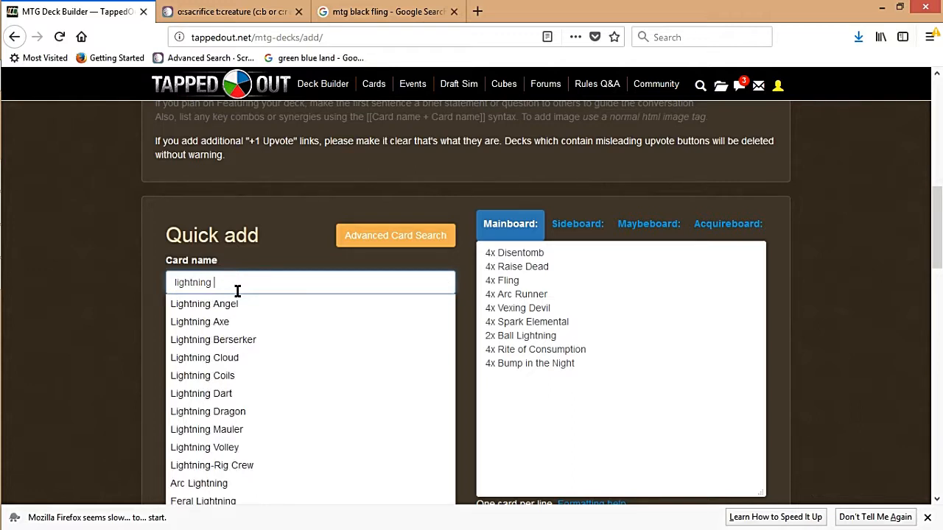
pyautogui.moveTo(251, 358)
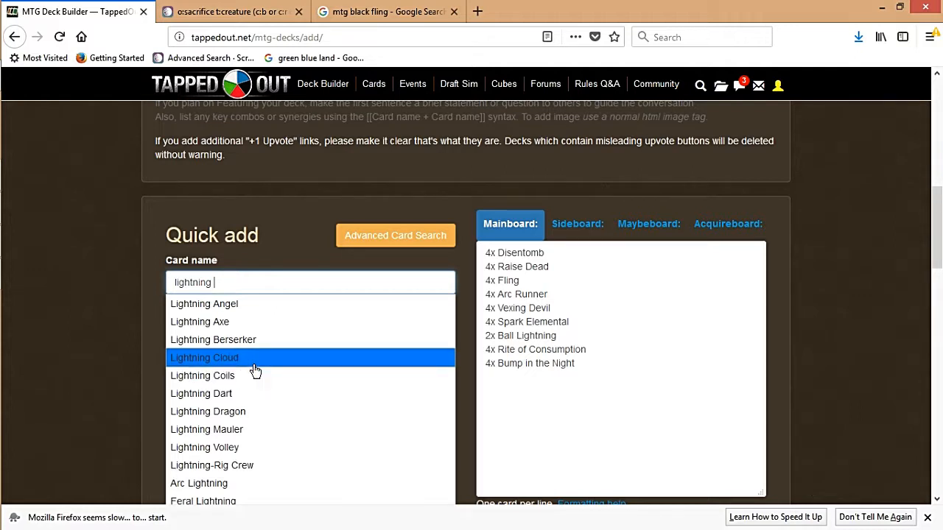
pyautogui.write('bolt')
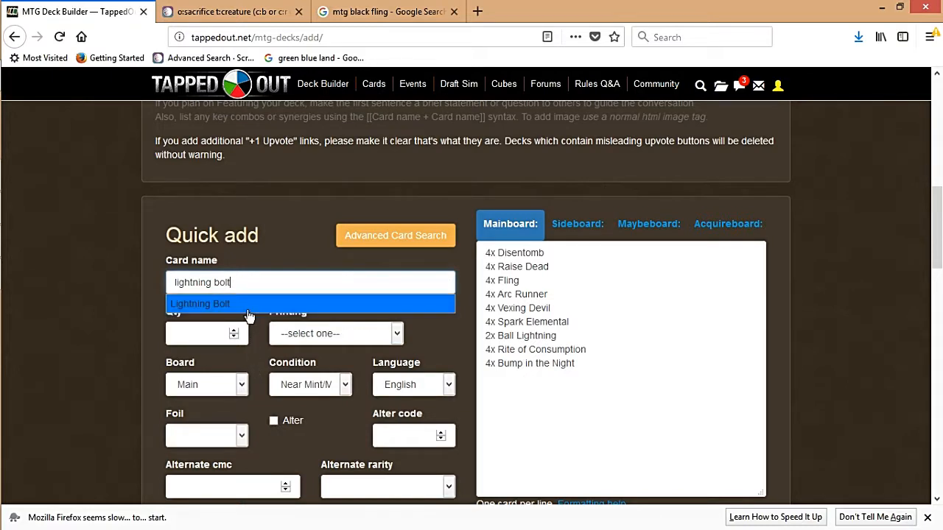
pyautogui.click(200, 303)
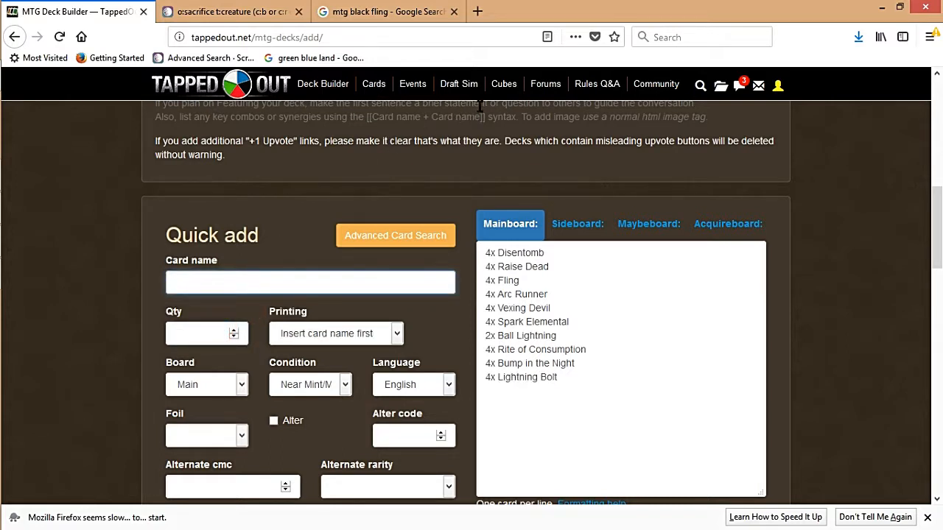
pyautogui.click(310, 283)
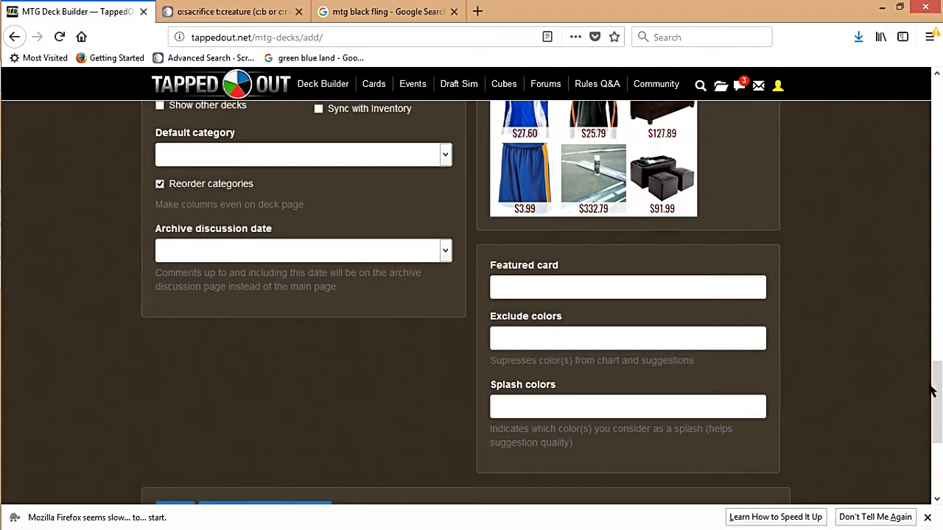
# Save the ten-entry deck, then switch back to the Scryfall sacrifice-creature results.
pyautogui.scroll(-3)
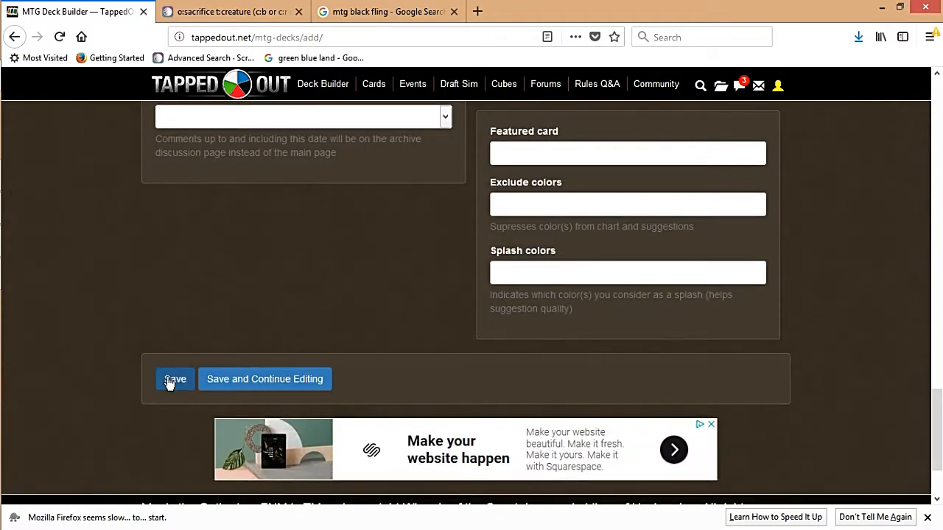
pyautogui.click(175, 378)
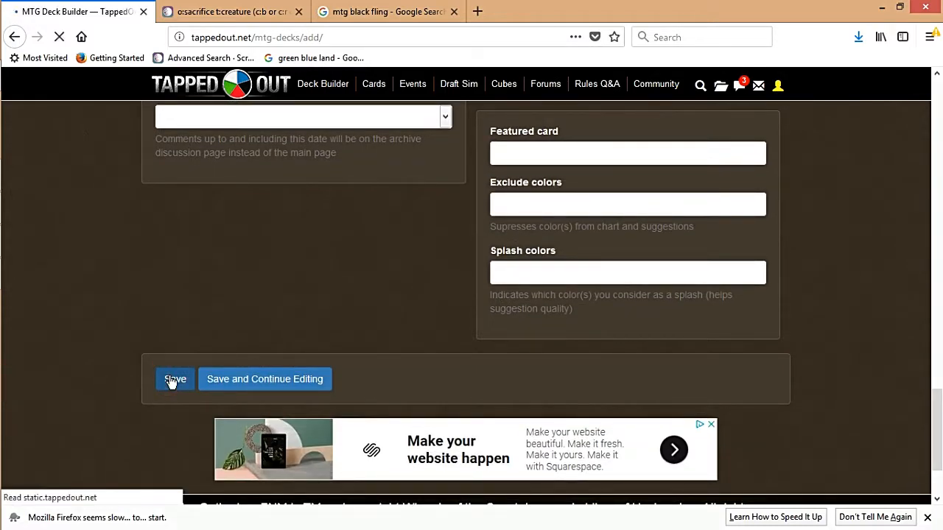
pyautogui.click(174, 379)
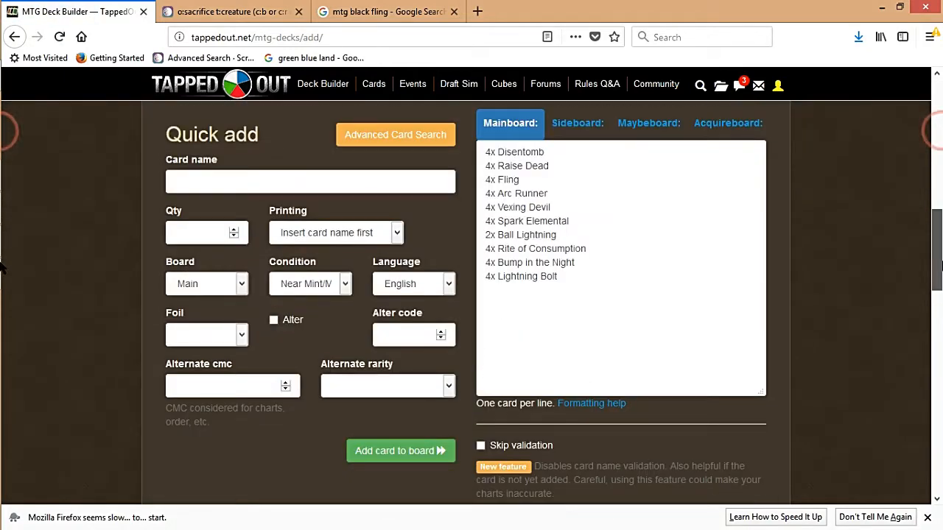
pyautogui.click(228, 11)
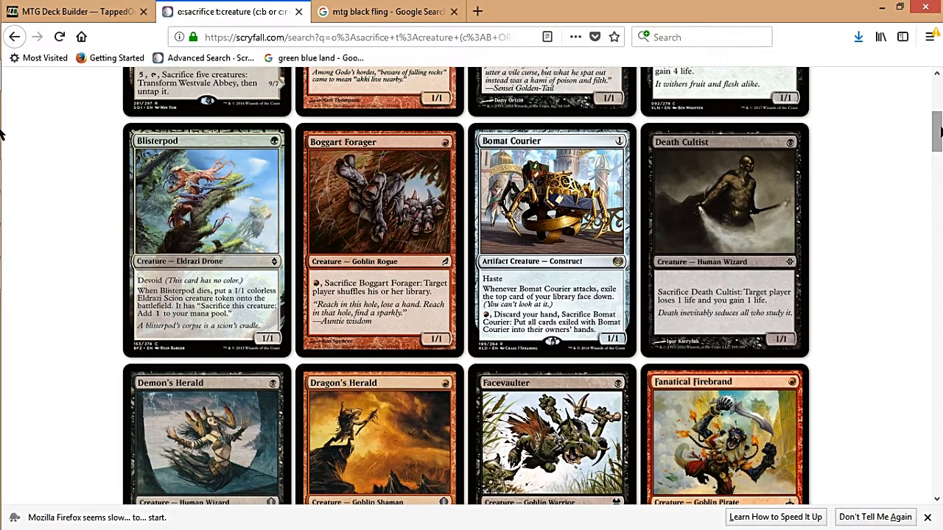
# Scroll the Scryfall sacrifice-creature results to the bottom of the page, then return to TappedOut.
pyautogui.scroll(-3)
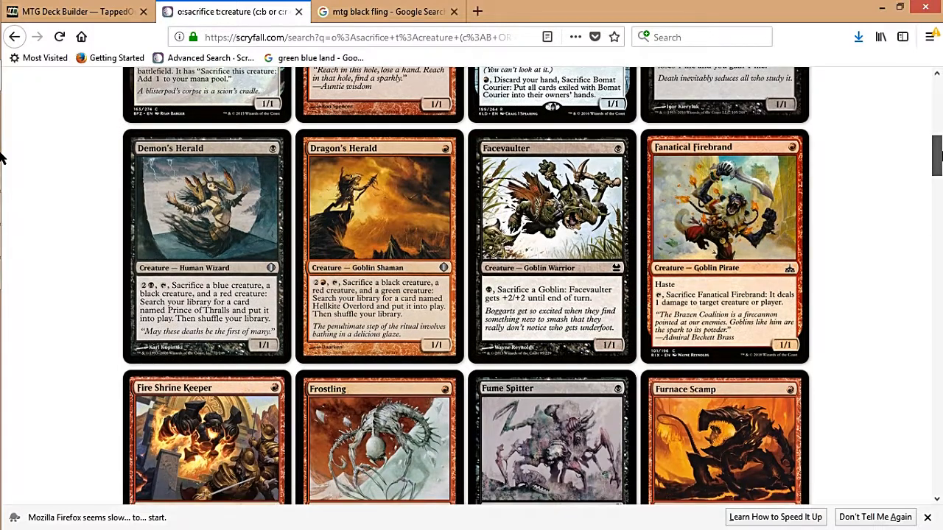
pyautogui.scroll(-3)
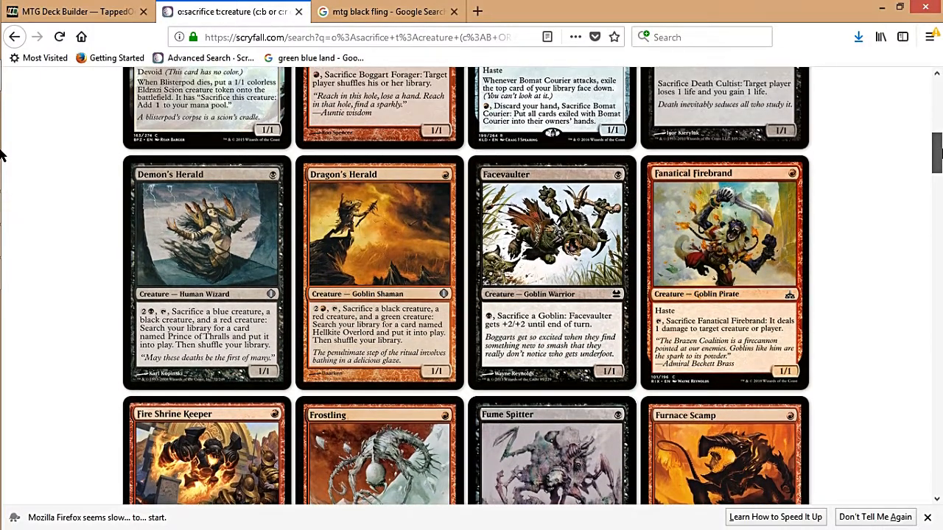
pyautogui.click(73, 12)
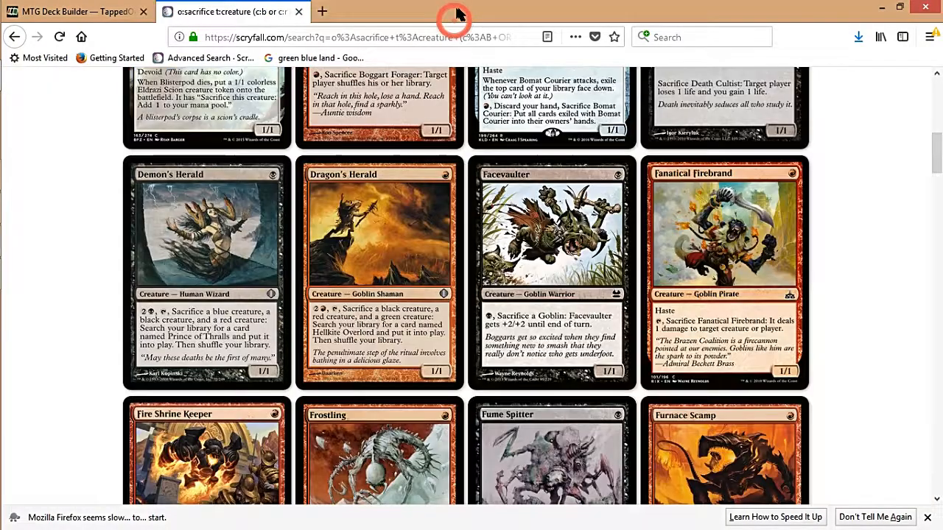
pyautogui.scroll(-3)
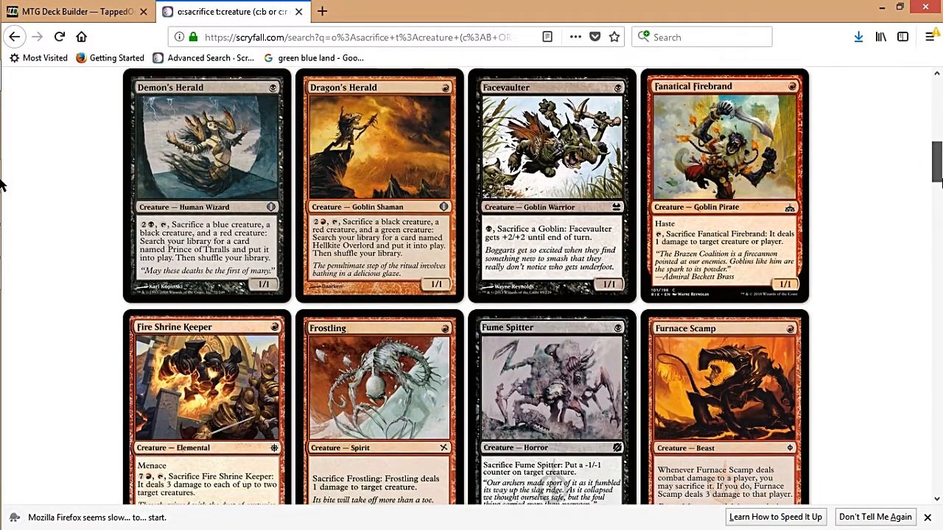
pyautogui.scroll(-3)
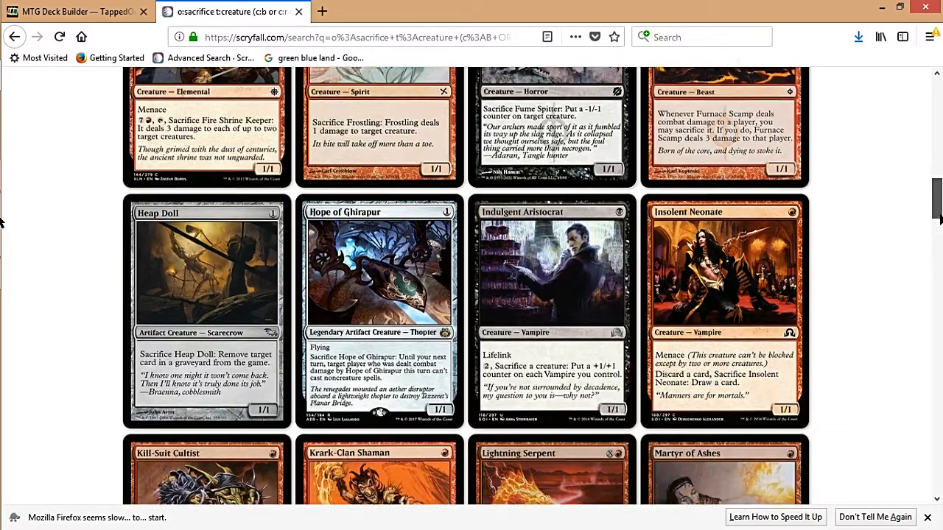
pyautogui.scroll(-3)
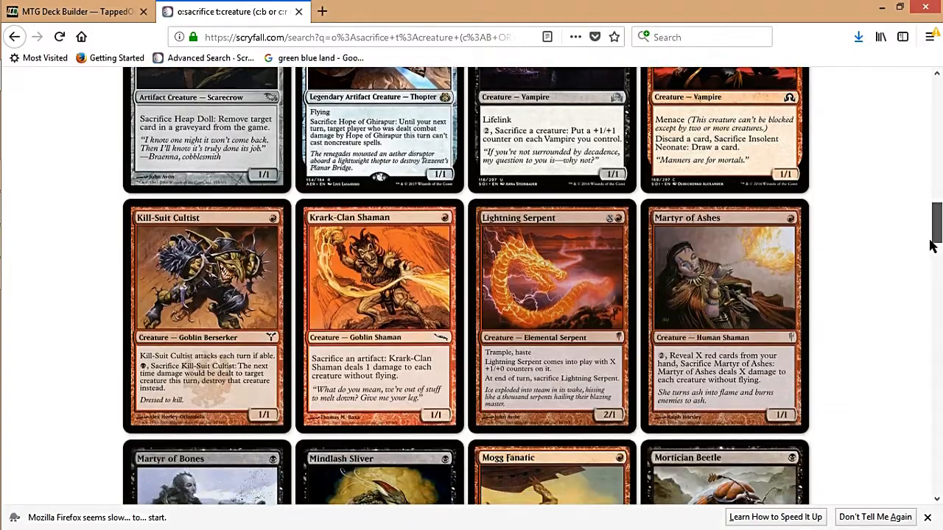
pyautogui.scroll(-3)
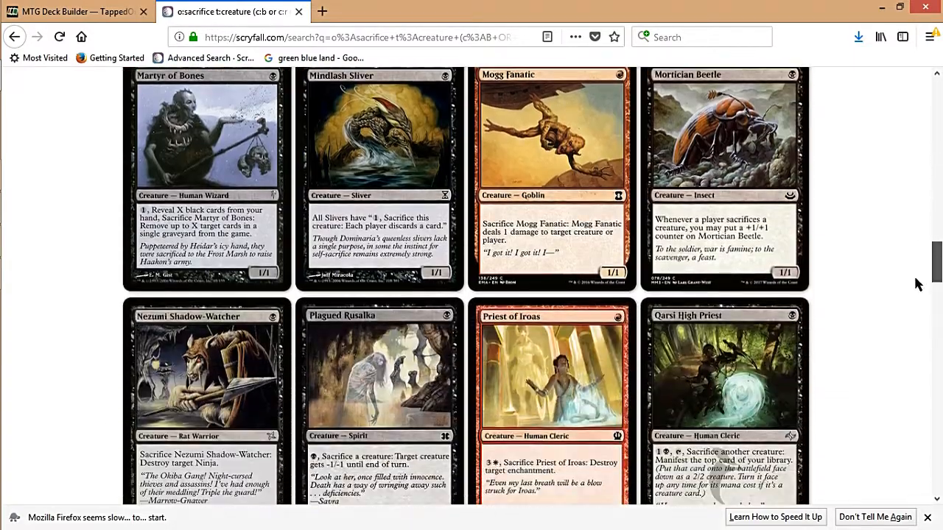
pyautogui.scroll(-3)
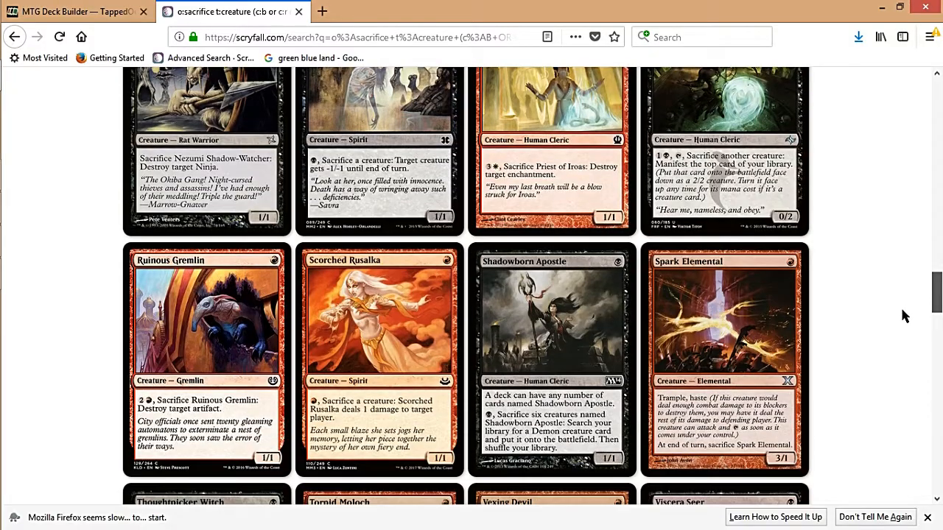
pyautogui.scroll(-3)
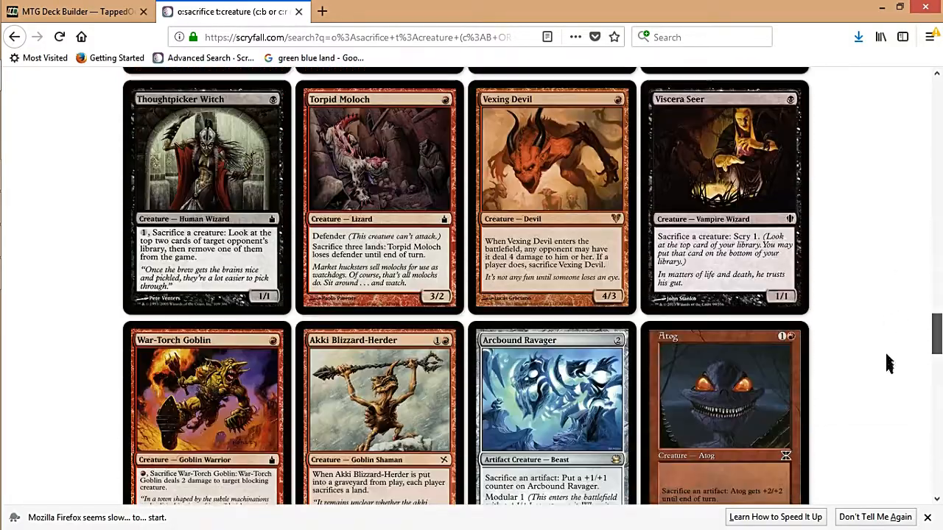
pyautogui.scroll(-3)
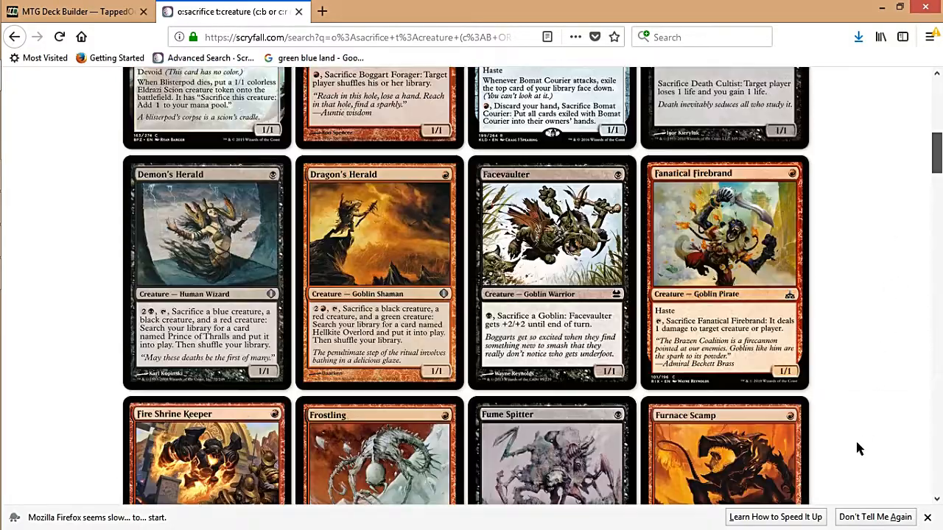
pyautogui.scroll(-3)
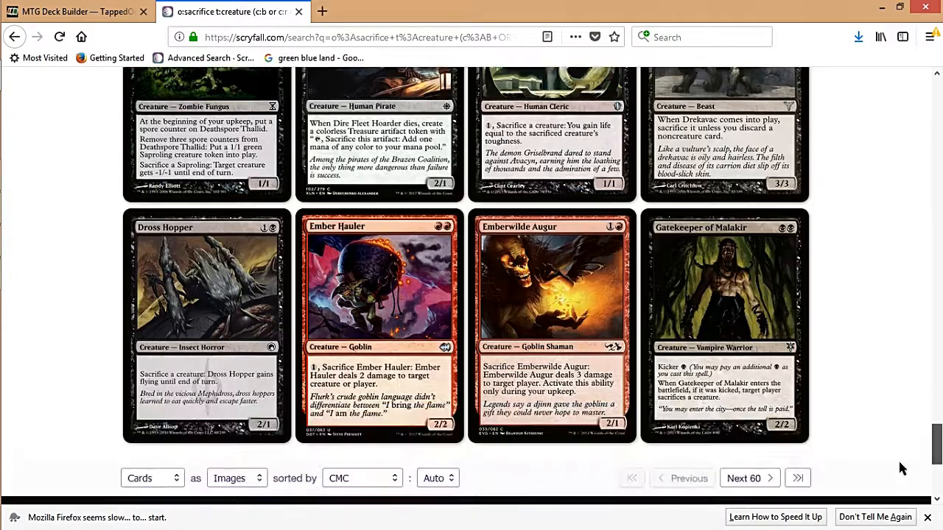
pyautogui.scroll(-3)
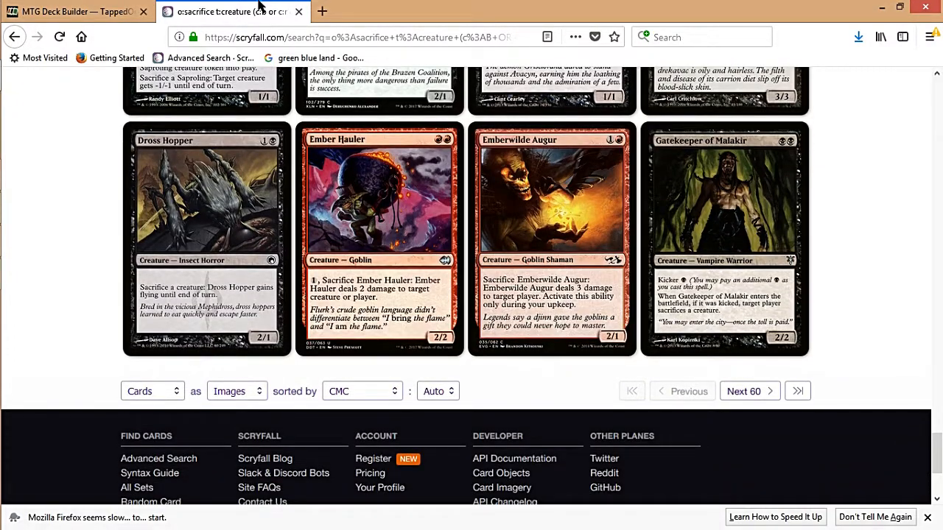
pyautogui.click(74, 12)
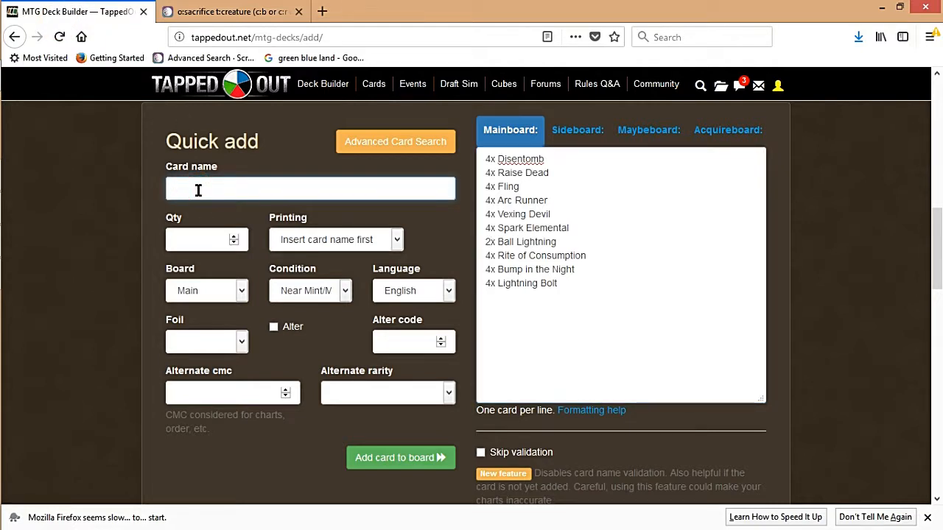
# Add 3x Blightning to the mainboard and raise Ball Lightning's count to 3.
pyautogui.click(309, 189)
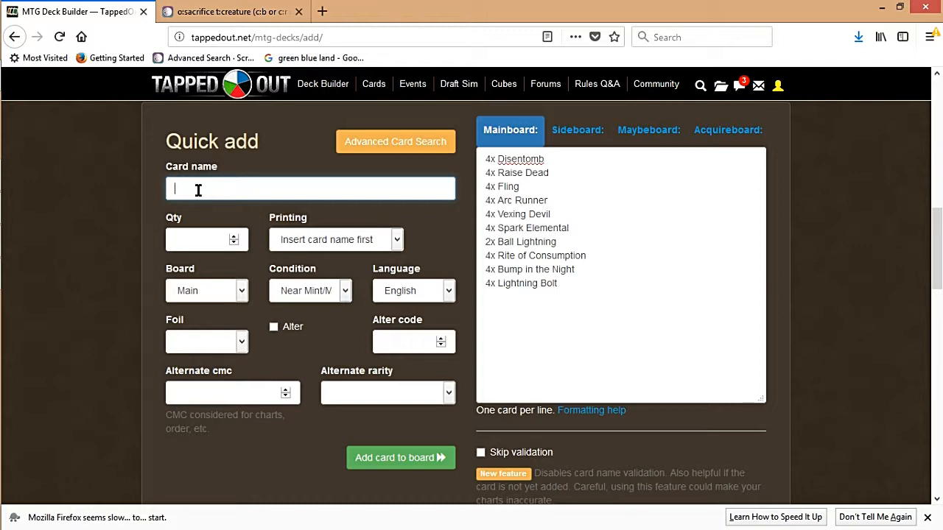
pyautogui.write('blightning')
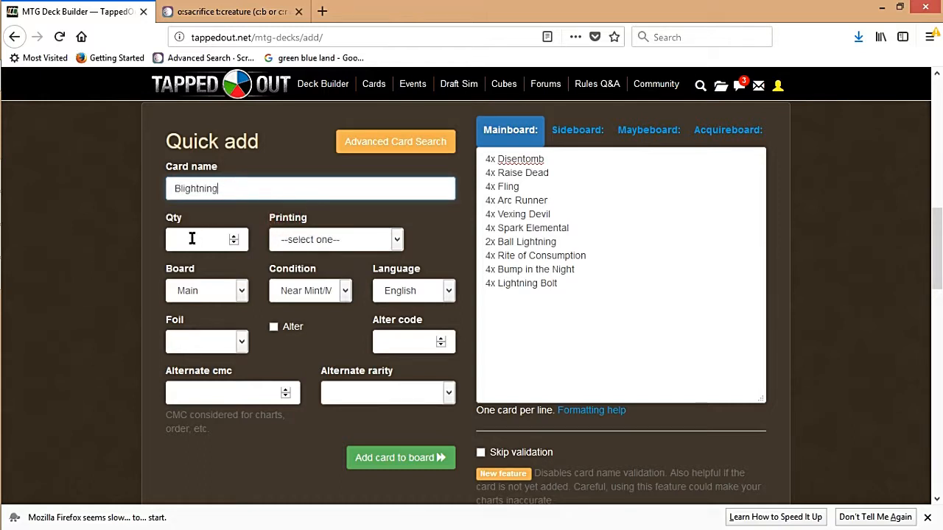
pyautogui.write('2')
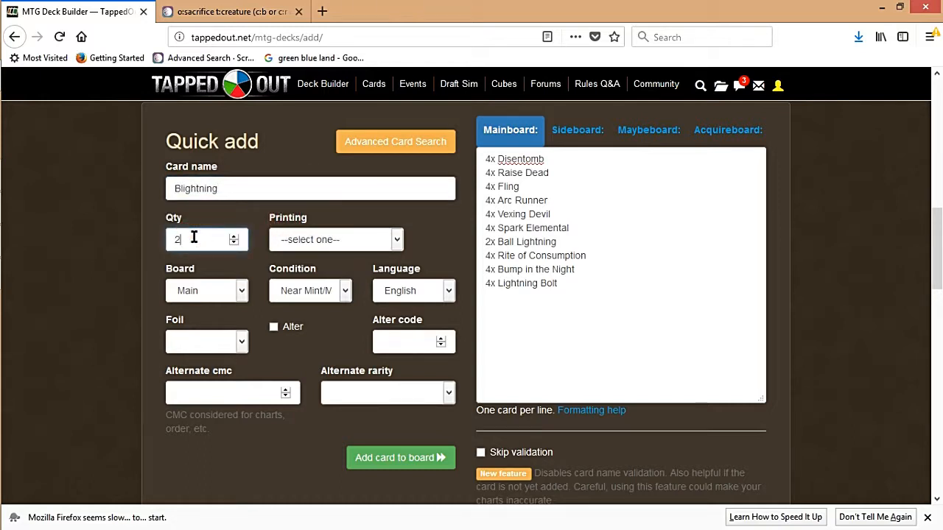
pyautogui.click(400, 457)
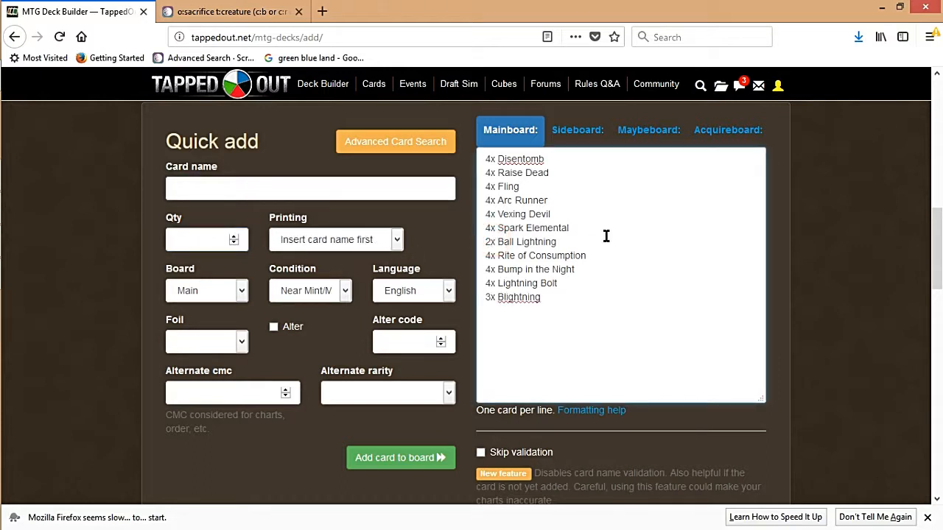
pyautogui.write('3')
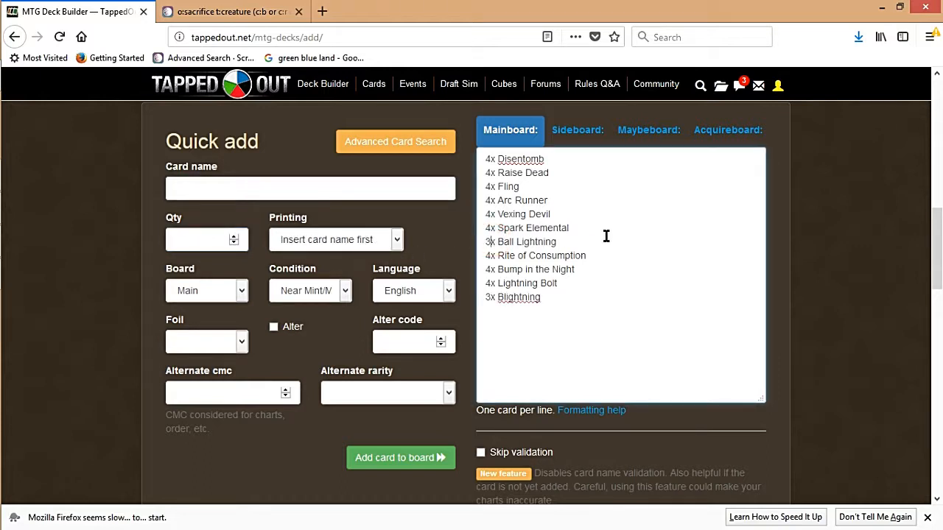
pyautogui.moveTo(228, 12)
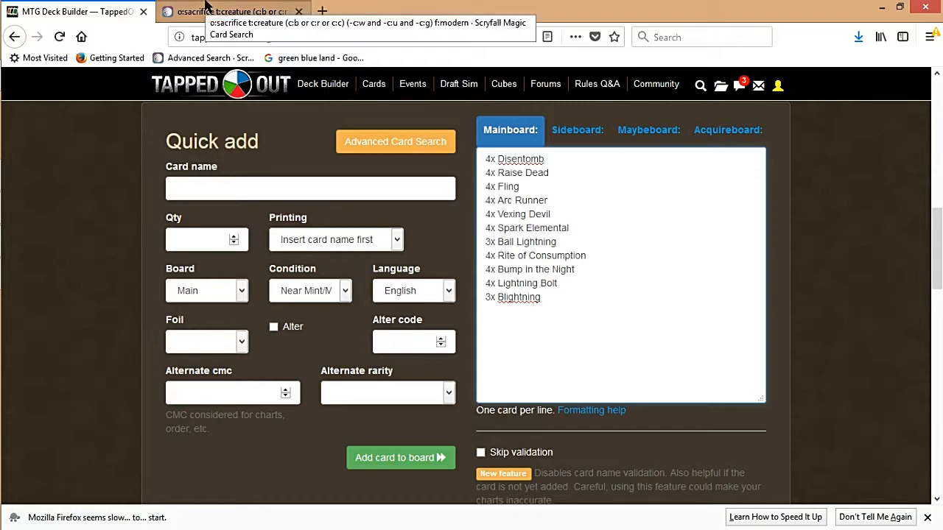
# Browse the Scryfall results again, revisiting Spark Elemental and Vexing Devil.
pyautogui.click(221, 12)
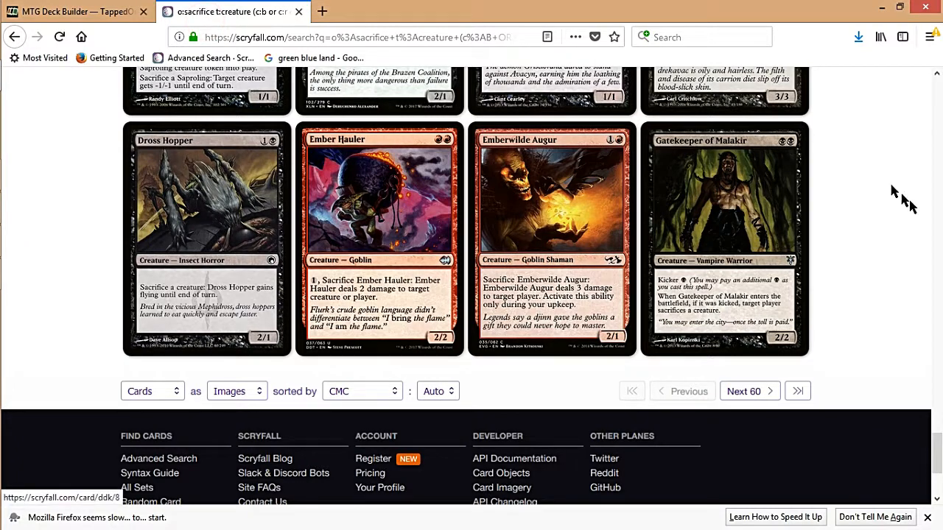
pyautogui.moveTo(344, 362)
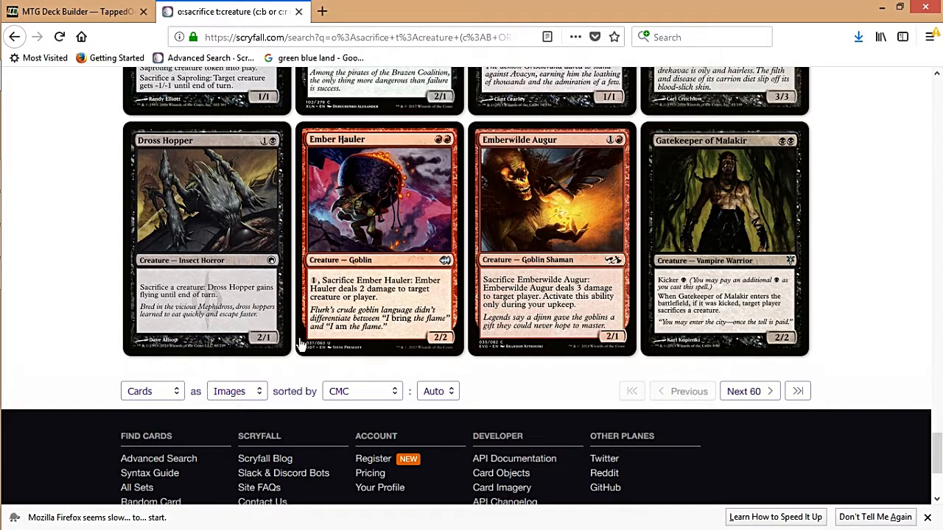
pyautogui.scroll(-3)
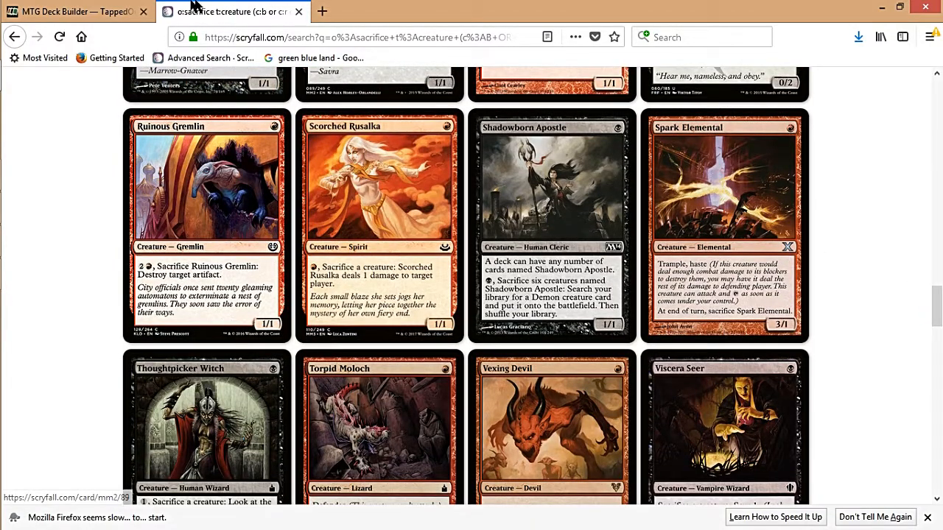
# Look up Duress in Quick add's suggestions back on the deck builder.
pyautogui.click(74, 12)
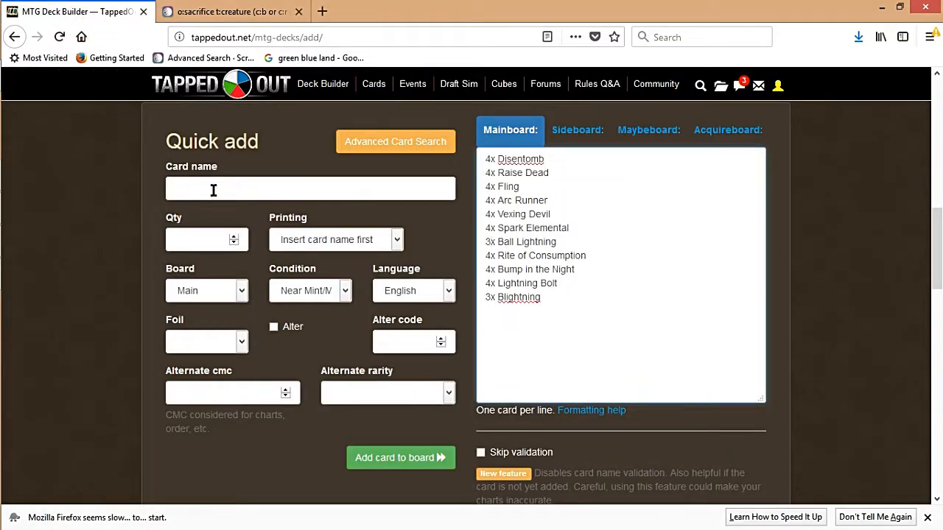
pyautogui.write('durre')
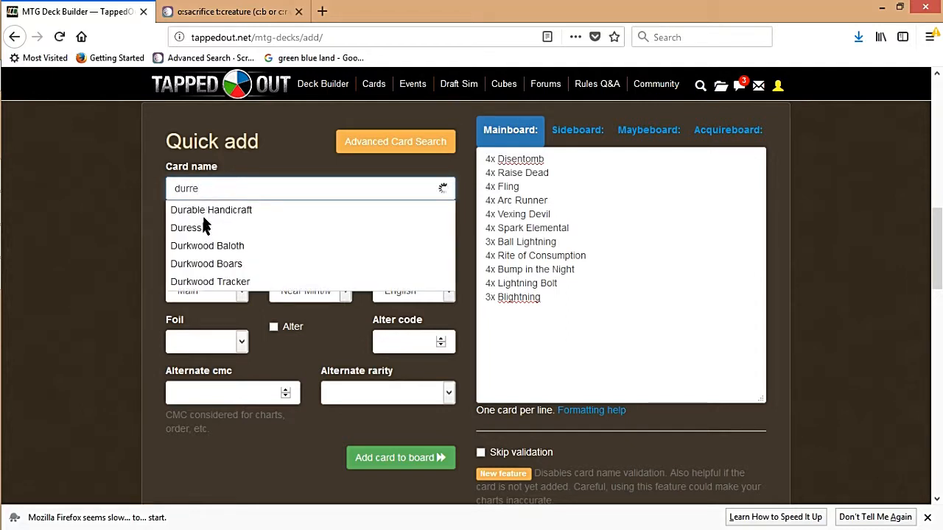
pyautogui.press('BackSpace')
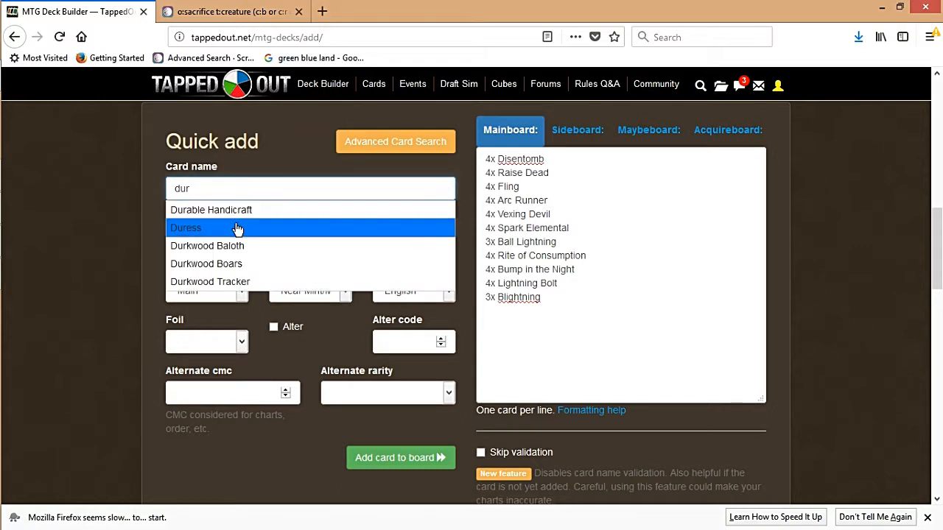
pyautogui.click(186, 227)
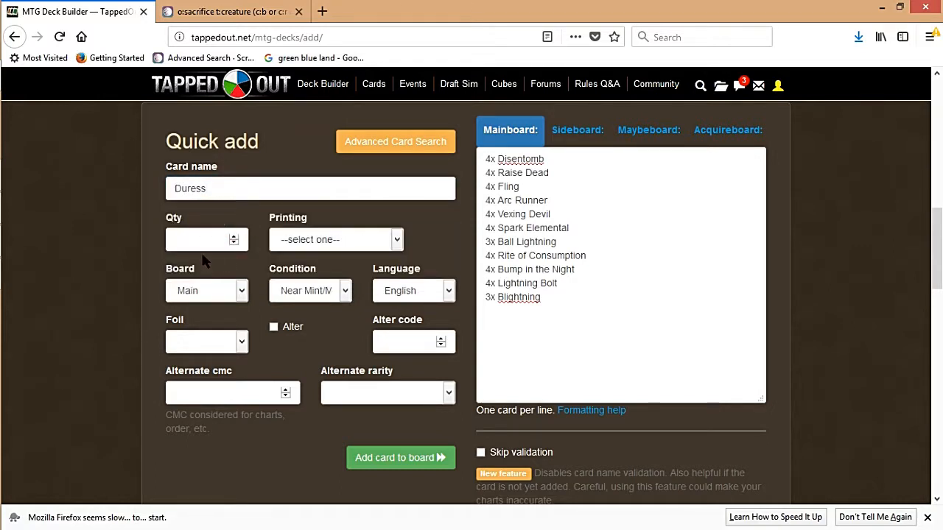
pyautogui.click(309, 188)
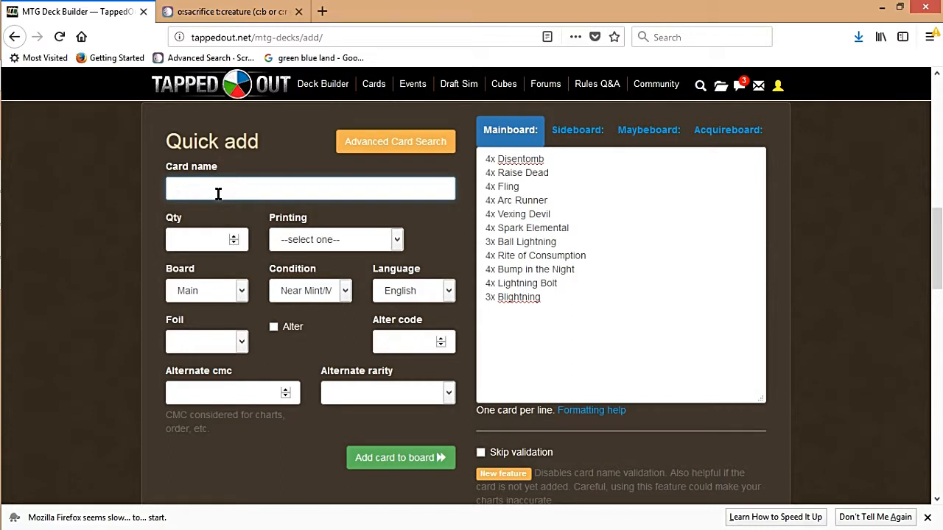
# Add Black Market to the mainboard with its quantity set.
pyautogui.write('black')
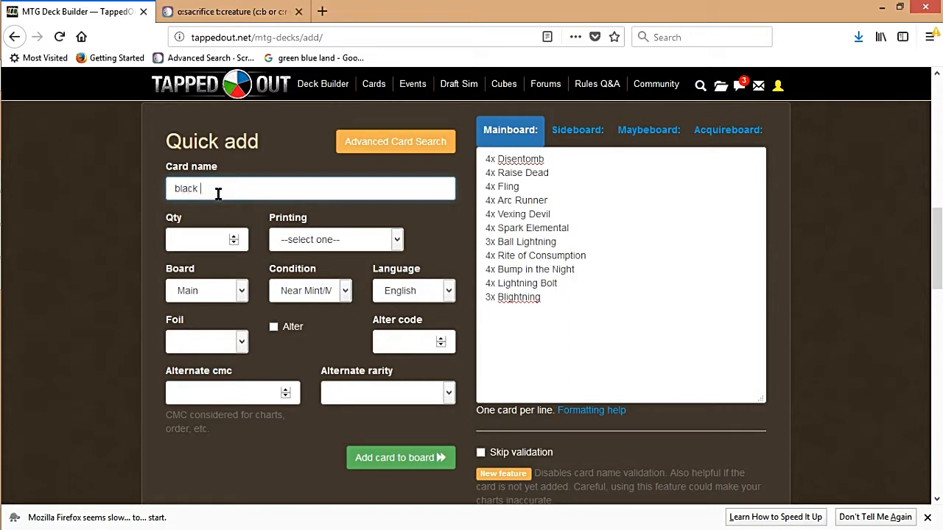
pyautogui.write('ma')
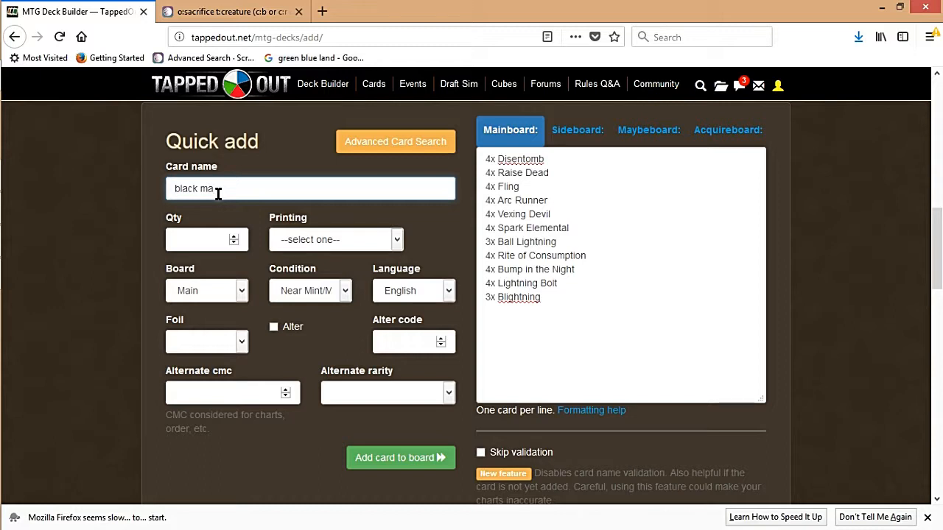
pyautogui.write('black ma')
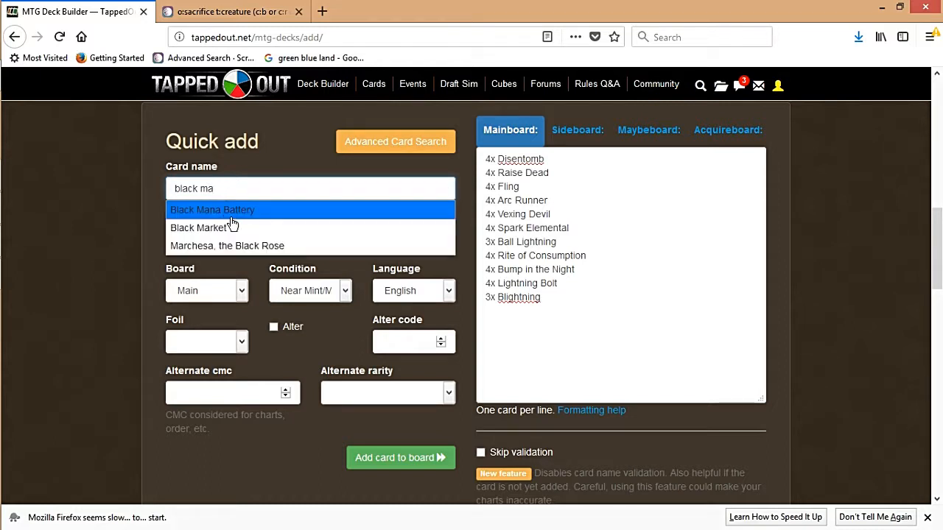
pyautogui.click(199, 227)
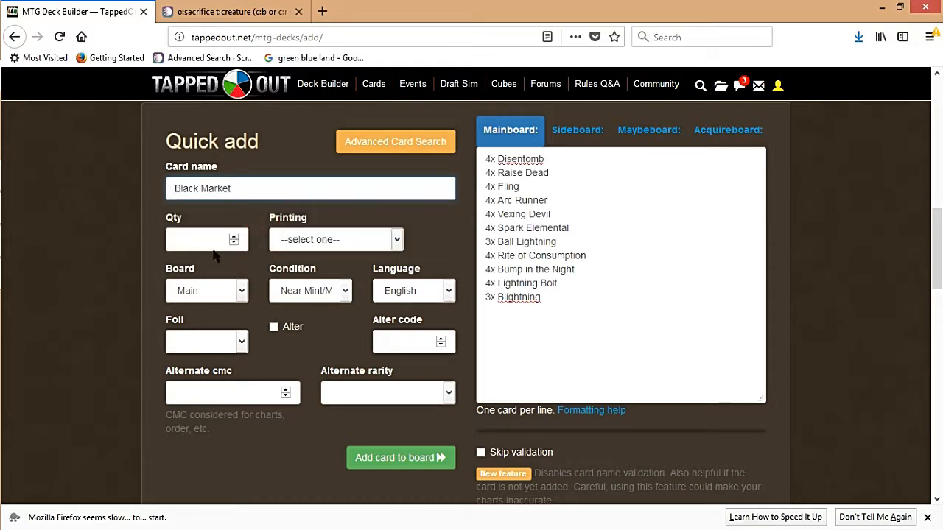
pyautogui.click(206, 239)
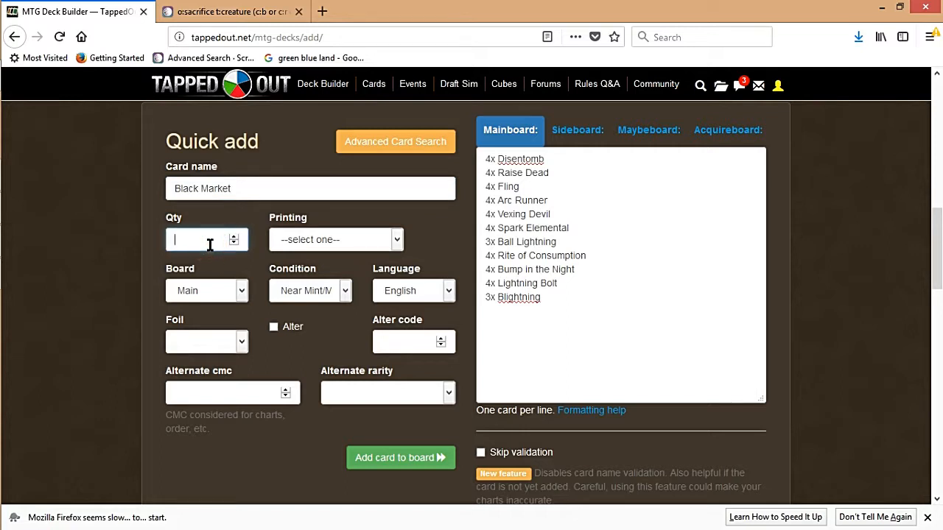
pyautogui.click(401, 457)
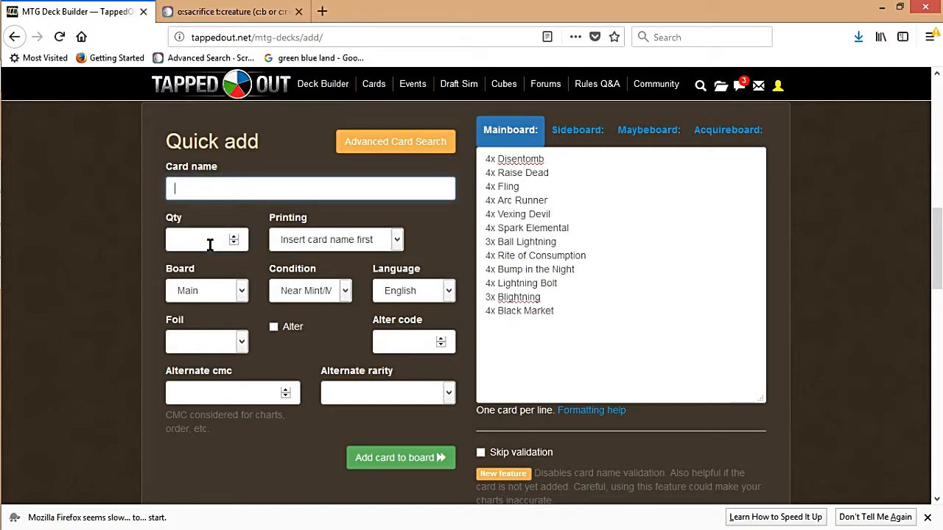
pyautogui.moveTo(489, 327)
pyautogui.write('2')
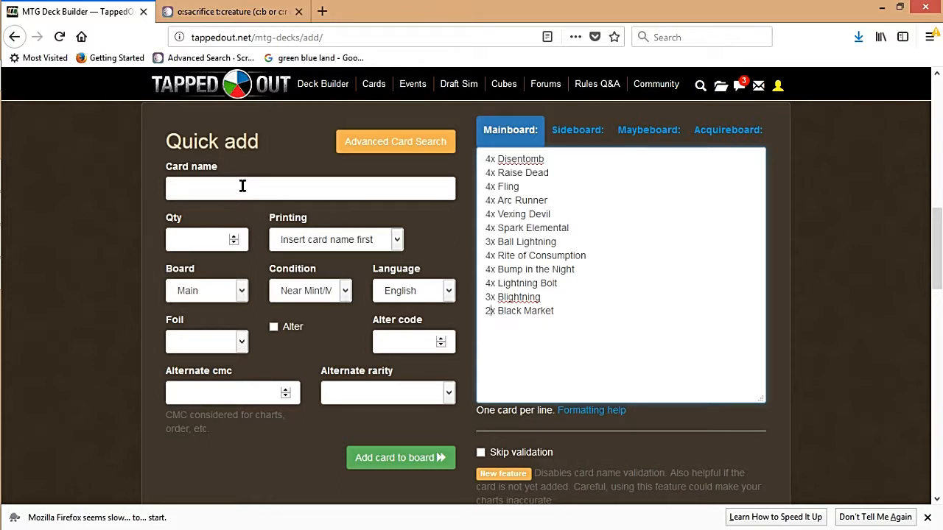
# Start typing a Kozilek card name in Quick add and erase the mistyped letters.
pyautogui.write('co')
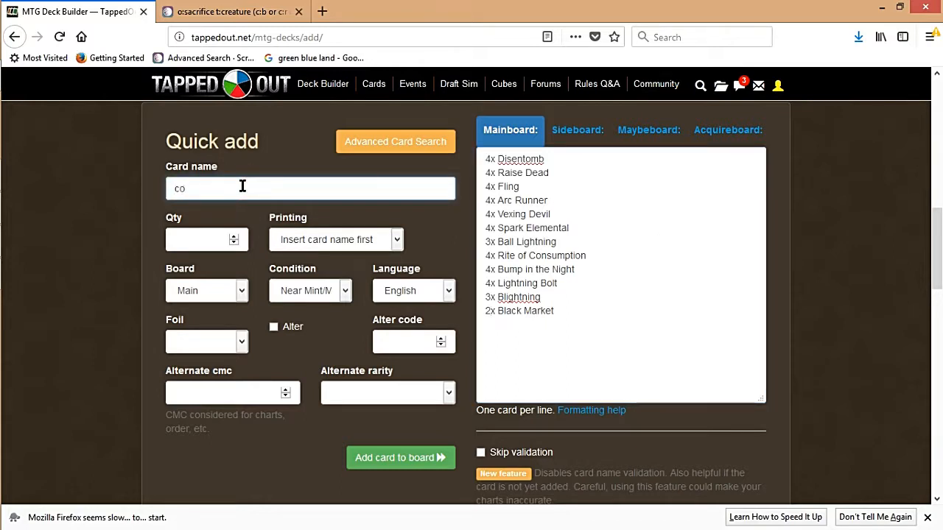
pyautogui.write('o')
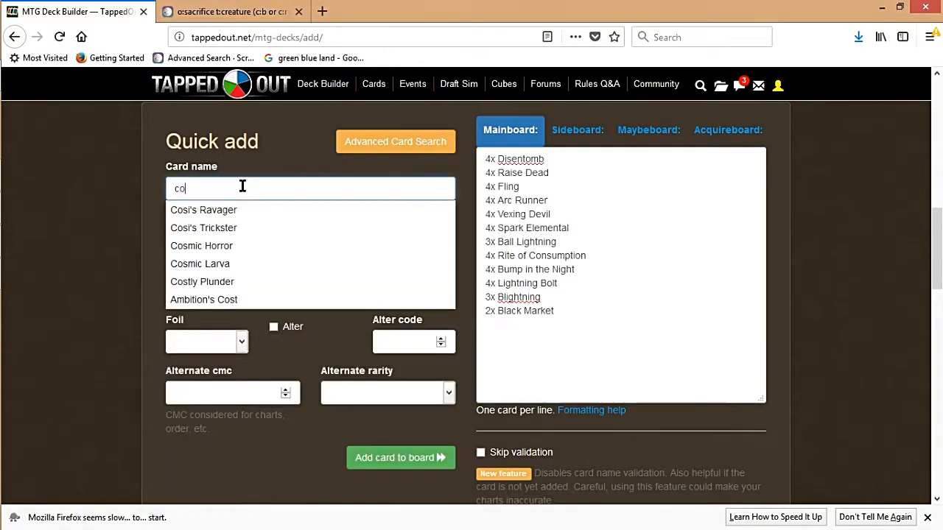
pyautogui.write('kosla')
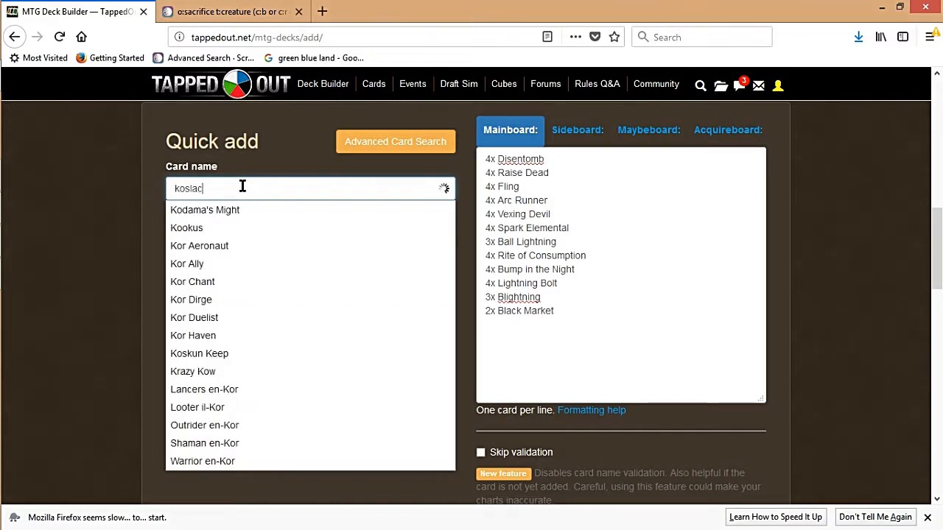
pyautogui.press('Backspace')
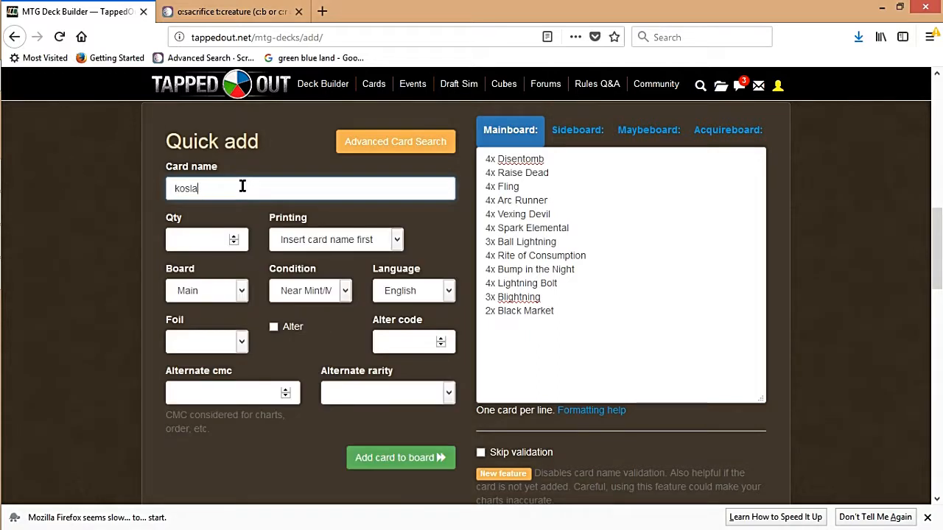
pyautogui.press('BackSpace')
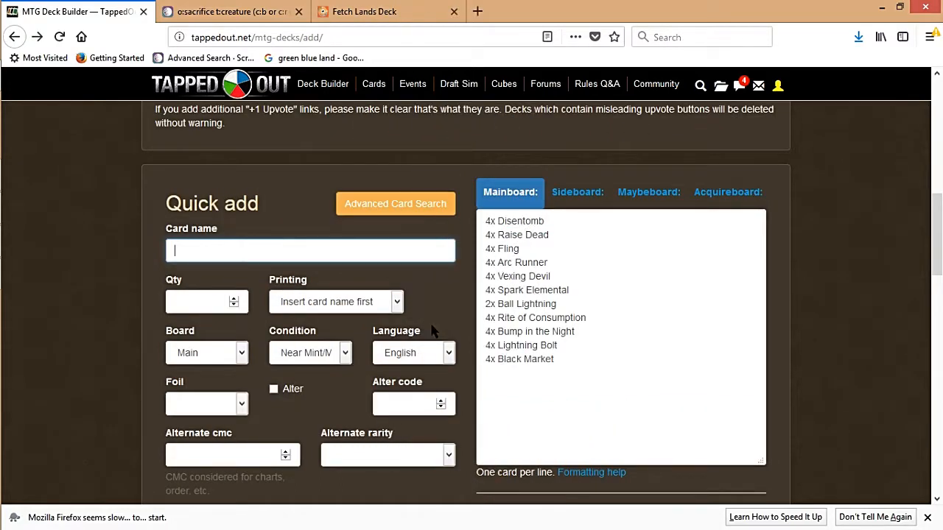
# Add 2x Inquisition of Kozilek to the mainboard from the 'koz' autocomplete.
pyautogui.write('k')
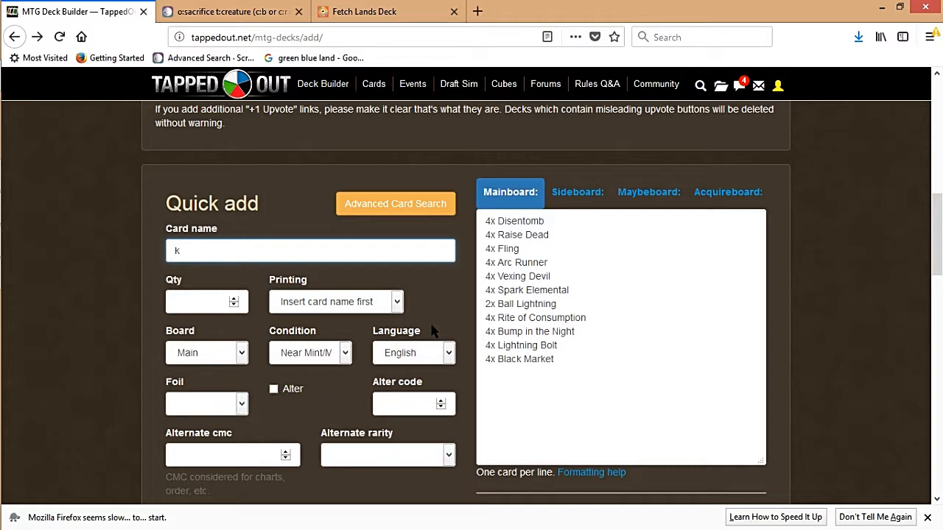
pyautogui.moveTo(280, 309)
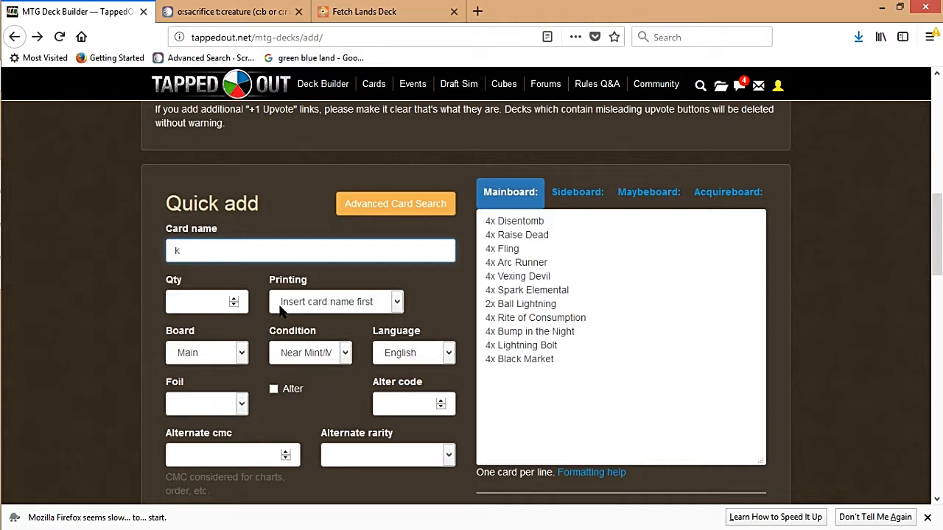
pyautogui.write('oz')
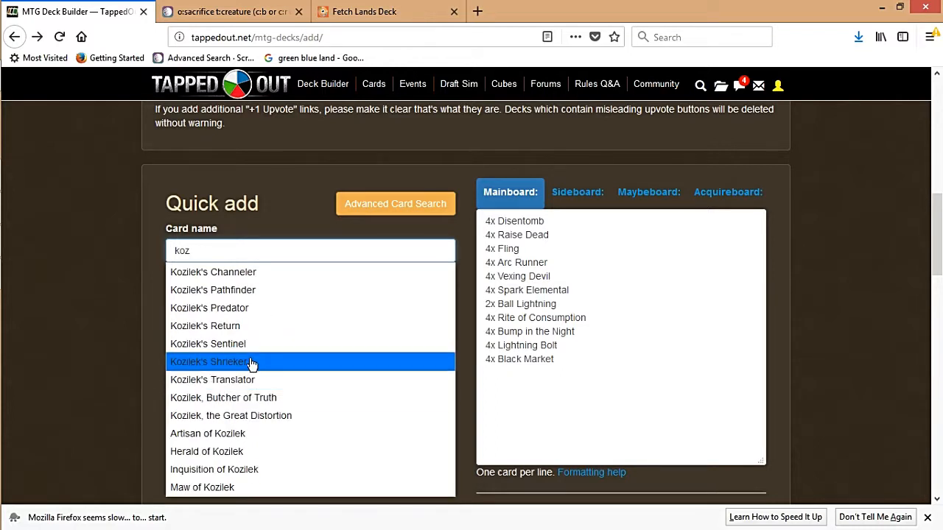
pyautogui.moveTo(273, 468)
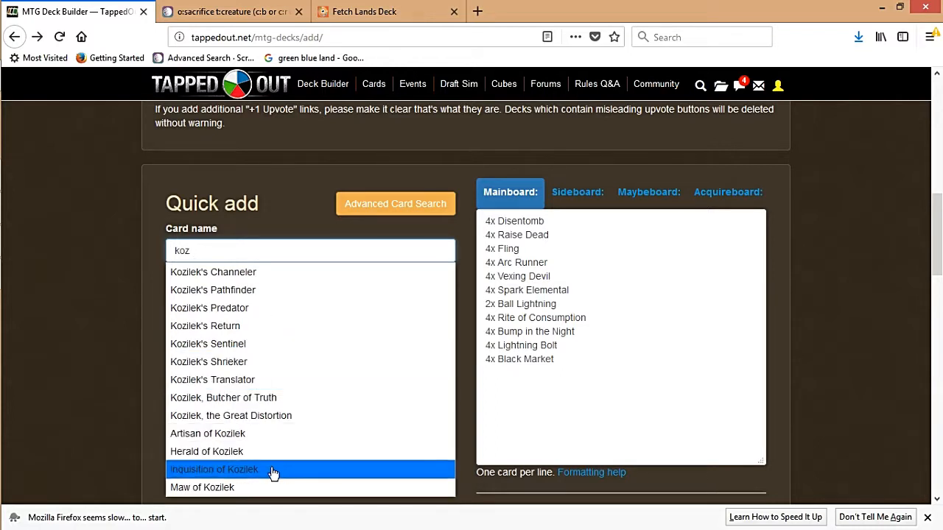
pyautogui.click(215, 468)
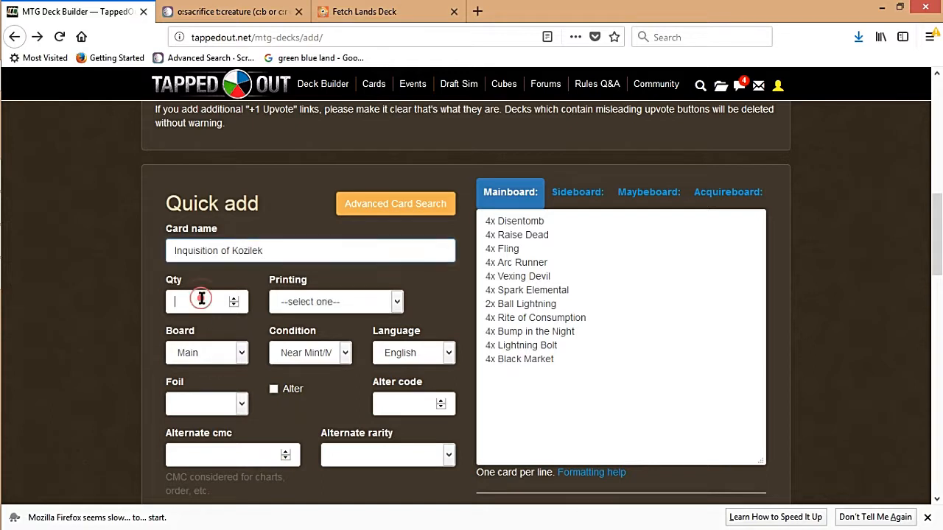
pyautogui.write('2')
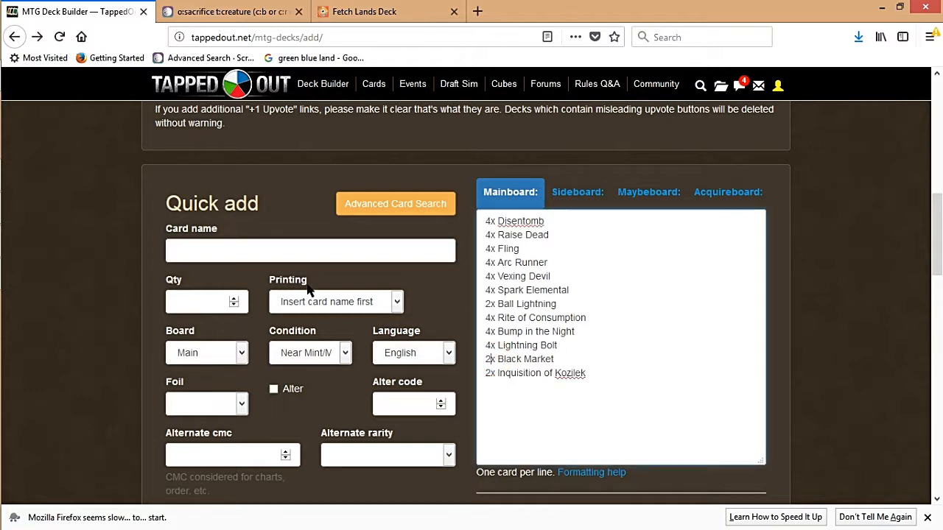
pyautogui.click(310, 250)
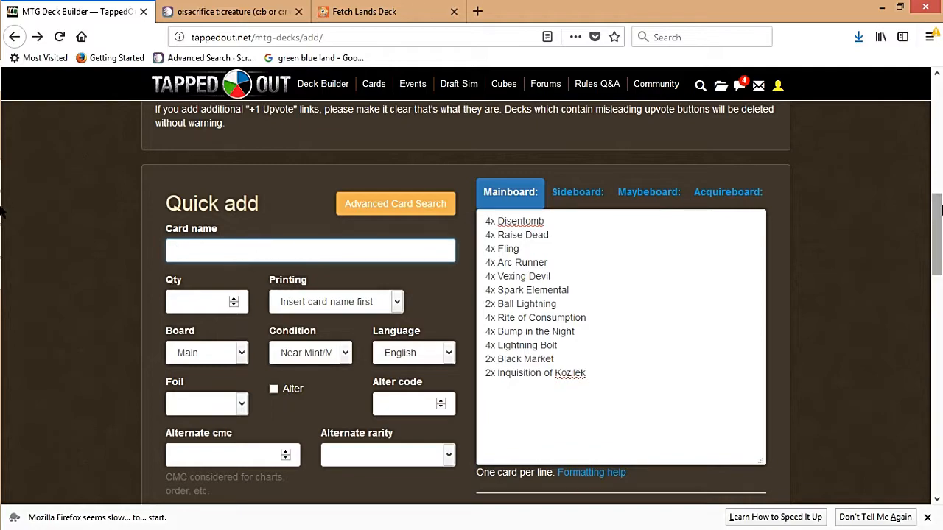
# Submit the deck form, triggering the error that 42-card Modern decks need prototype status.
pyautogui.scroll(-3)
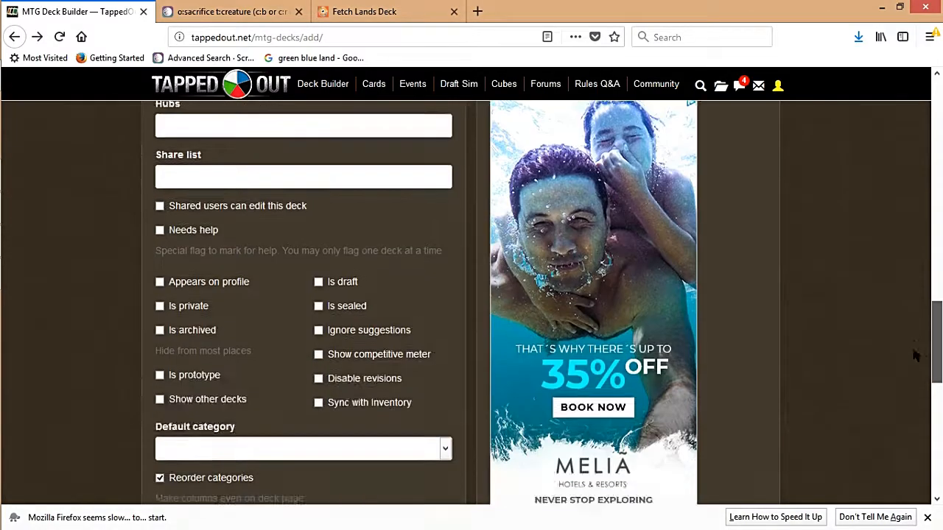
pyautogui.scroll(-3)
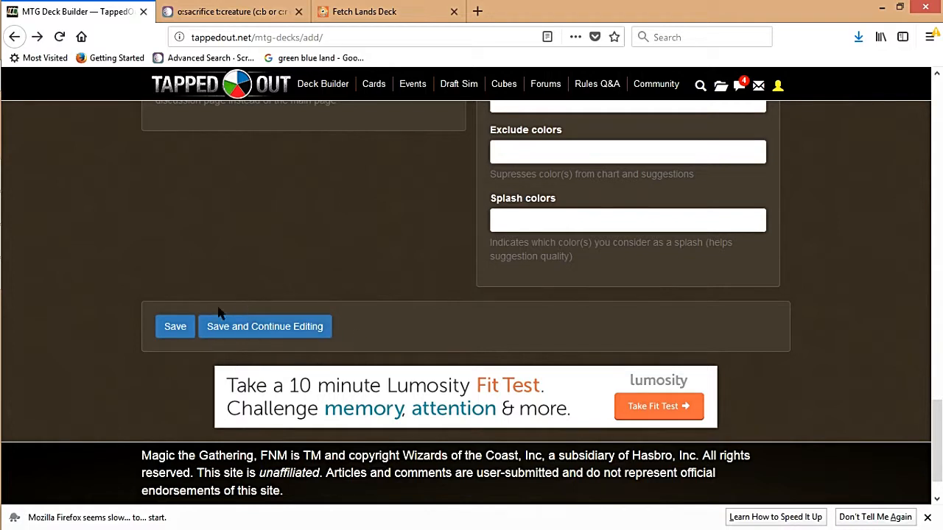
pyautogui.click(174, 327)
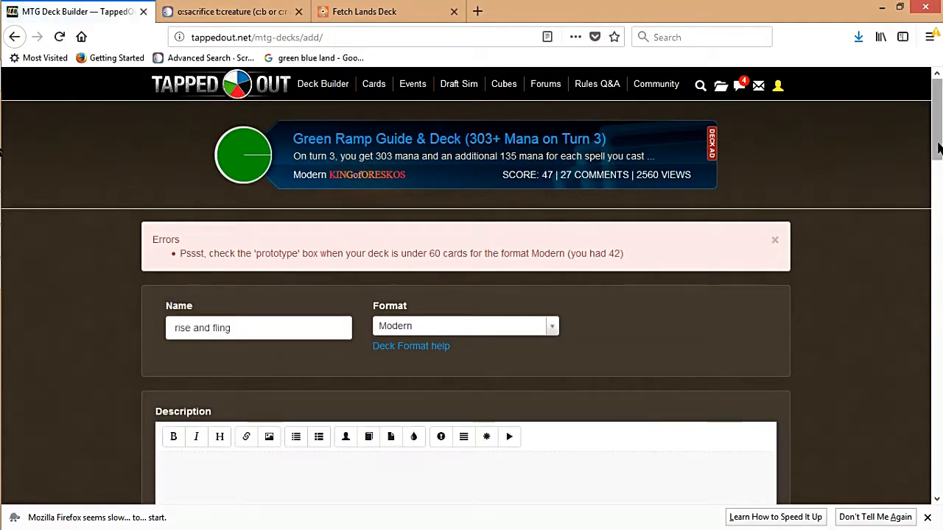
# Reduce Black Market and Inquisition of Kozilek from 2x to 1x in the Mainboard box.
pyautogui.scroll(-3)
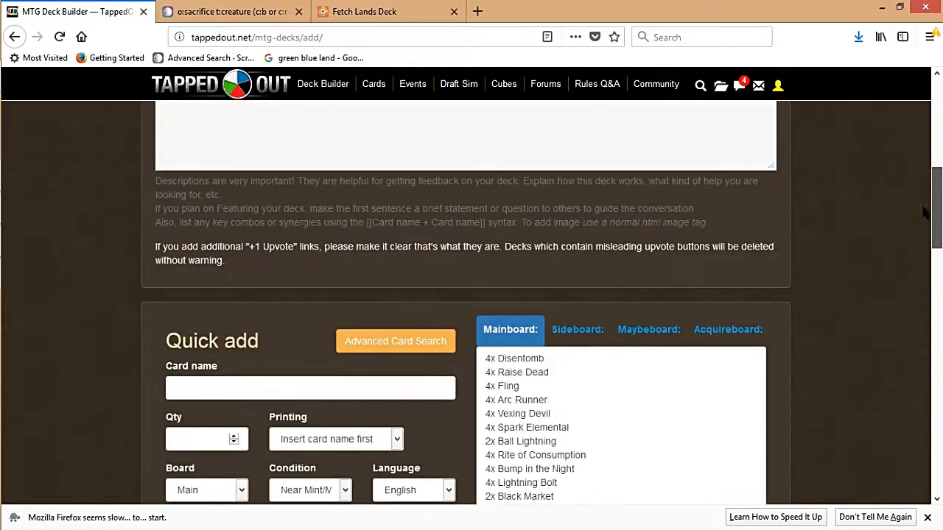
pyautogui.scroll(-3)
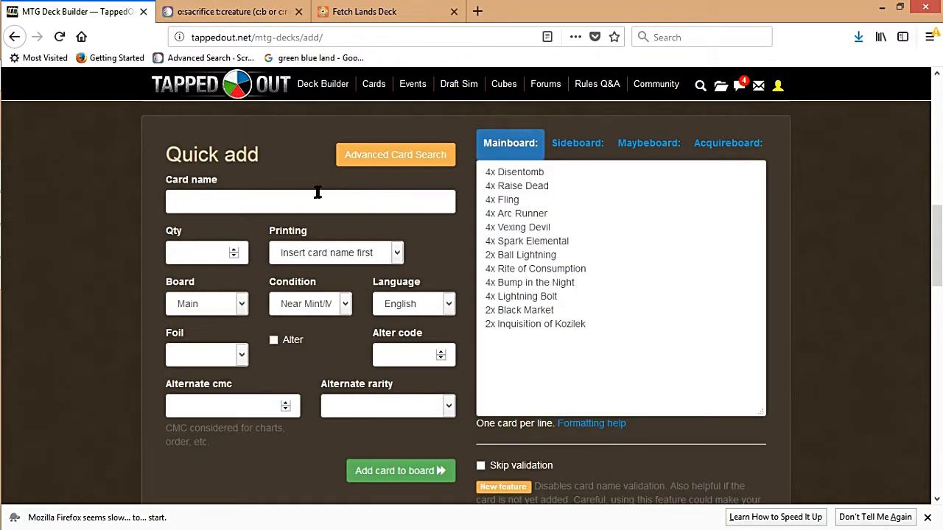
pyautogui.moveTo(822, 165)
pyautogui.write('1')
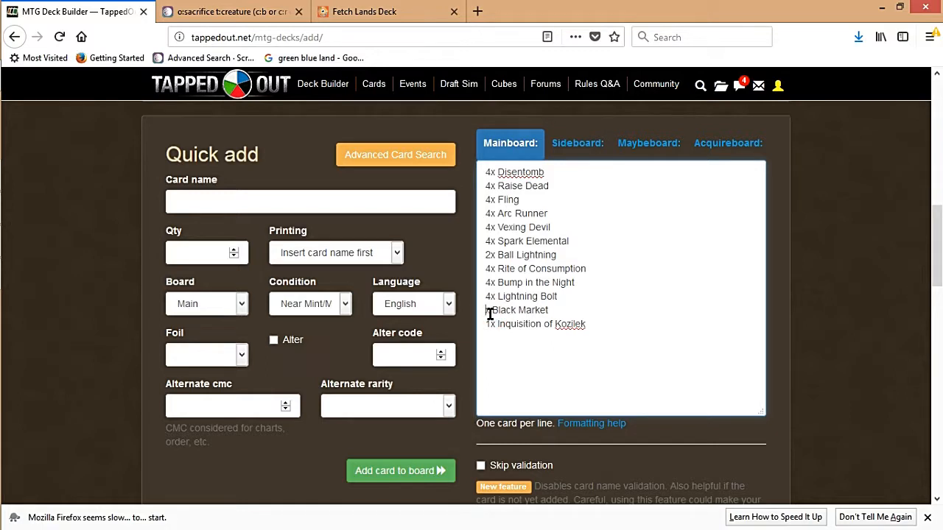
pyautogui.click(310, 200)
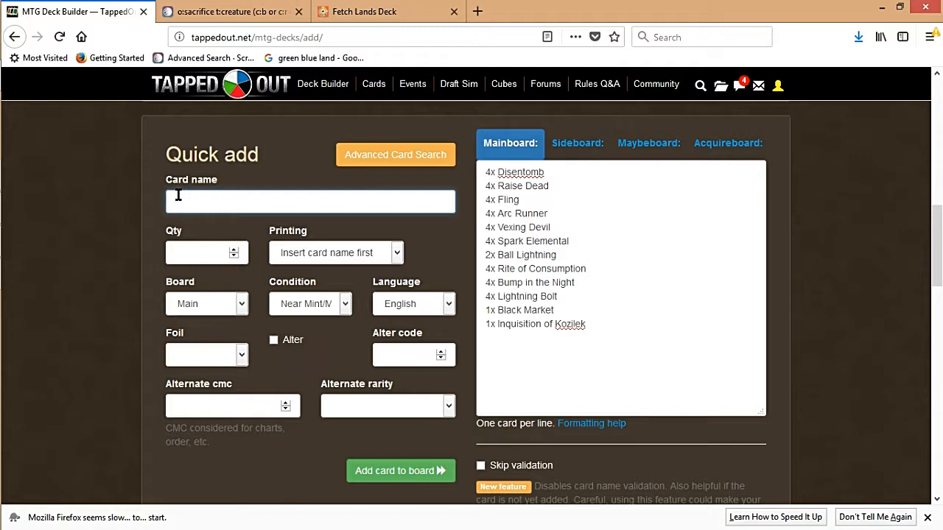
# Quick-add four each of Bloodstained Mire, Dragonskull Summit and Blood Crypt to the mainboard.
pyautogui.write('bloodst')
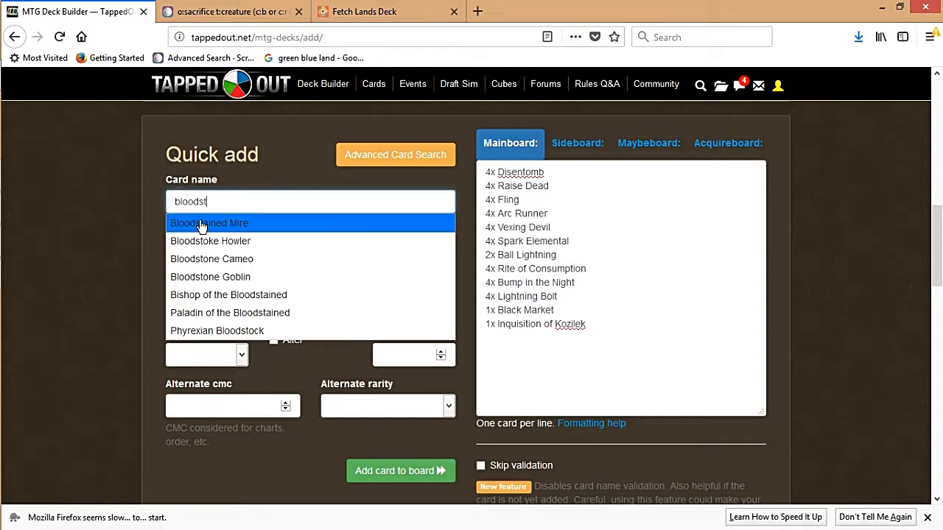
pyautogui.click(209, 223)
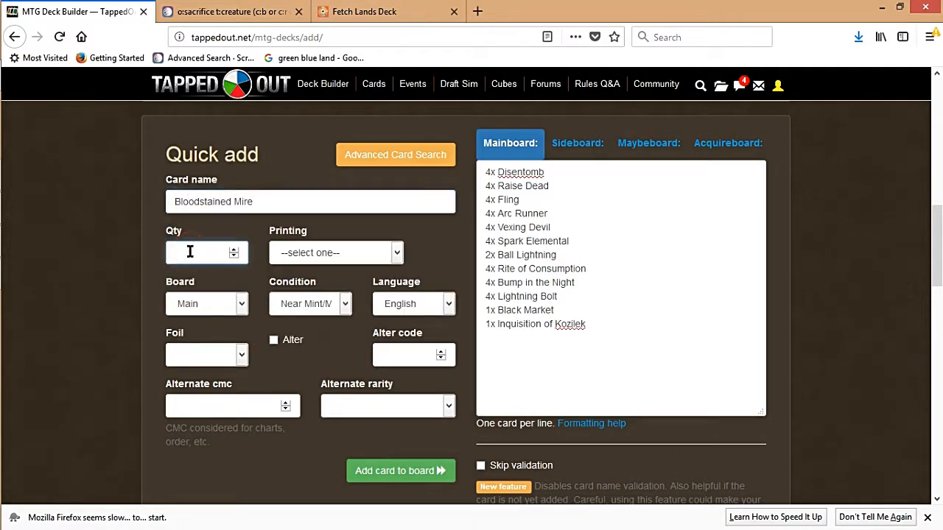
pyautogui.click(401, 472)
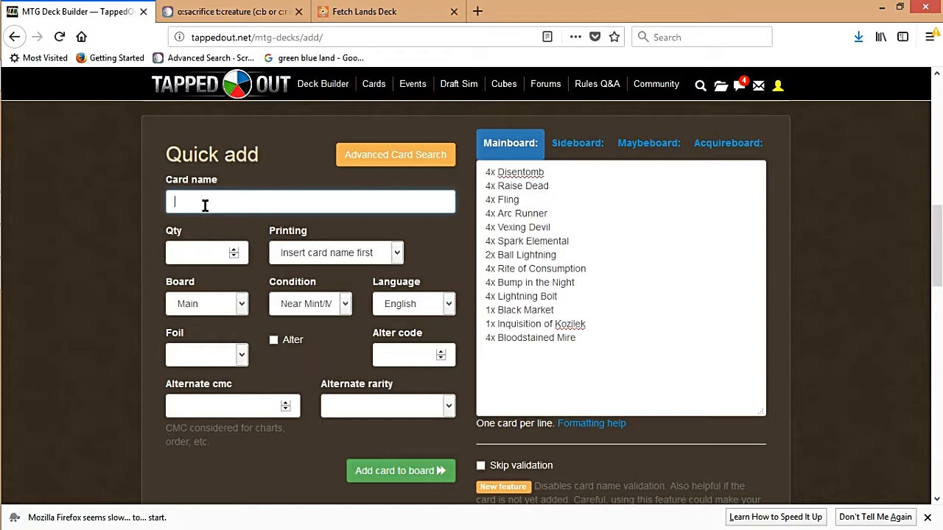
pyautogui.write('dragonsk')
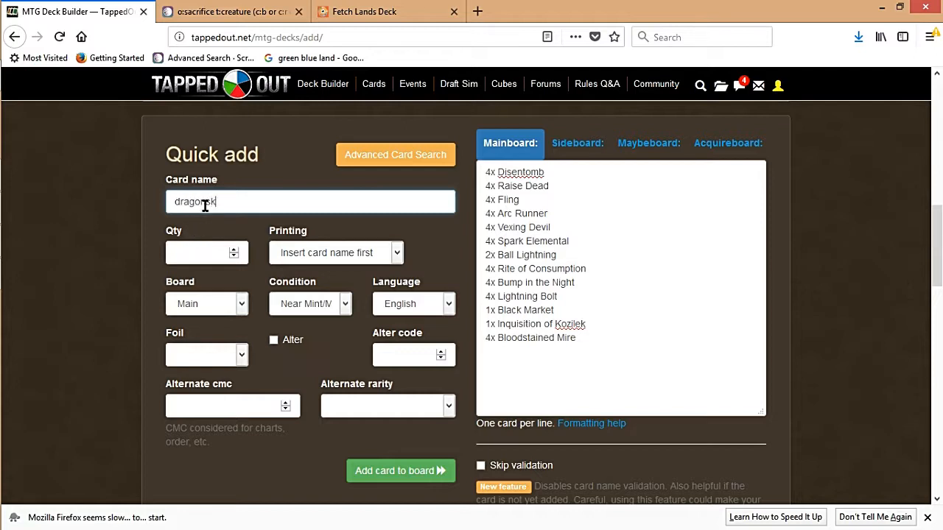
pyautogui.write('dragonsk')
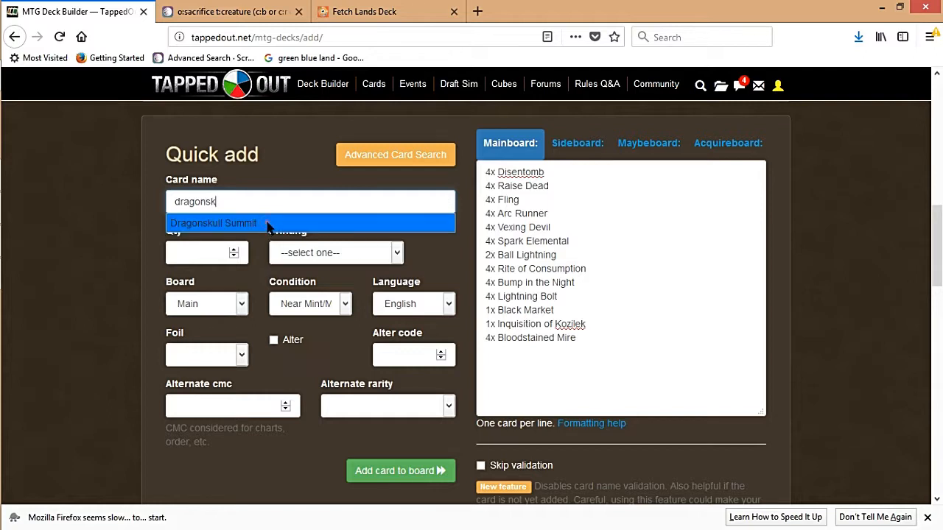
pyautogui.click(212, 224)
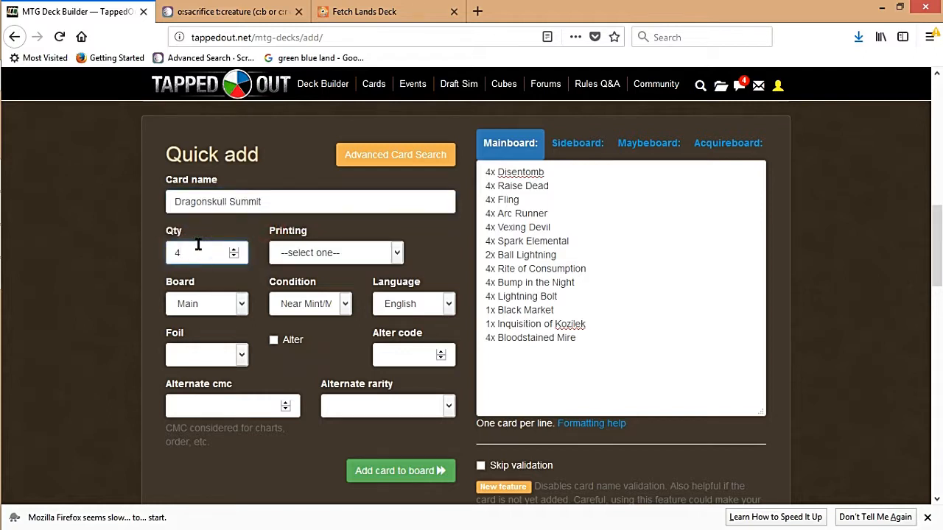
pyautogui.click(401, 472)
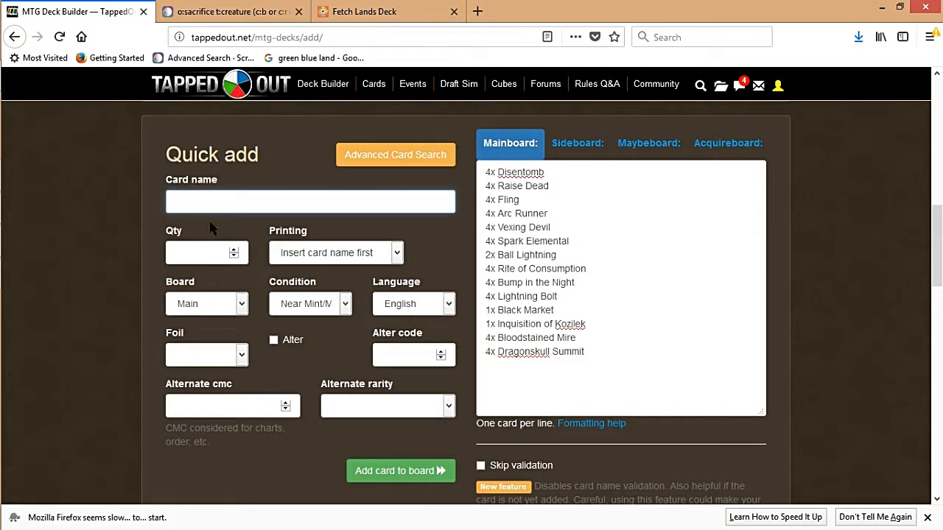
pyautogui.write('blood Crypt')
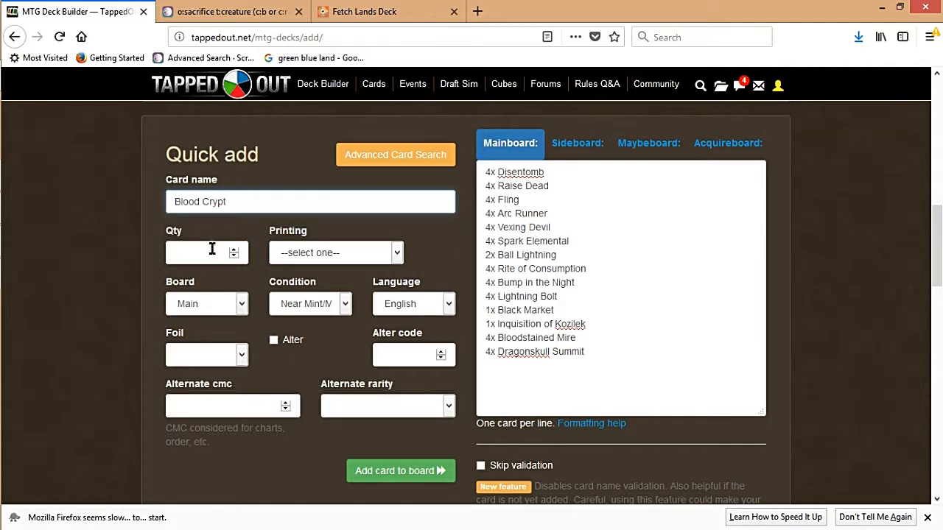
pyautogui.click(401, 472)
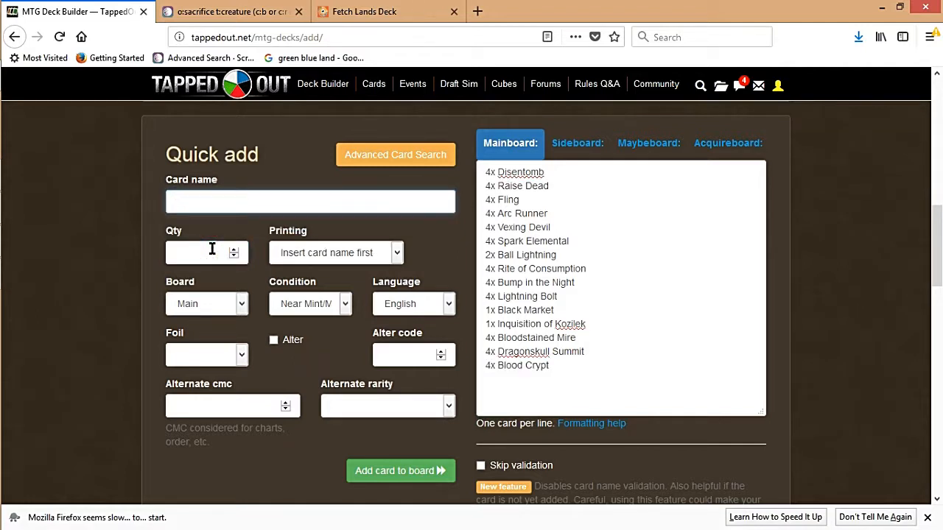
# Quick-add four Mountain and four Swamp to the mainboard.
pyautogui.write('mount')
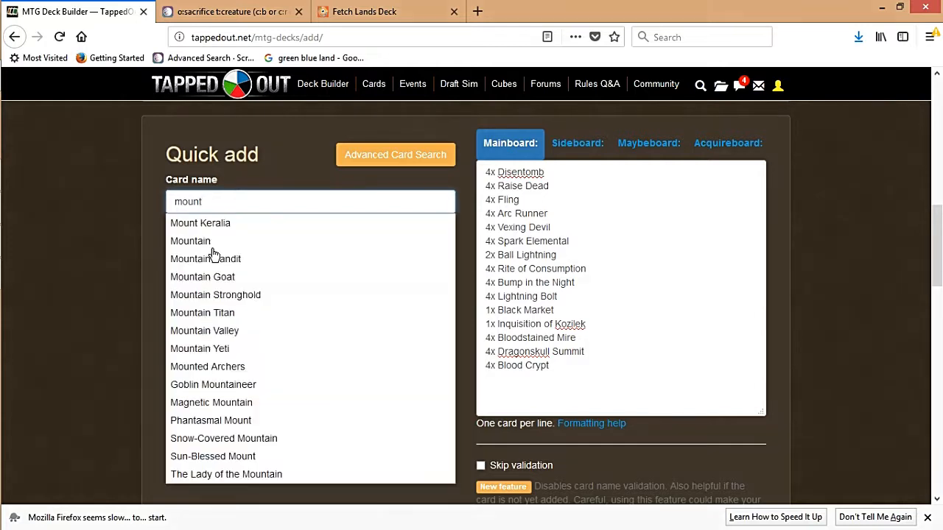
pyautogui.click(190, 242)
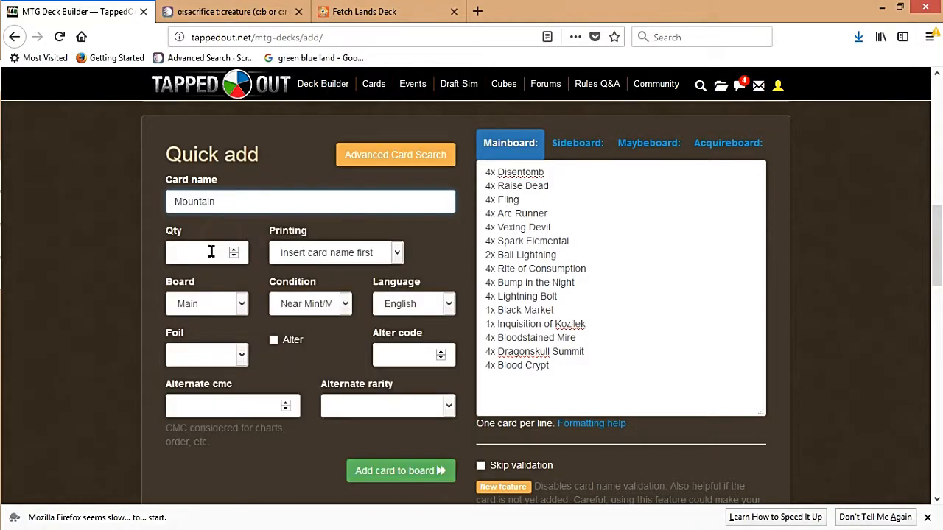
pyautogui.click(401, 471)
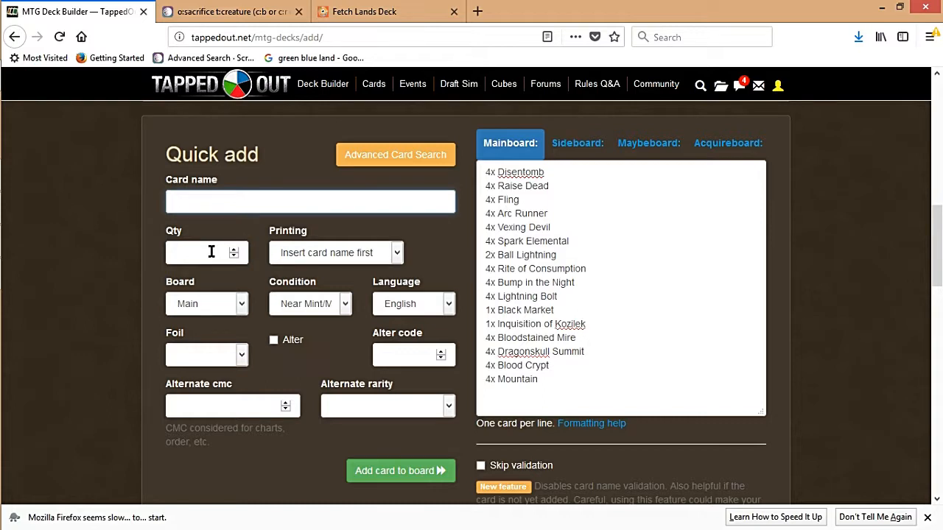
pyautogui.write('swam')
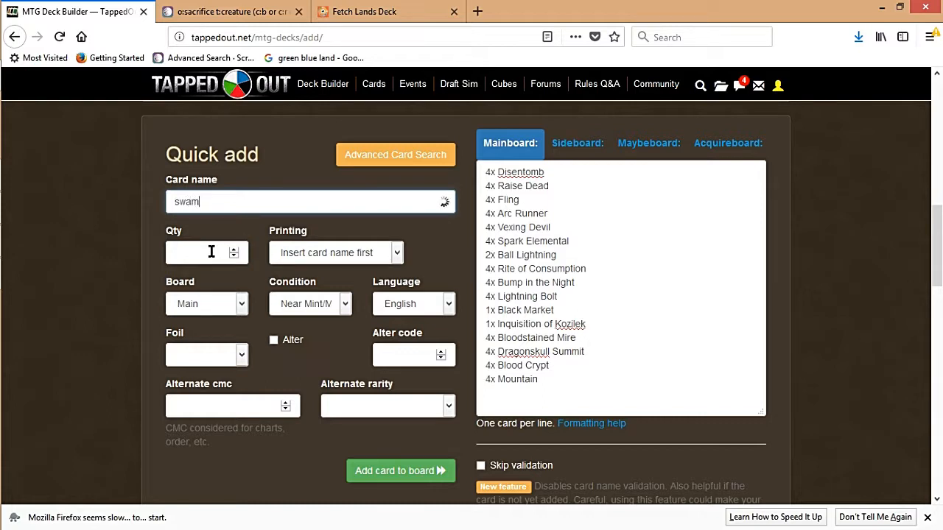
pyautogui.write('p')
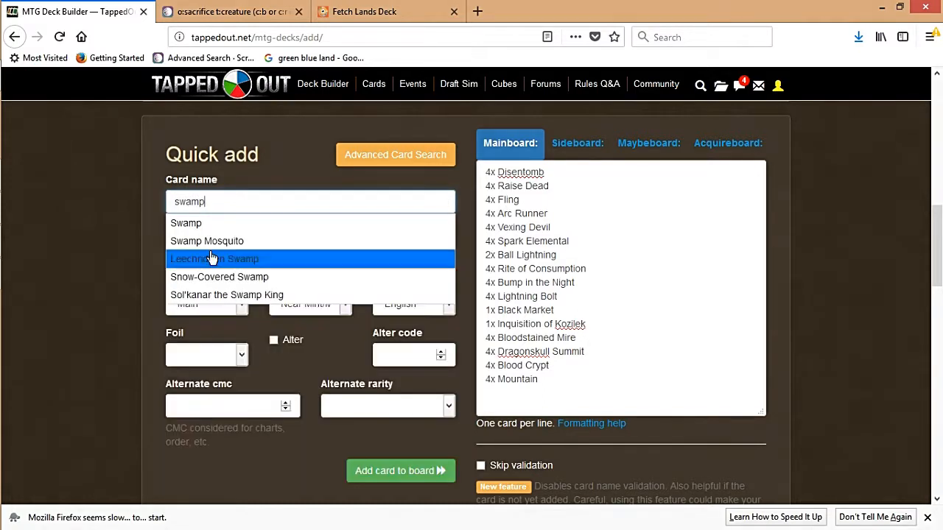
pyautogui.click(185, 223)
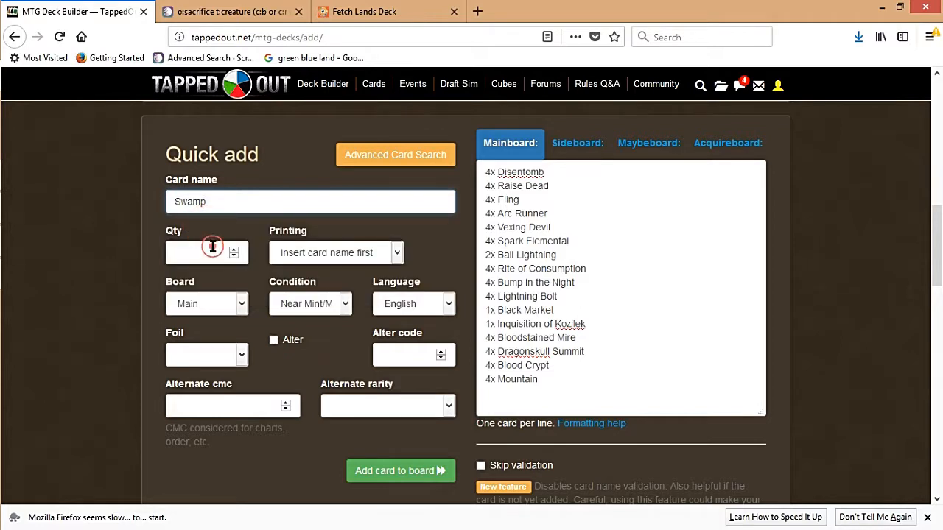
pyautogui.click(401, 472)
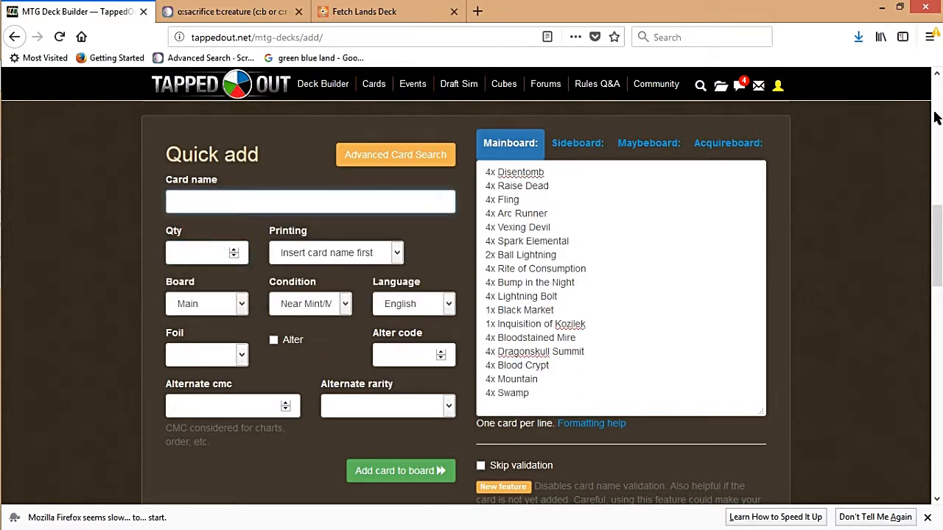
pyautogui.click(310, 200)
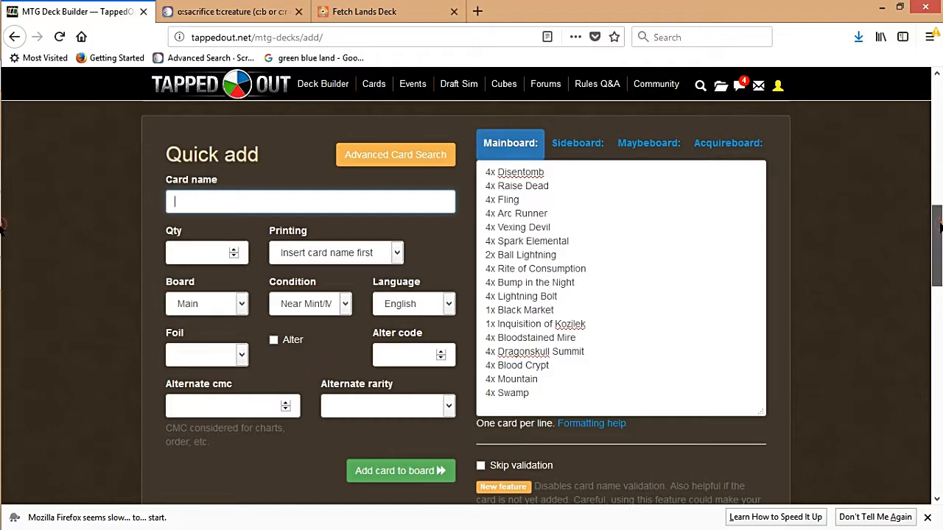
# Submit the deck form again, getting the error that non-private decks require a description.
pyautogui.scroll(-3)
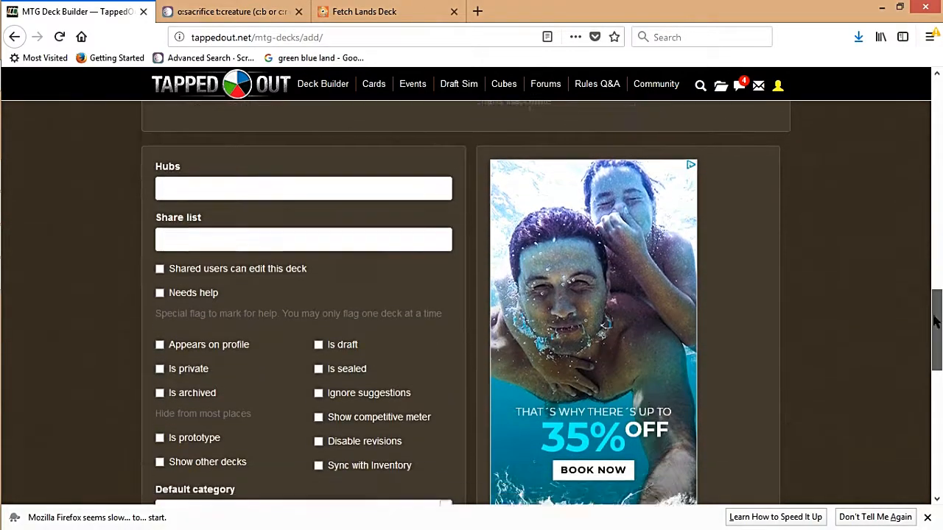
pyautogui.scroll(-3)
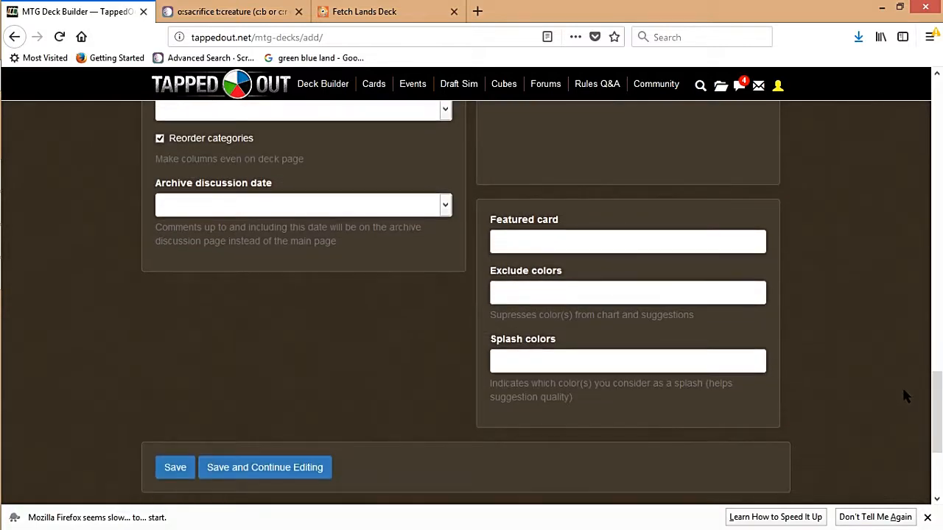
pyautogui.click(175, 467)
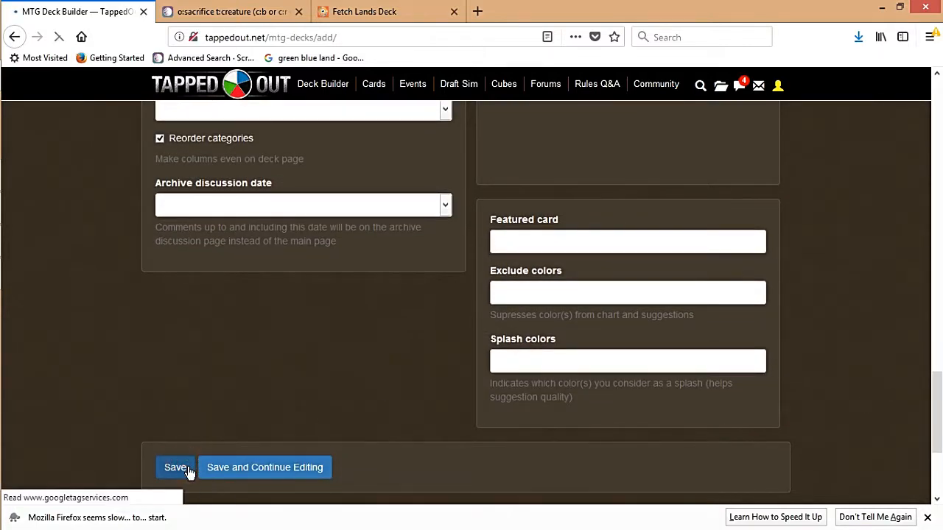
pyautogui.click(176, 467)
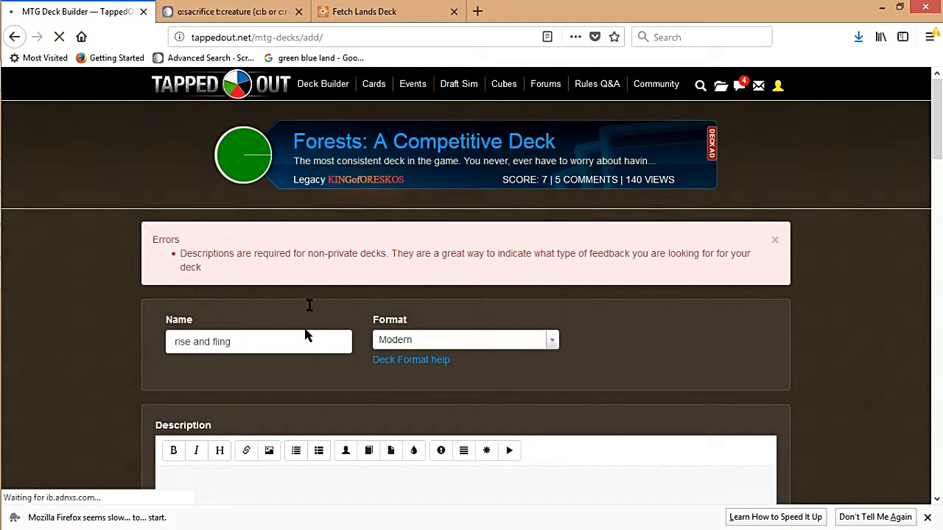
# Enter the placeholder description 'blah blah blah share comment subscribe' in the Description box.
pyautogui.click(454, 12)
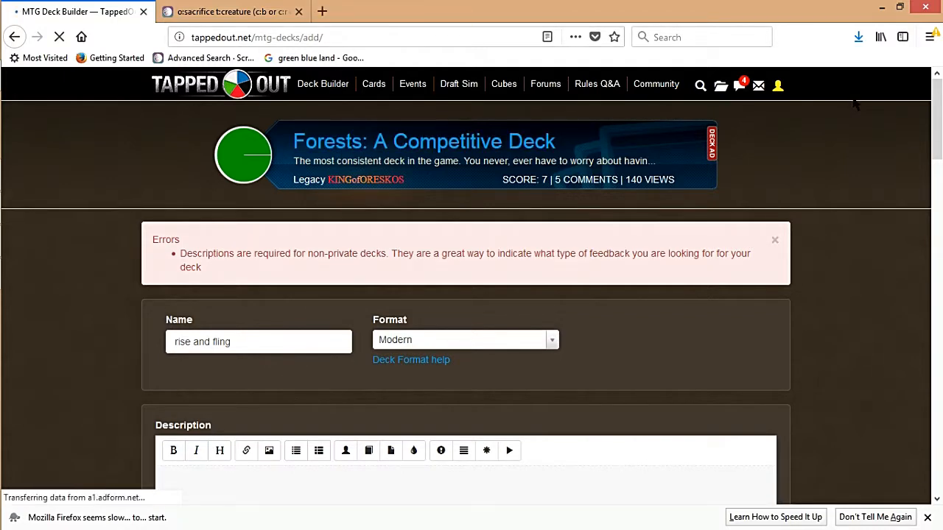
pyautogui.scroll(-3)
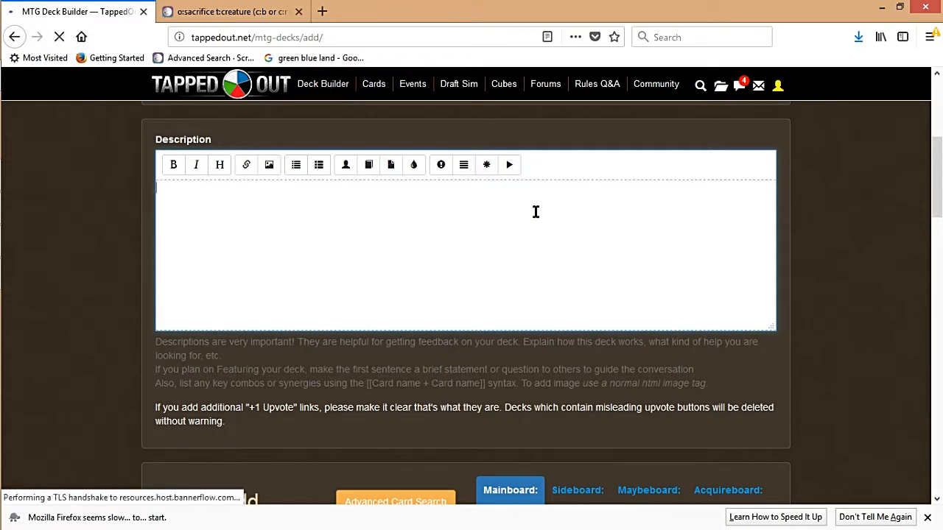
pyautogui.write('blah')
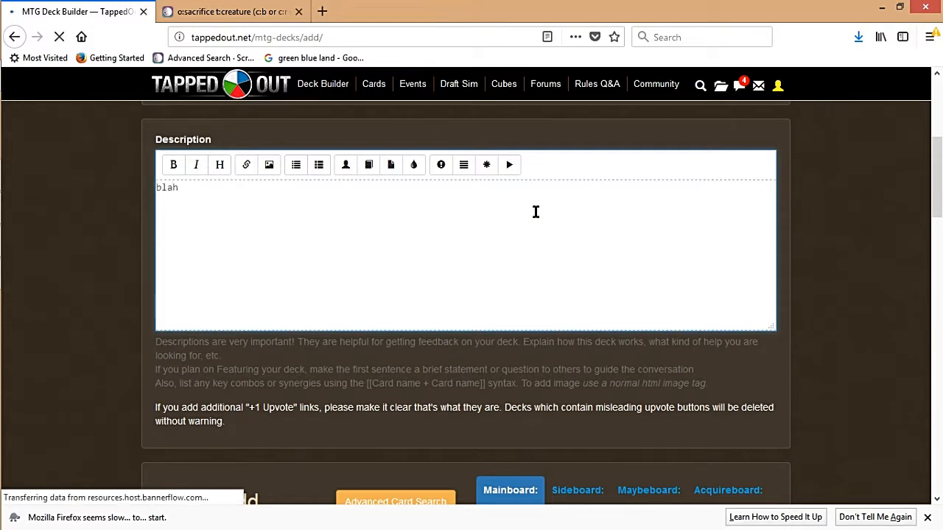
pyautogui.write('blah blah share comment subscri')
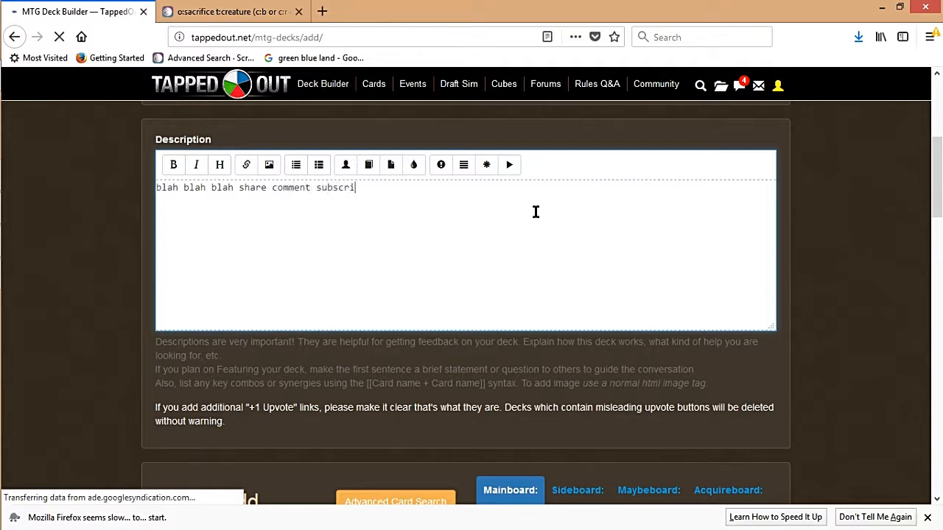
pyautogui.write('be')
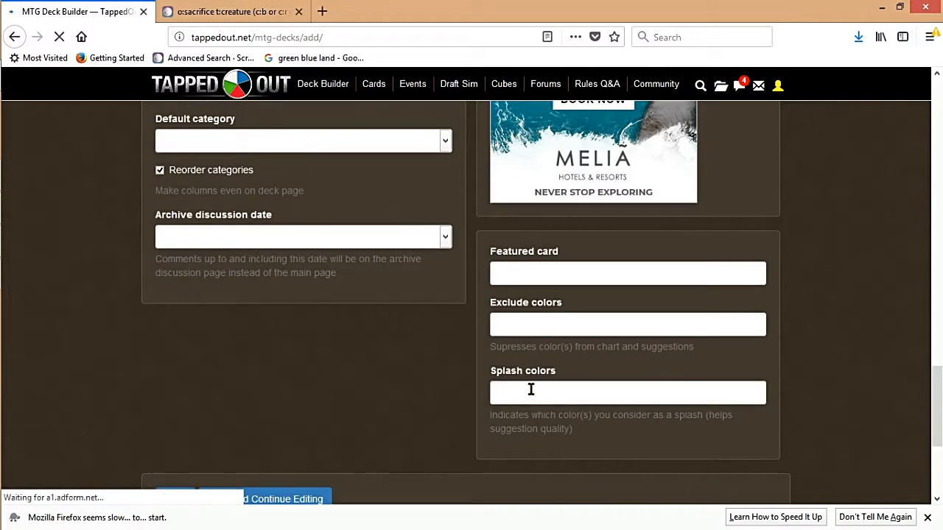
pyautogui.scroll(-3)
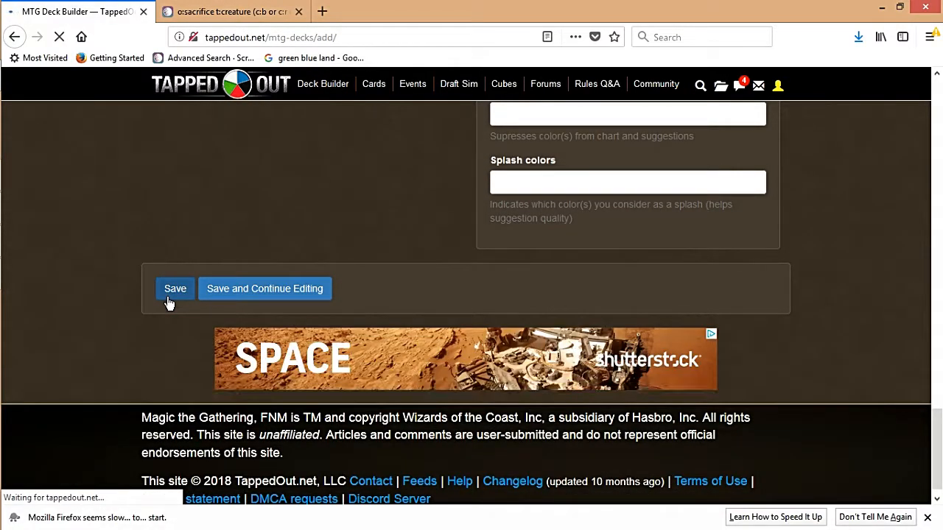
# Save 'rise and fling' successfully and scroll through the added deck's card list and charts.
pyautogui.click(174, 287)
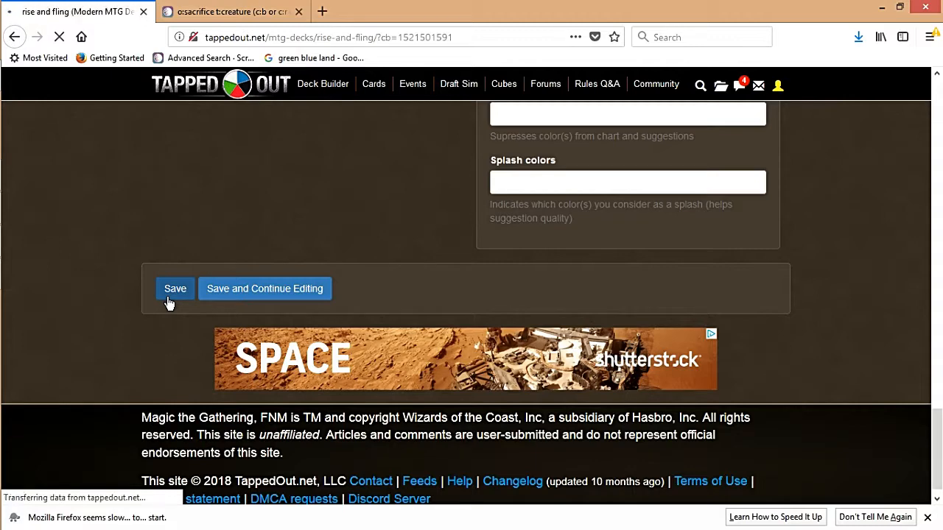
pyautogui.click(176, 287)
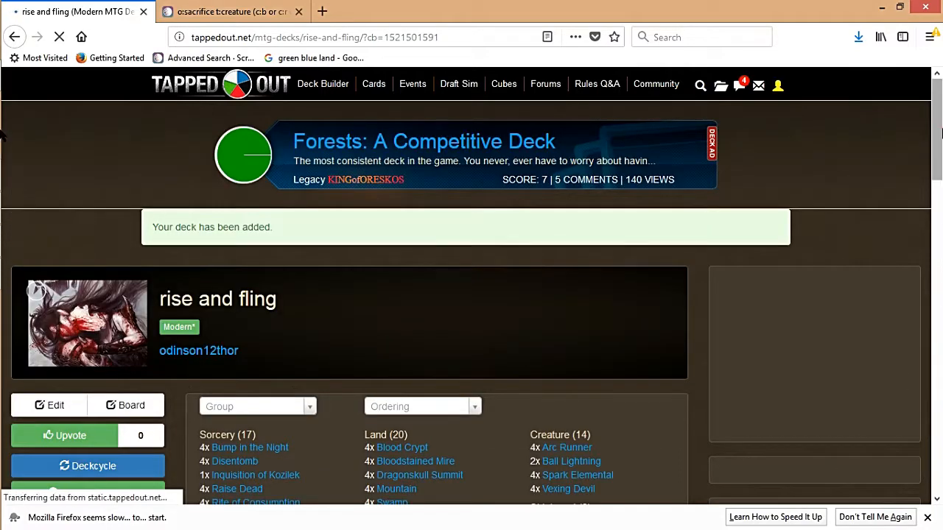
pyautogui.scroll(-3)
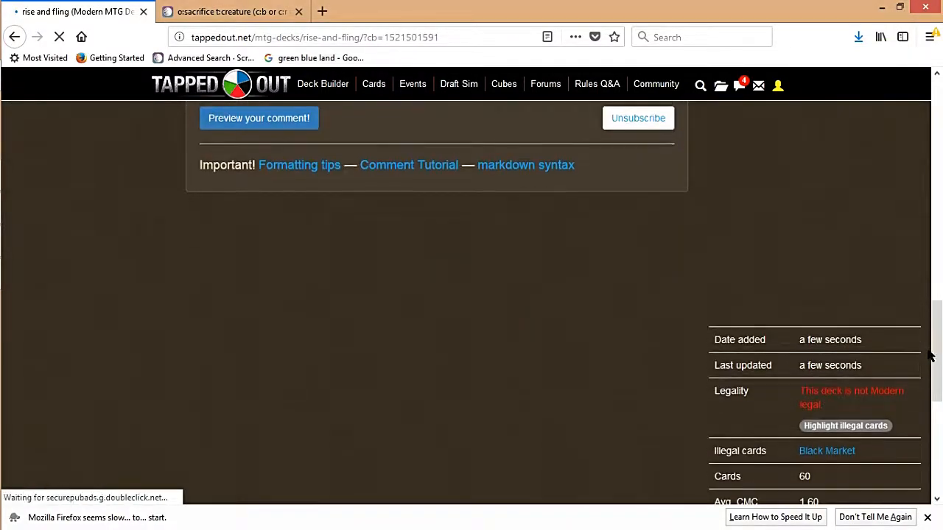
pyautogui.click(813, 424)
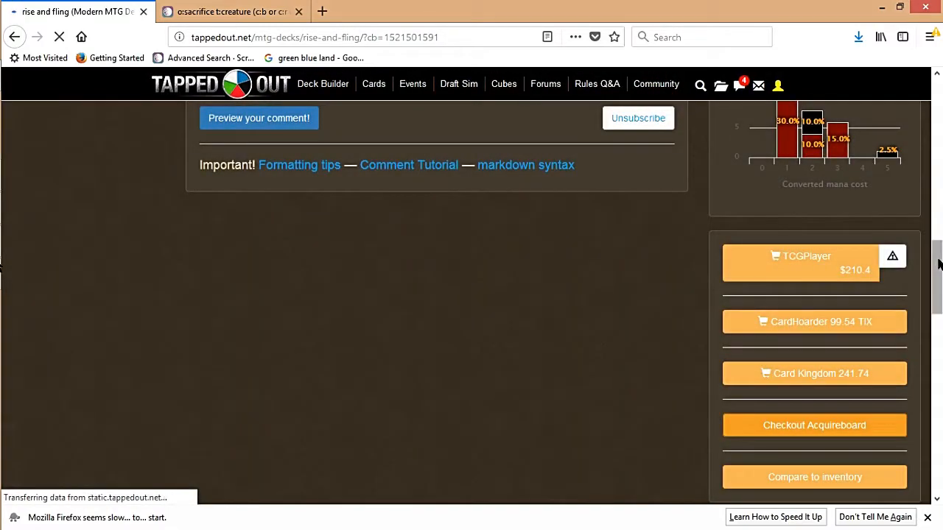
pyautogui.scroll(-3)
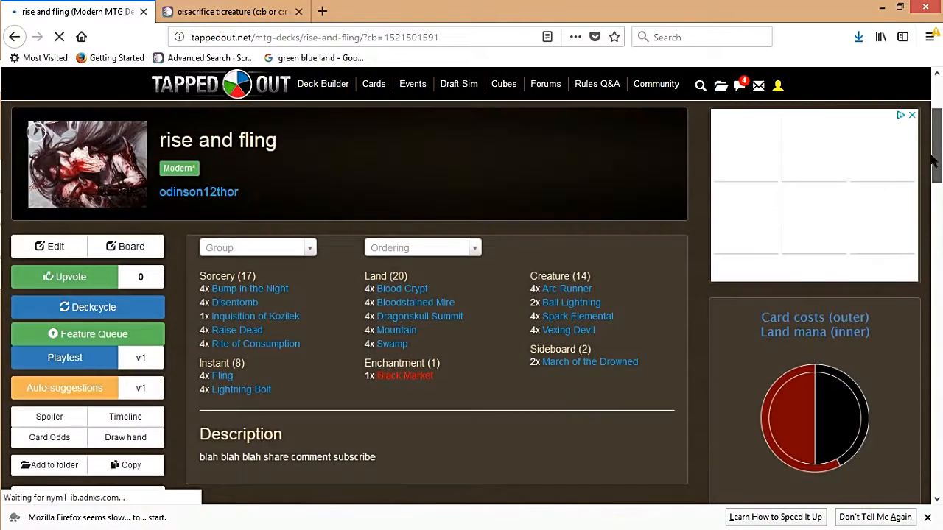
pyautogui.moveTo(405, 383)
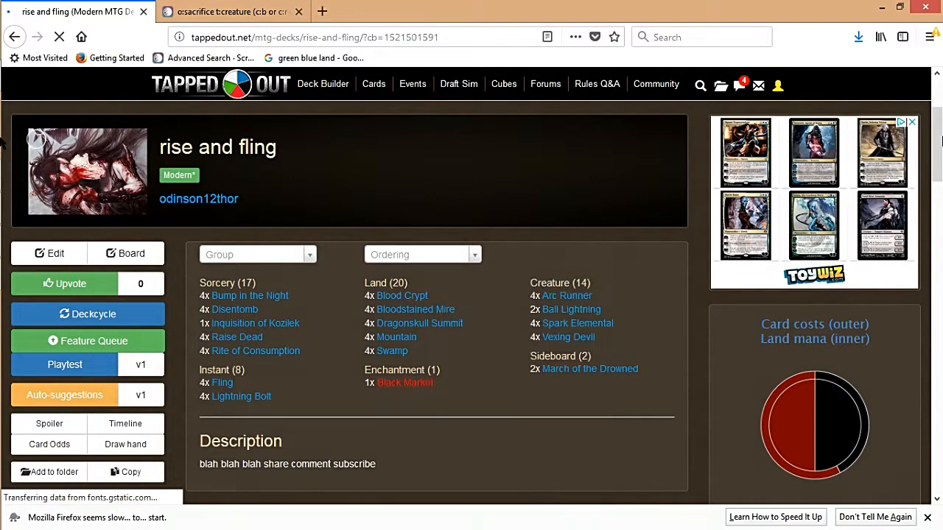
pyautogui.scroll(-3)
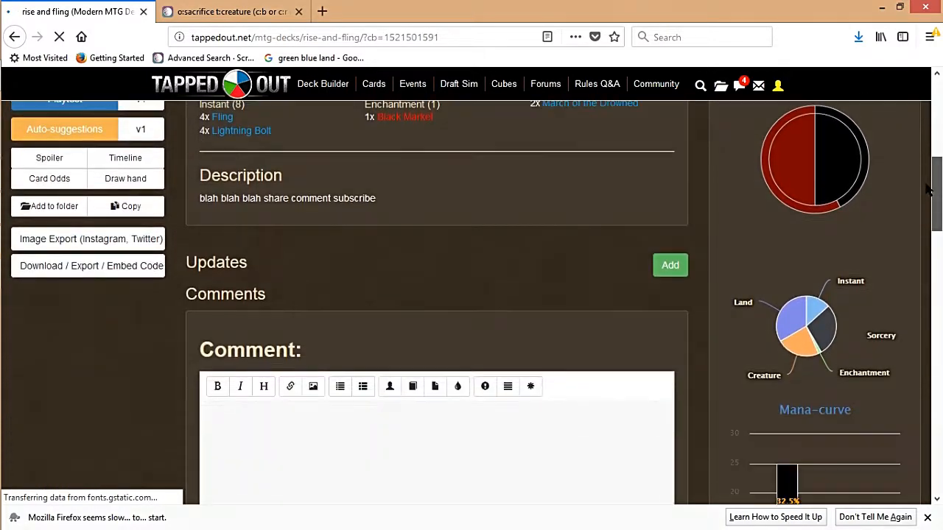
pyautogui.moveTo(803, 180)
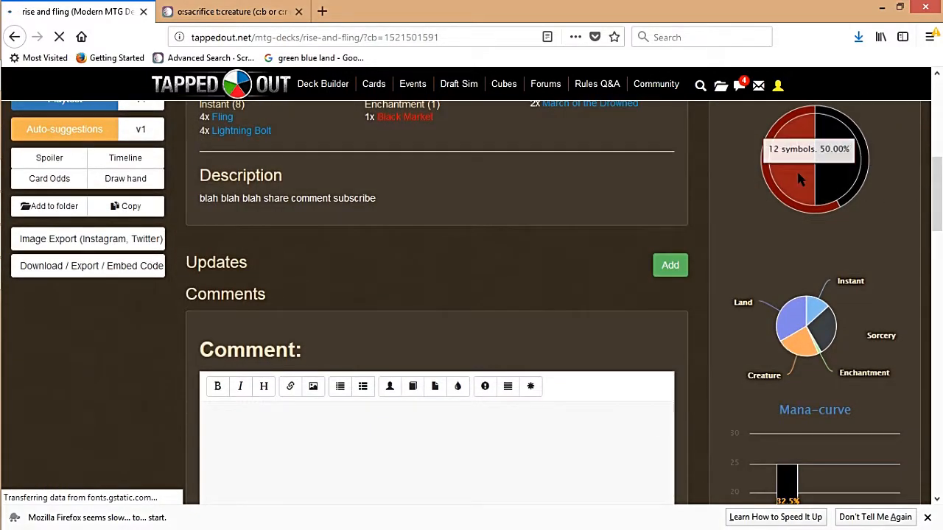
pyautogui.moveTo(807, 213)
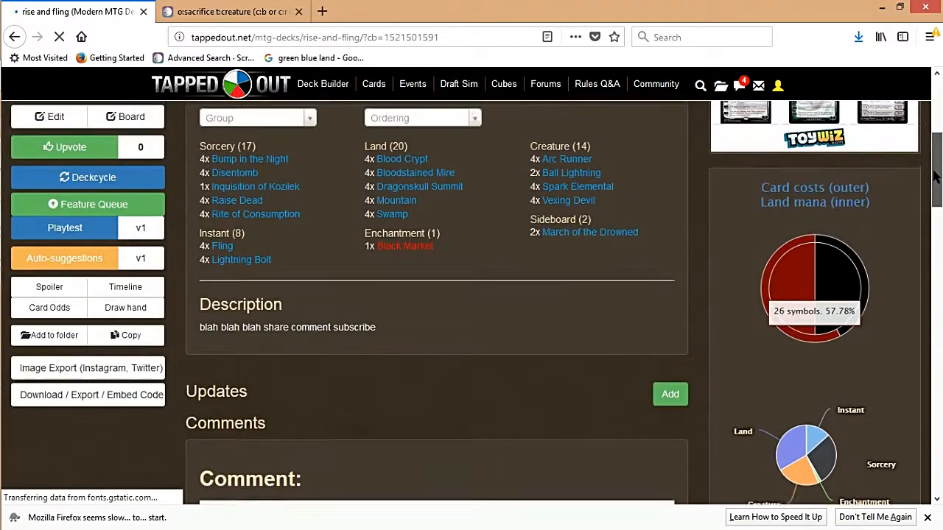
pyautogui.scroll(-3)
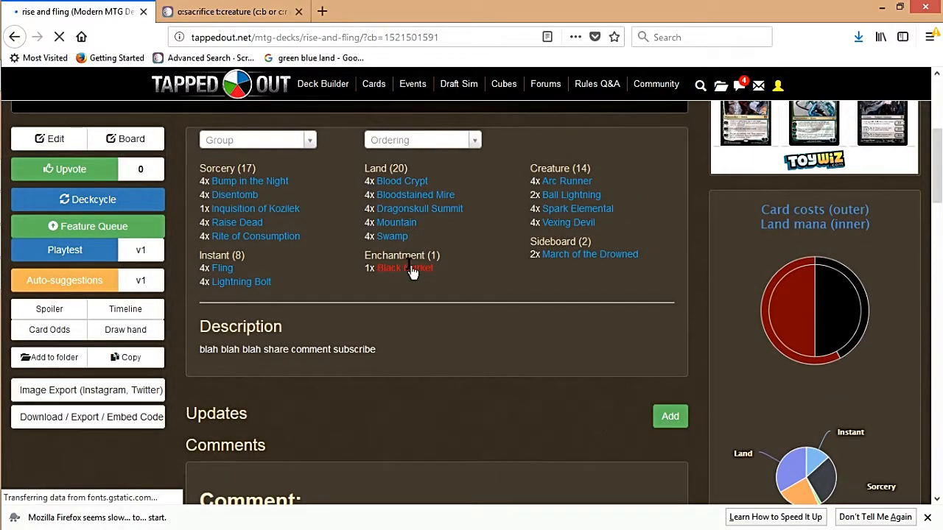
pyautogui.moveTo(242, 281)
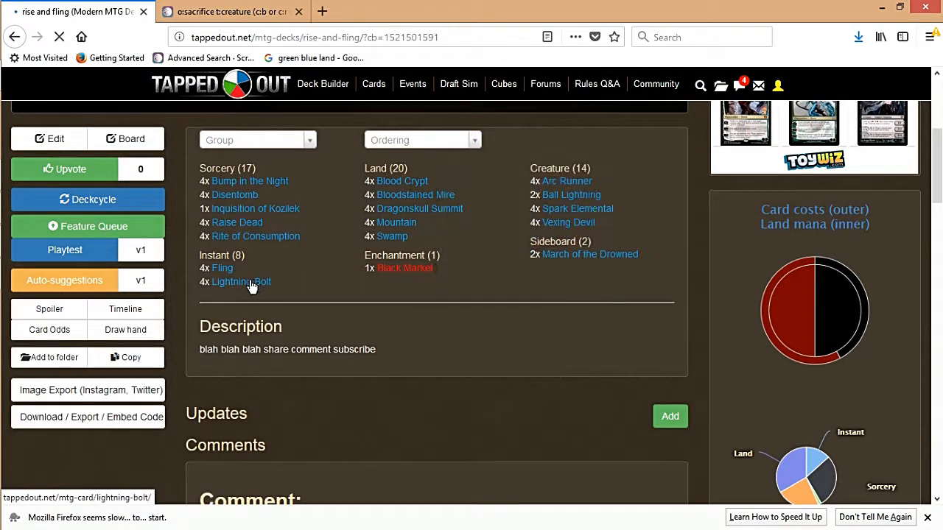
pyautogui.moveTo(242, 282)
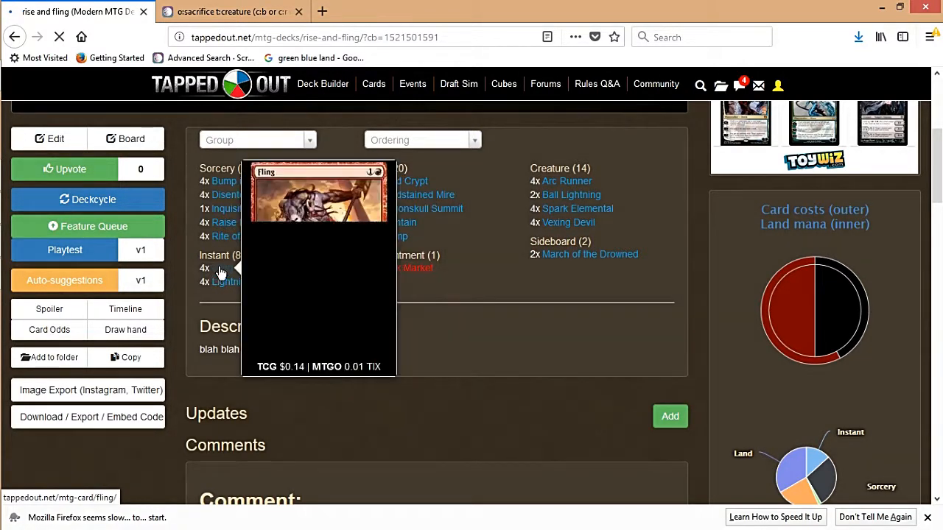
pyautogui.moveTo(239, 235)
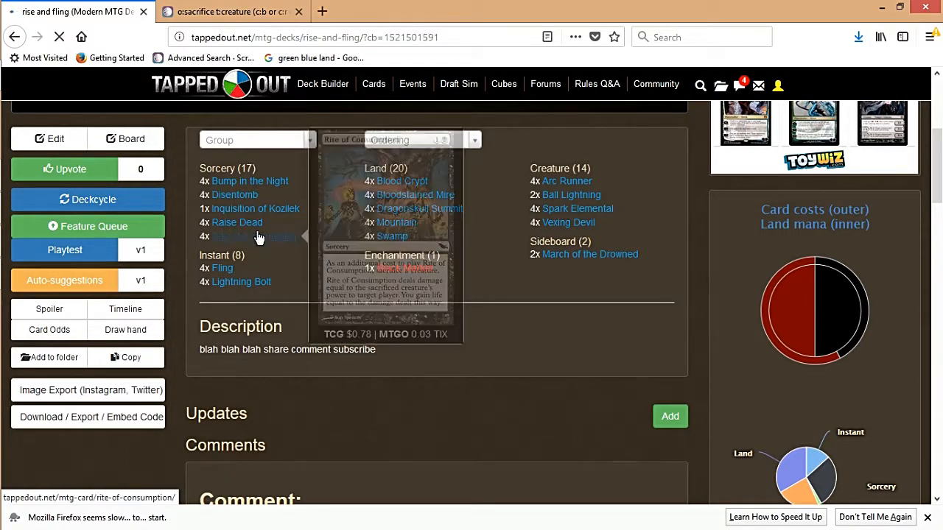
pyautogui.moveTo(237, 213)
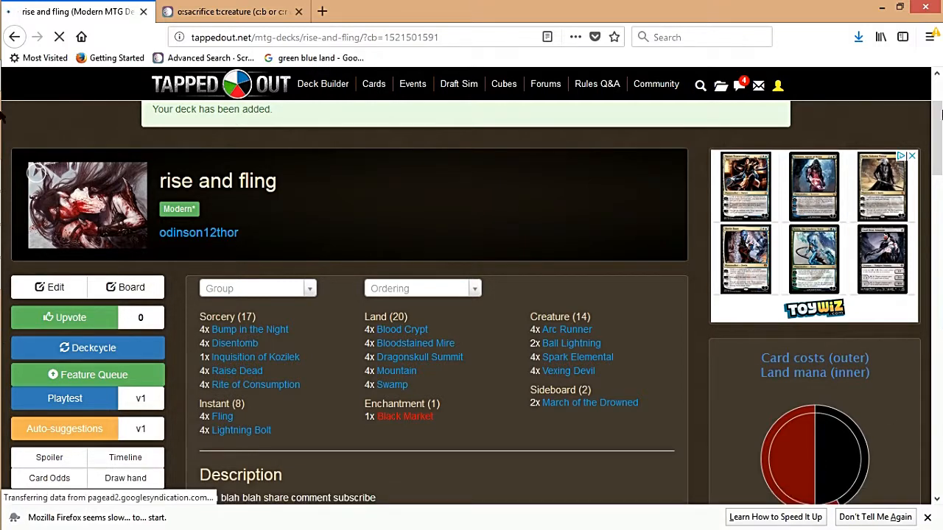
pyautogui.scroll(-3)
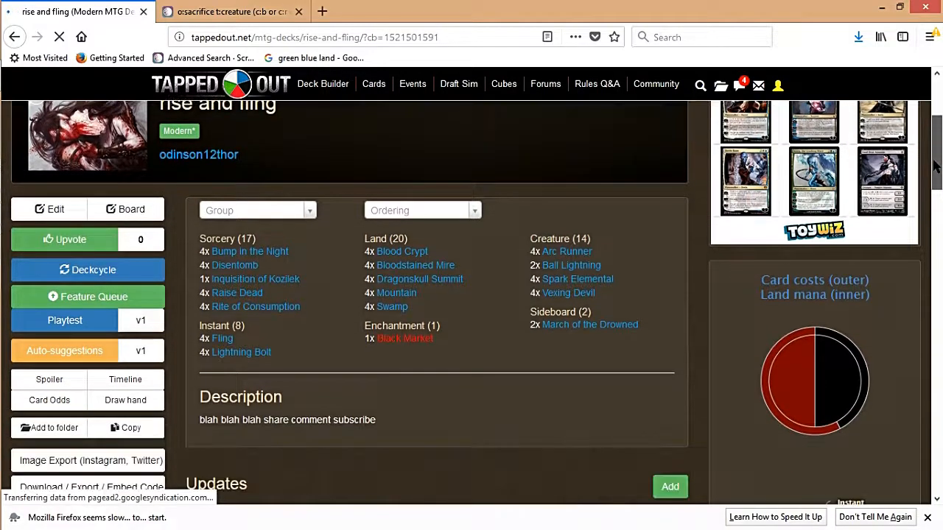
pyautogui.moveTo(803, 431)
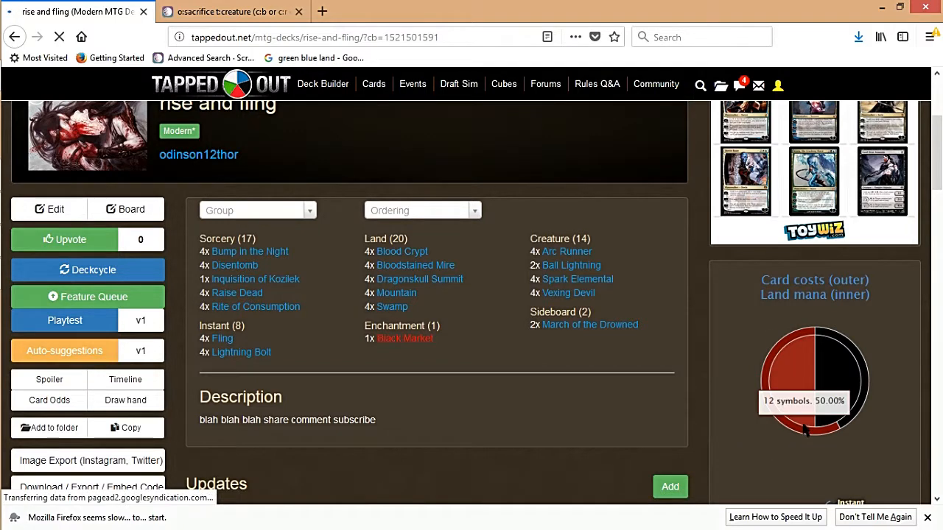
pyautogui.moveTo(832, 383)
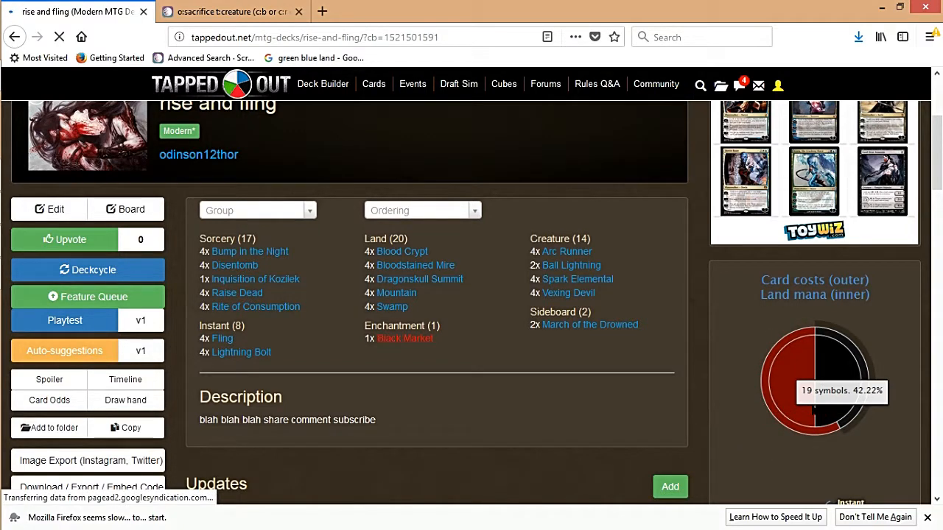
pyautogui.moveTo(691, 383)
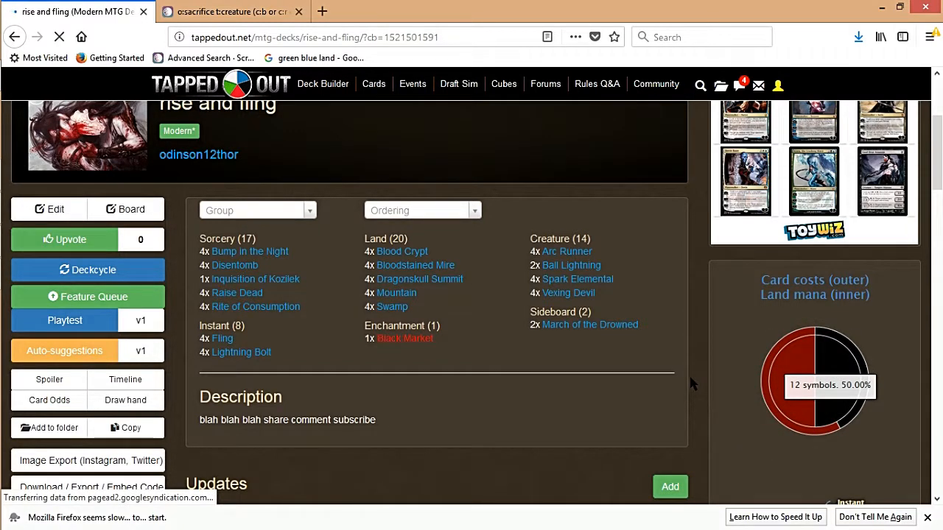